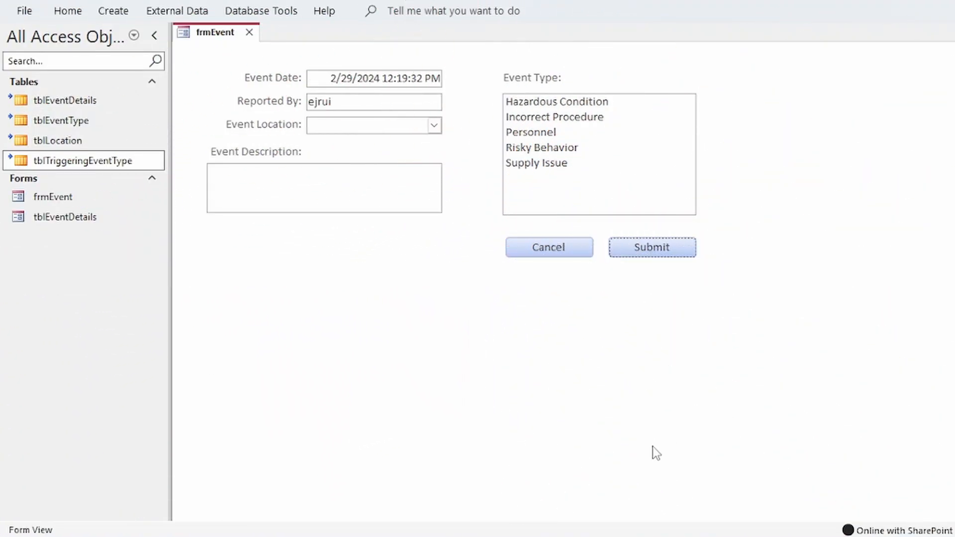
mouse_move(630, 440)
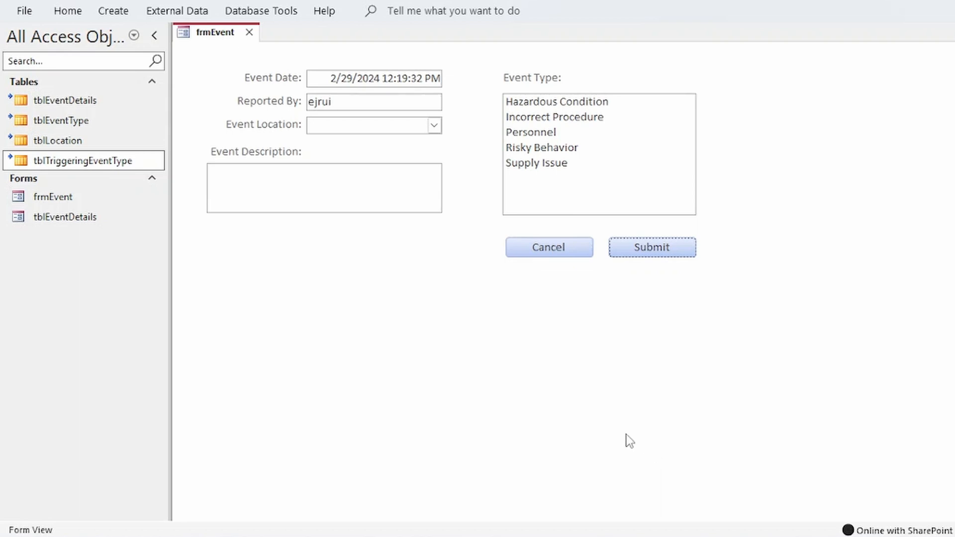
mouse_move(371, 286)
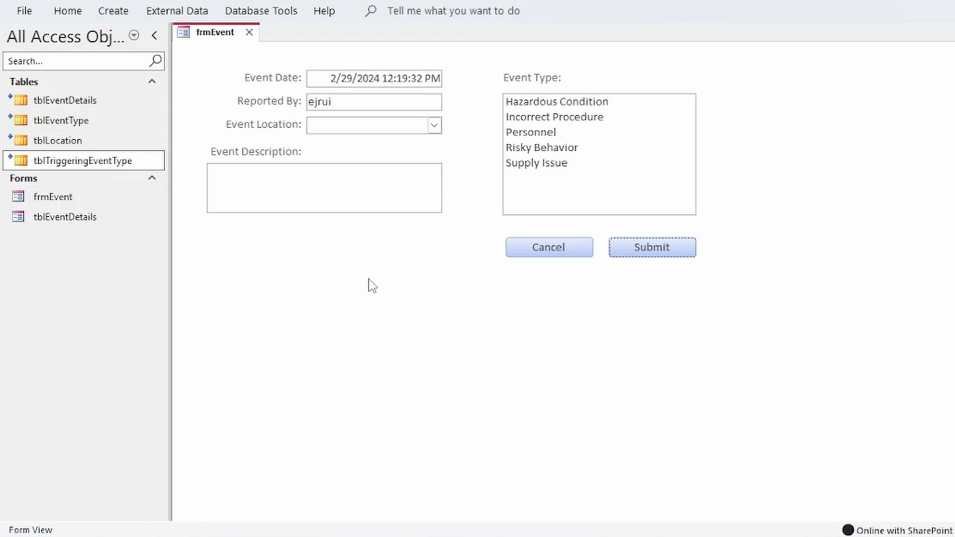
Enter Loading Dock as location, Horseplay as description, and Risky Behavior as event type.
click(434, 126)
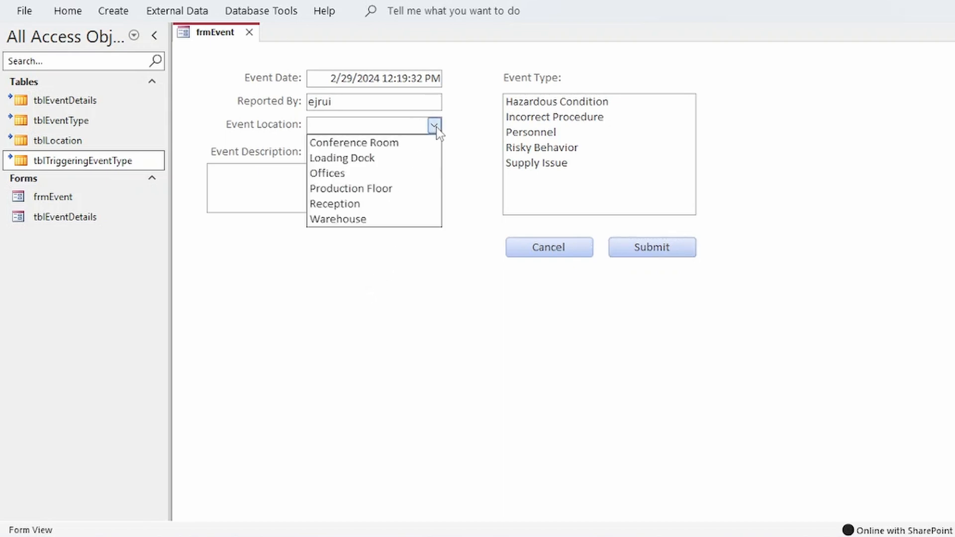
click(343, 158)
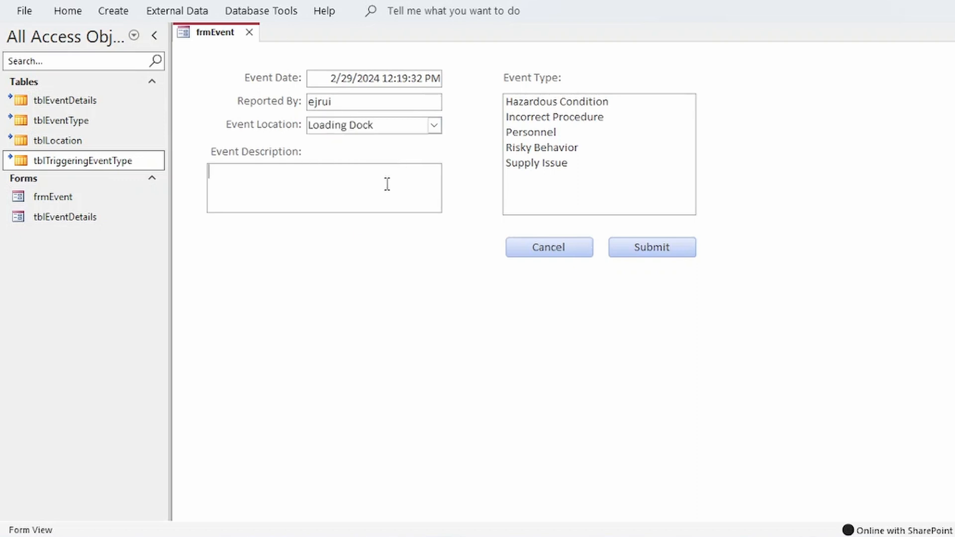
text(Horseplay)
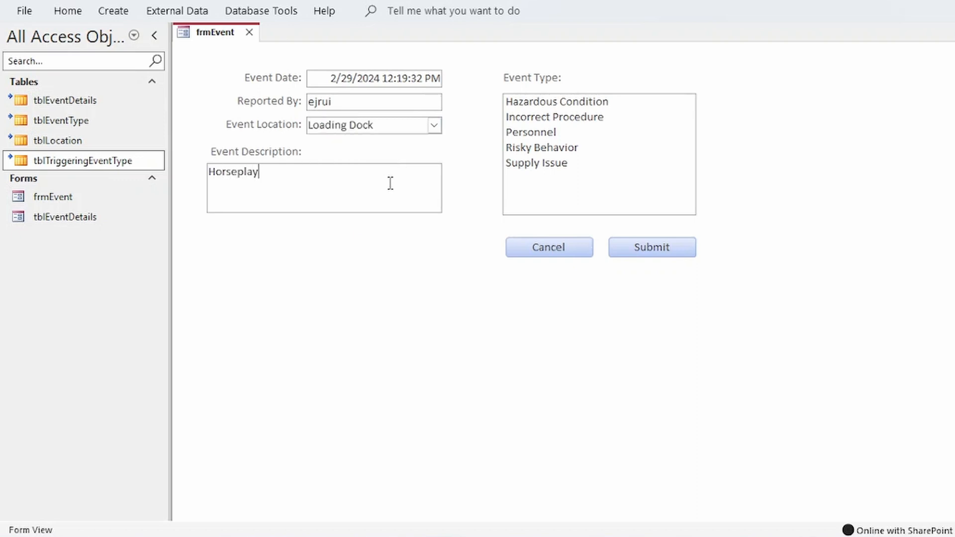
click(541, 147)
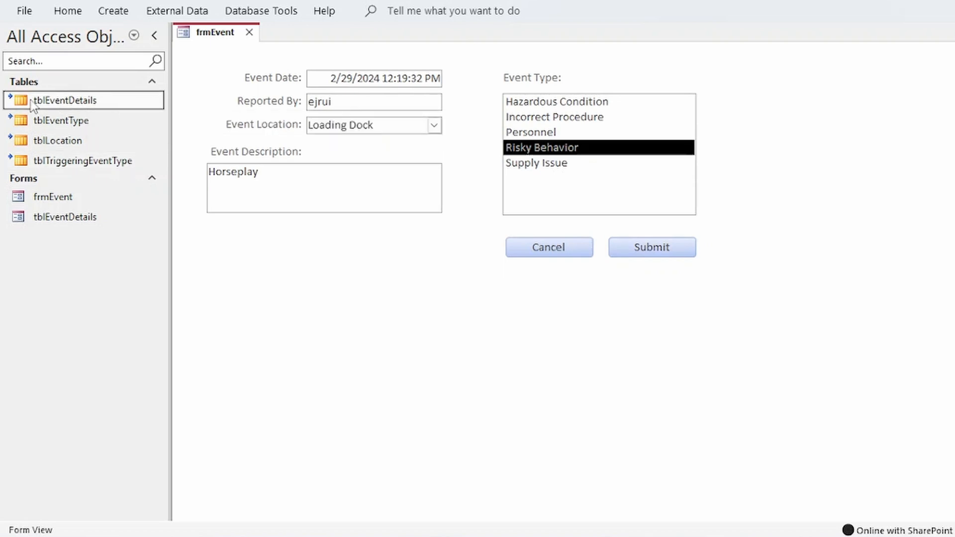
mouse_move(407, 60)
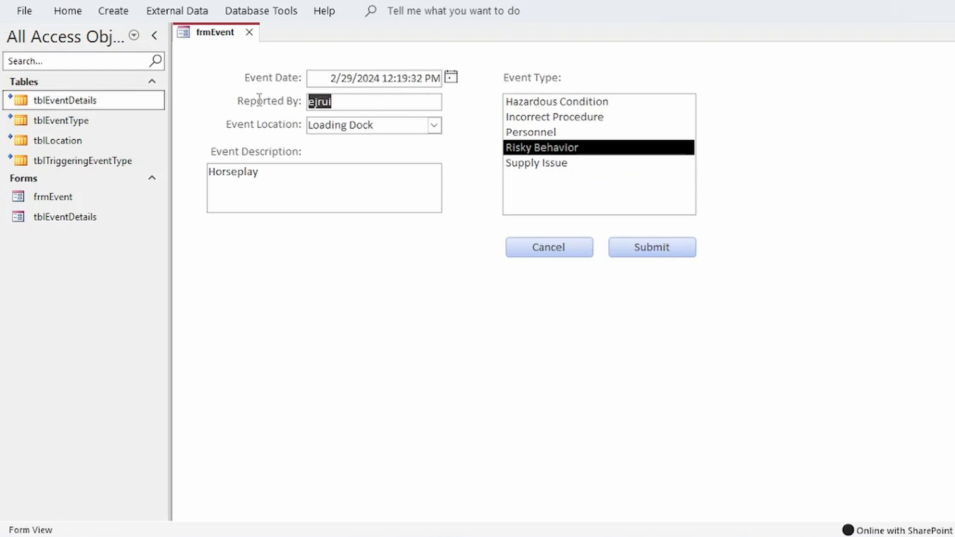
click(374, 124)
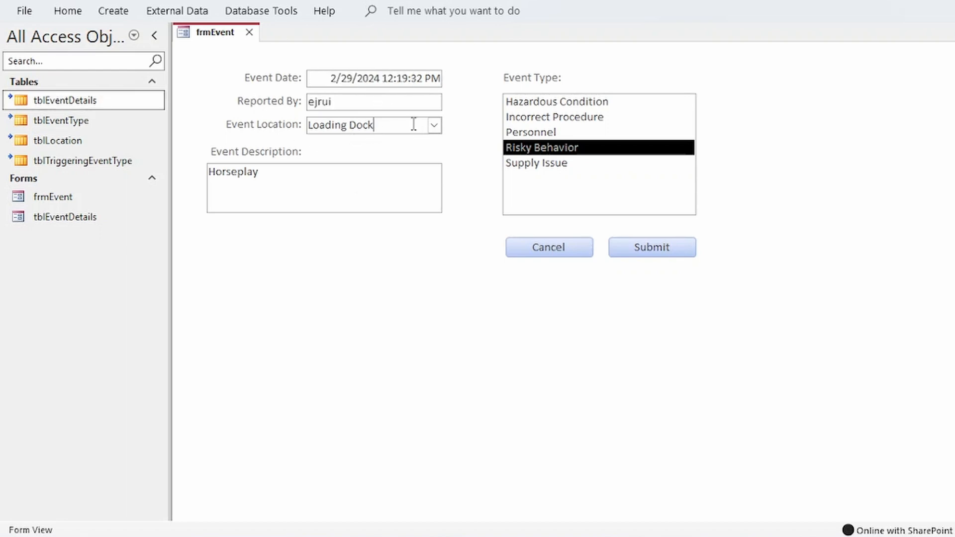
click(434, 124)
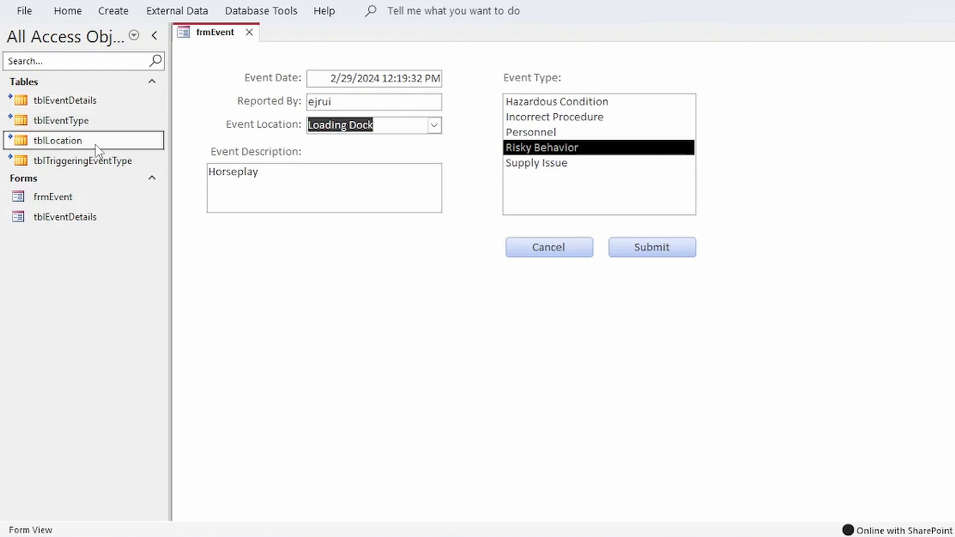
double_click(233, 171)
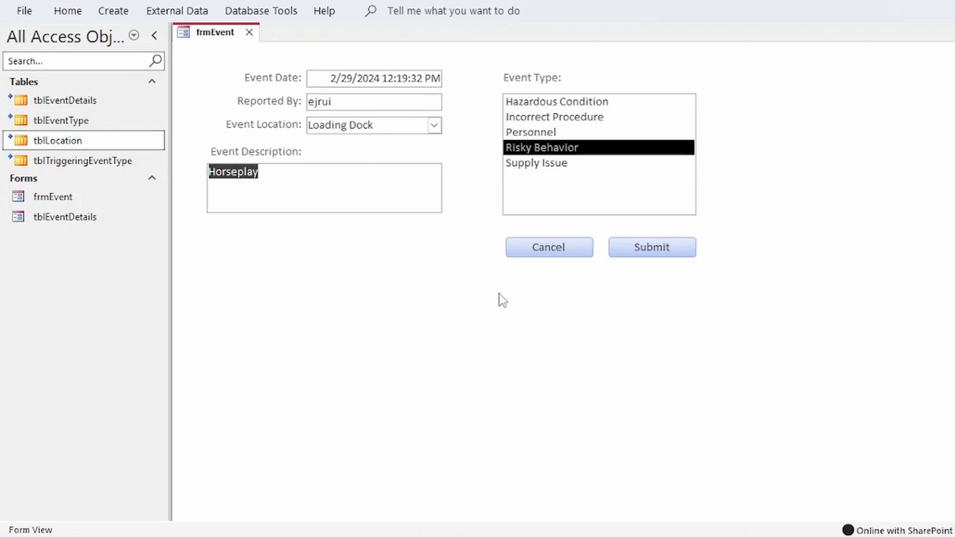
click(84, 161)
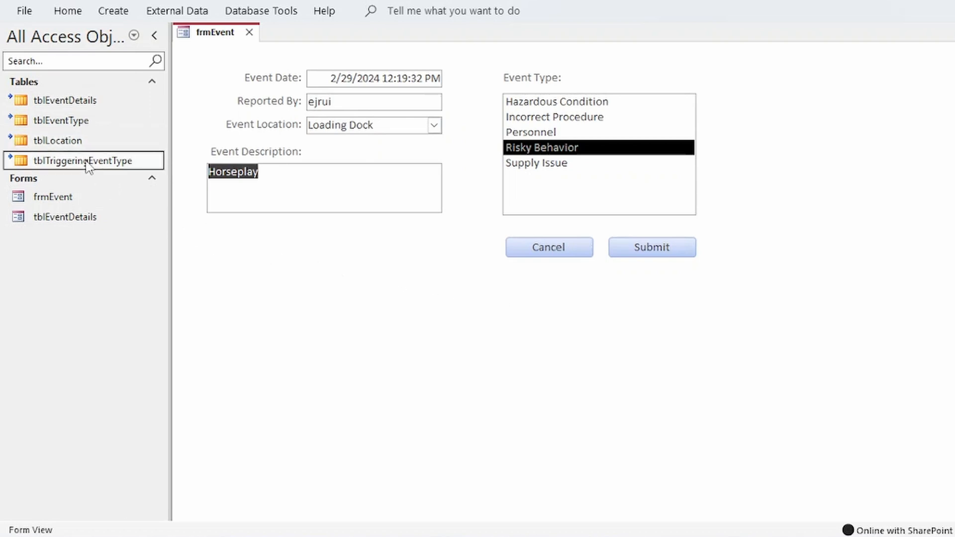
Open tblTriggeringEventType and tblEventType, add Incorrect Procedure and Supply Issue, then submit.
double_click(81, 160)
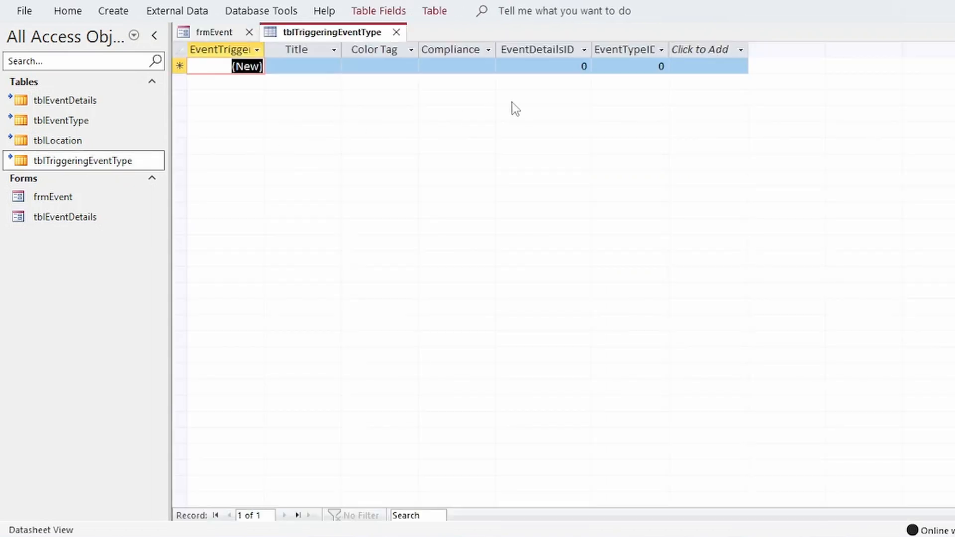
click(215, 32)
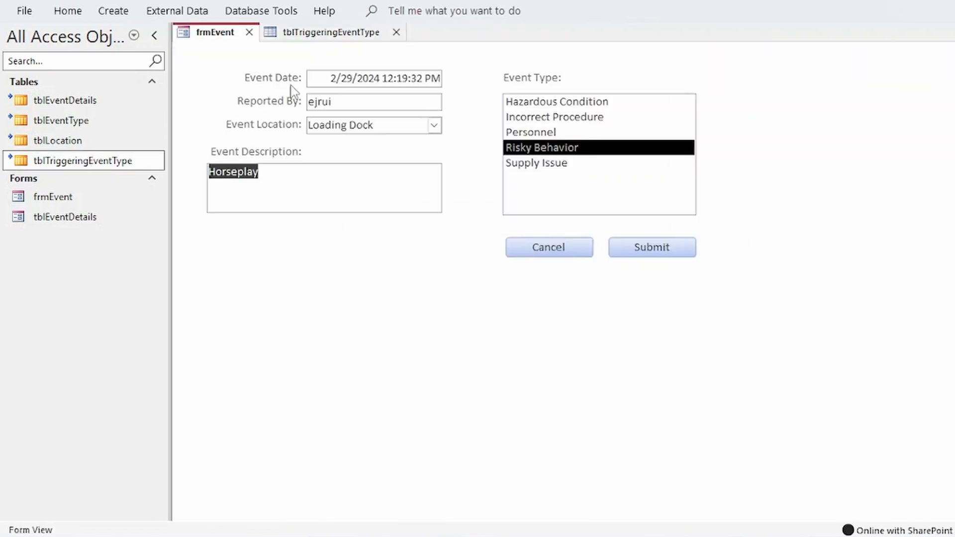
mouse_move(495, 168)
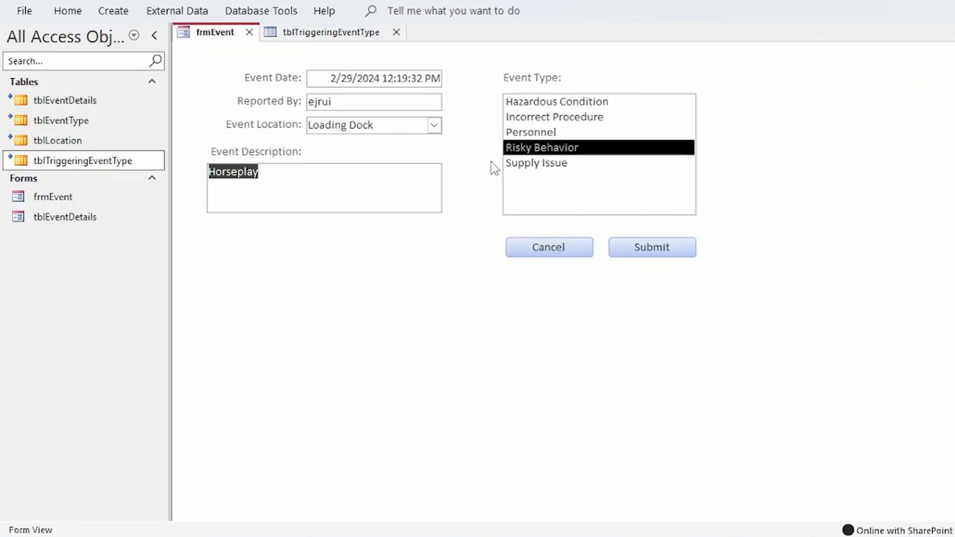
mouse_move(61, 120)
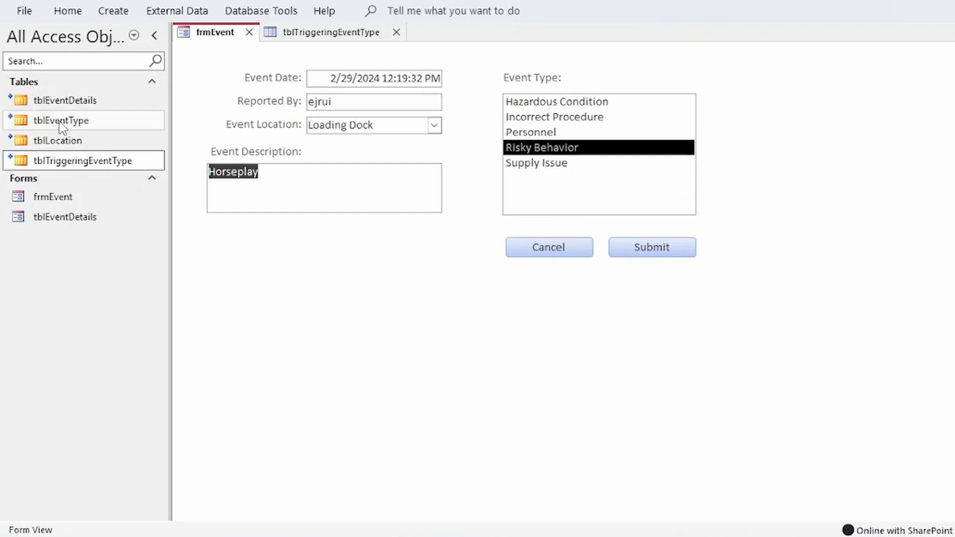
double_click(61, 119)
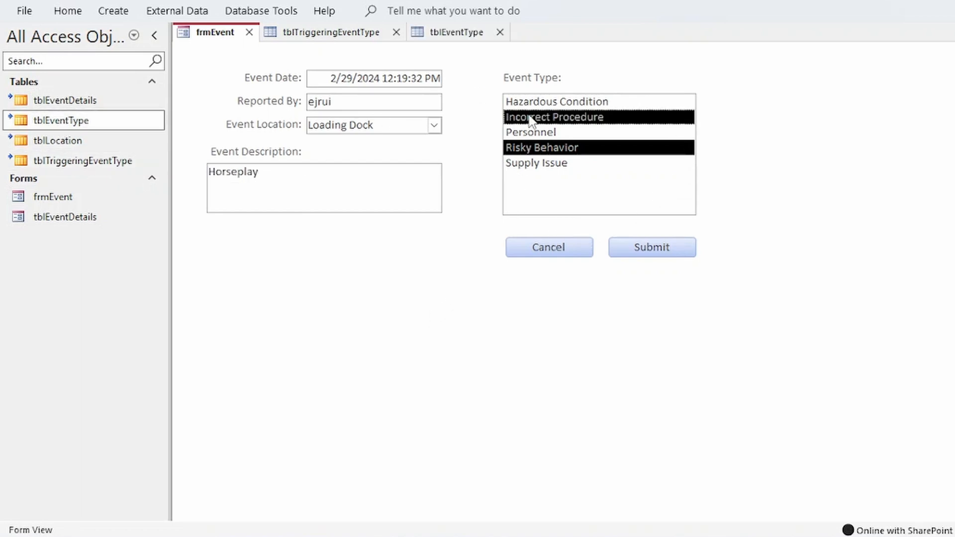
mouse_move(532, 175)
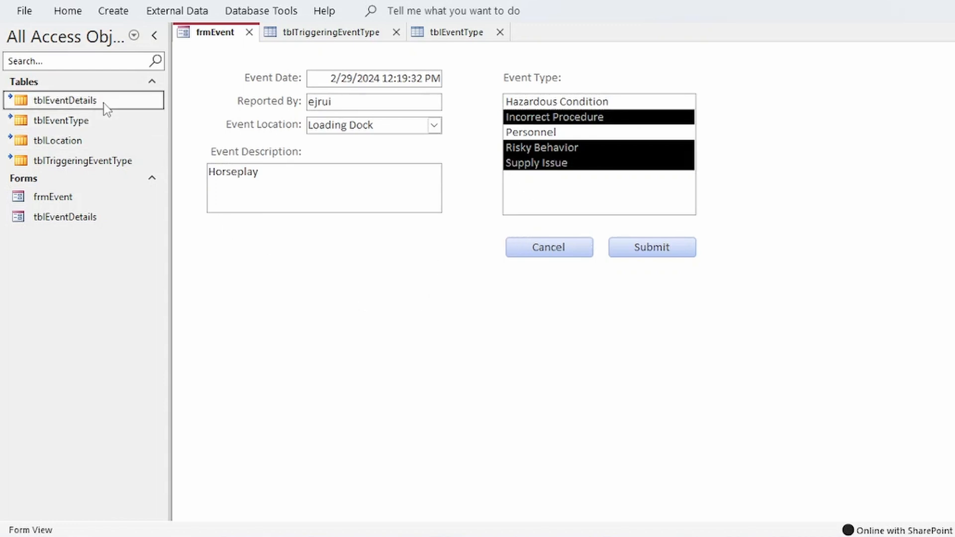
click(84, 161)
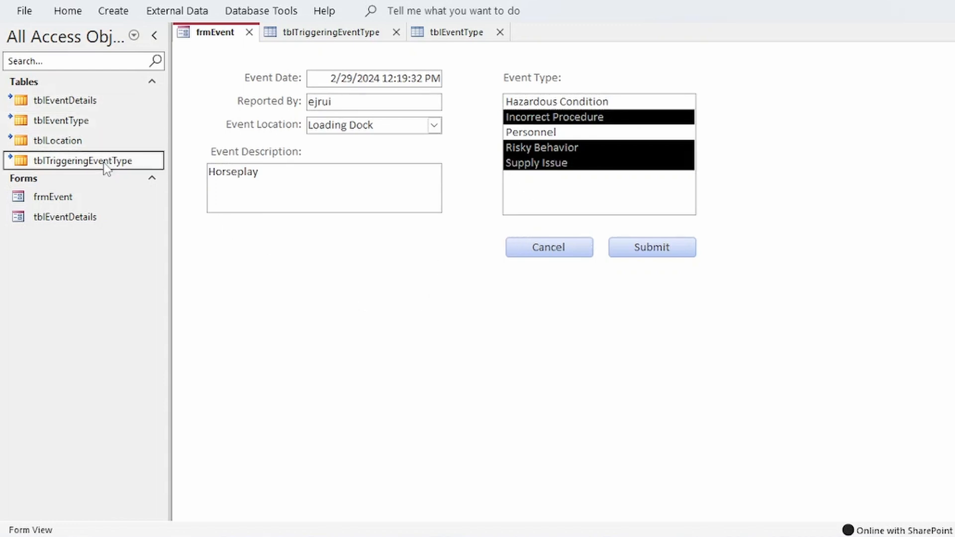
mouse_move(276, 311)
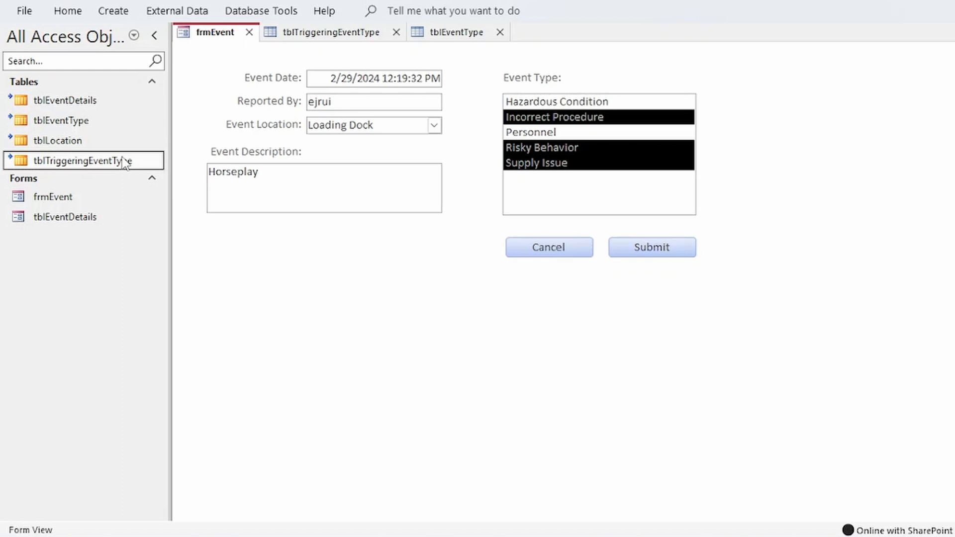
click(548, 247)
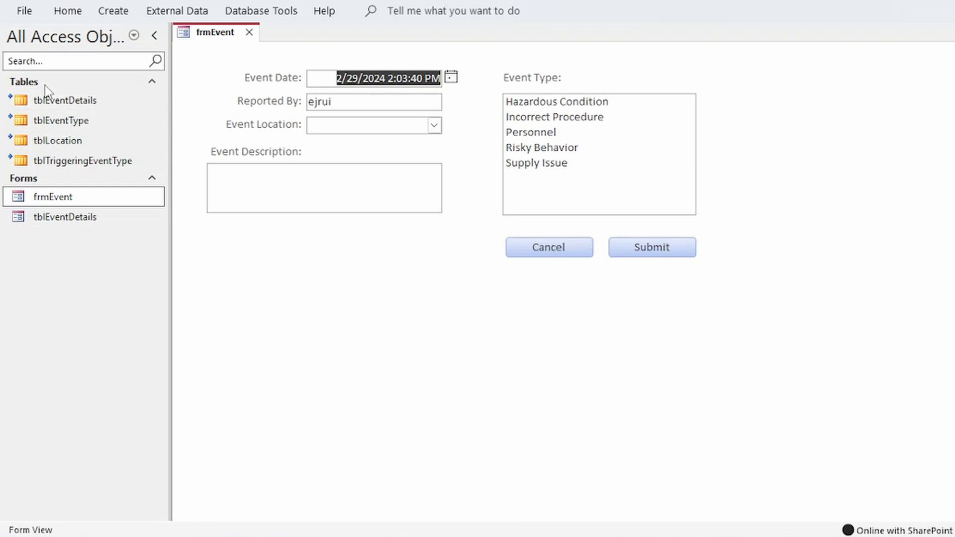
Open tblTriggeringEventType in Datasheet View and look for the newly submitted event-type rows.
click(67, 100)
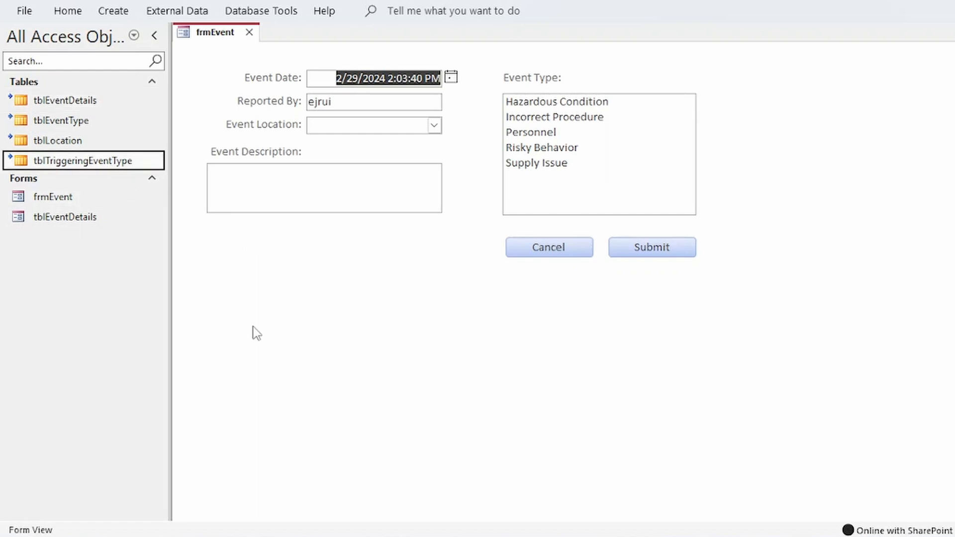
mouse_move(541, 144)
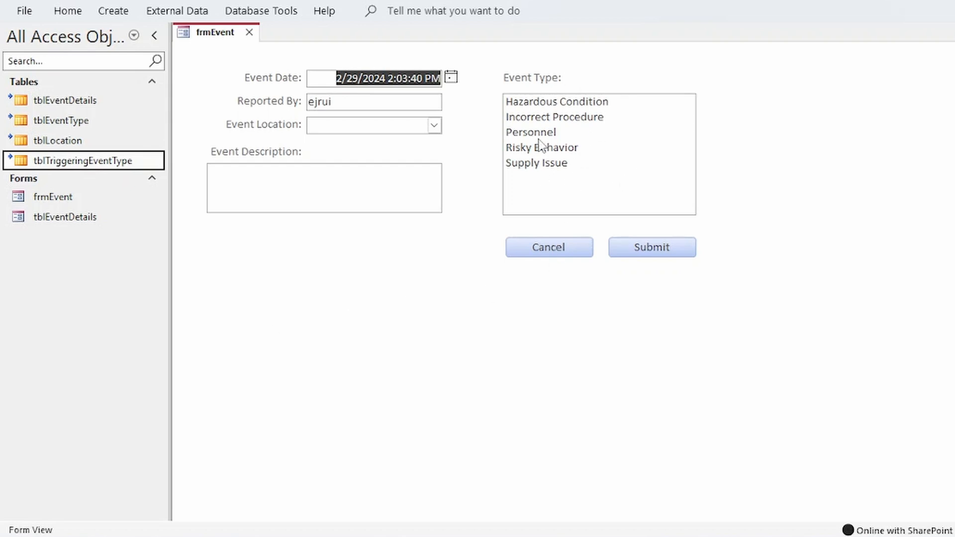
mouse_move(640, 141)
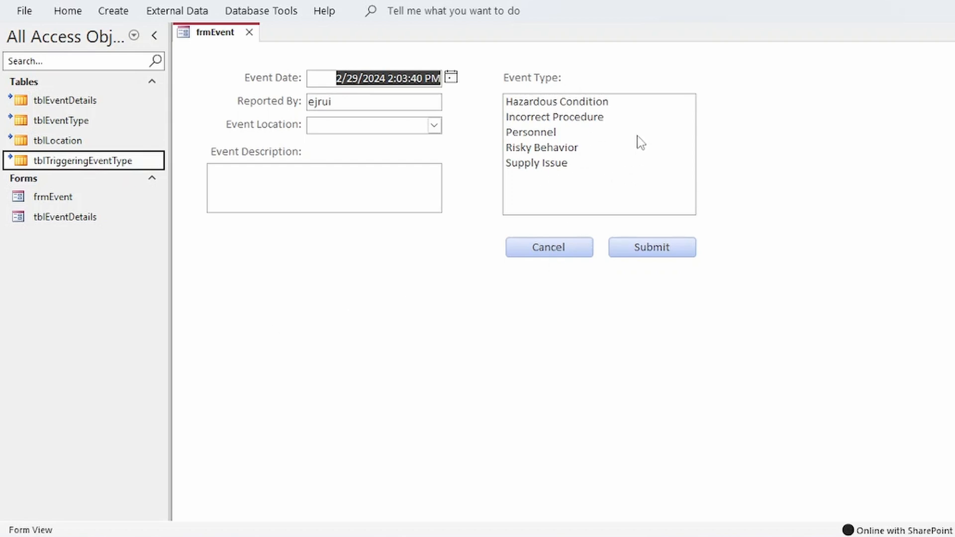
mouse_move(639, 140)
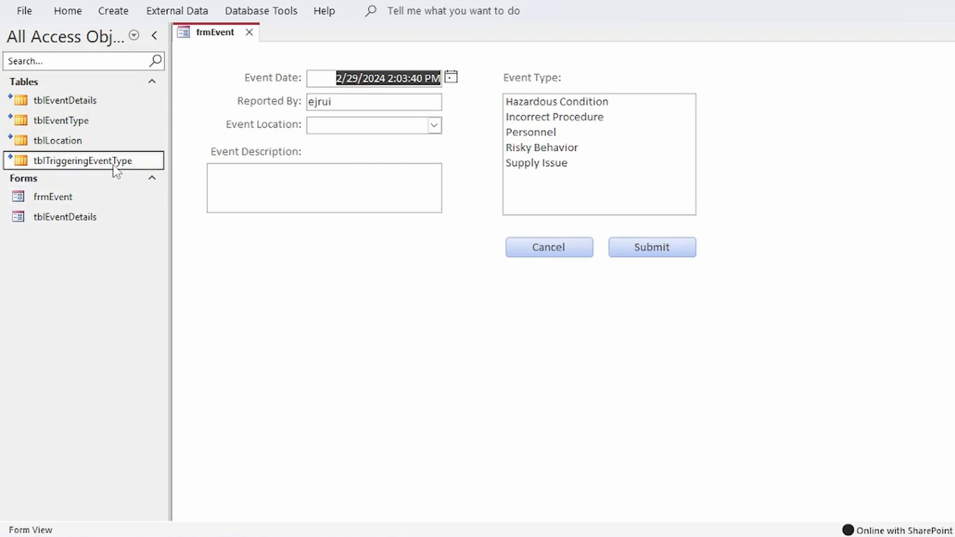
double_click(81, 161)
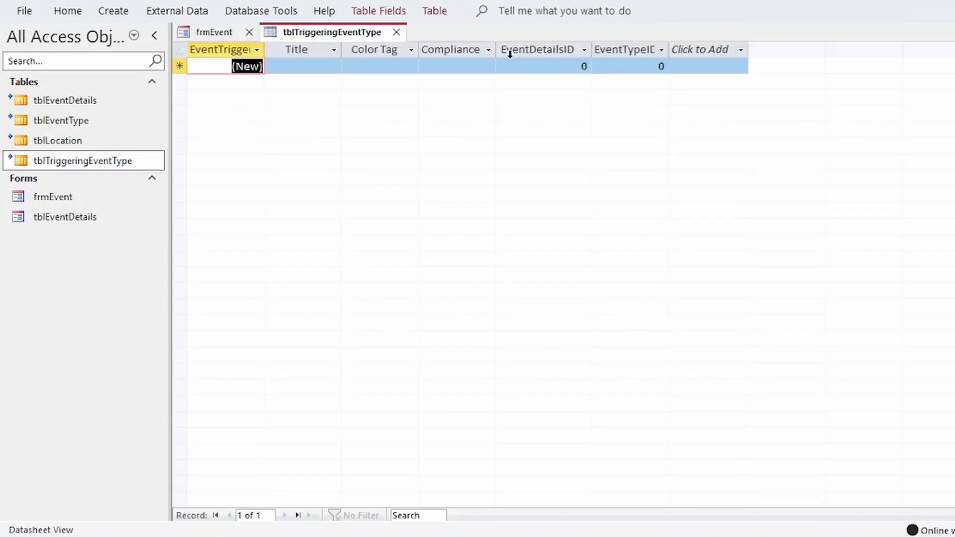
click(629, 66)
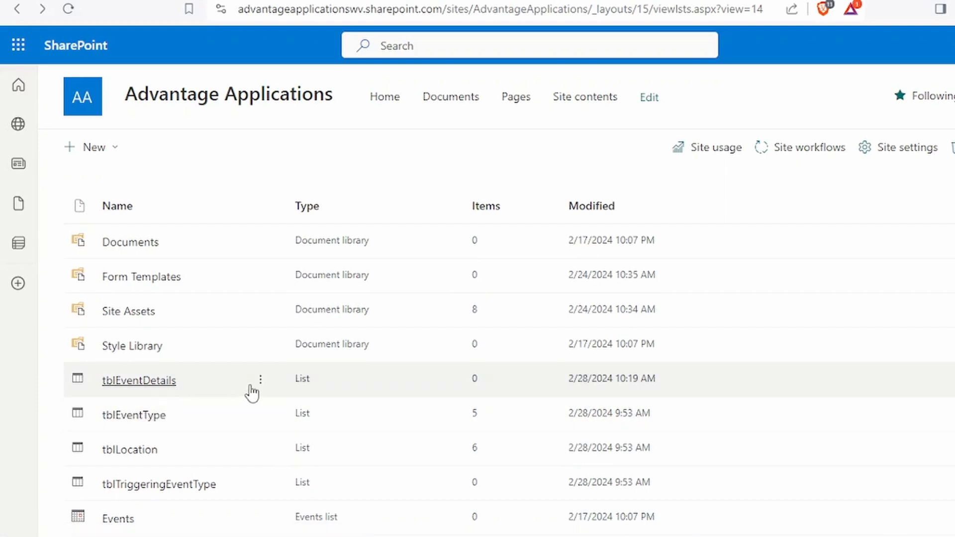
In the tblEventDetails list settings, start a single-line text column named Earmark.
click(261, 379)
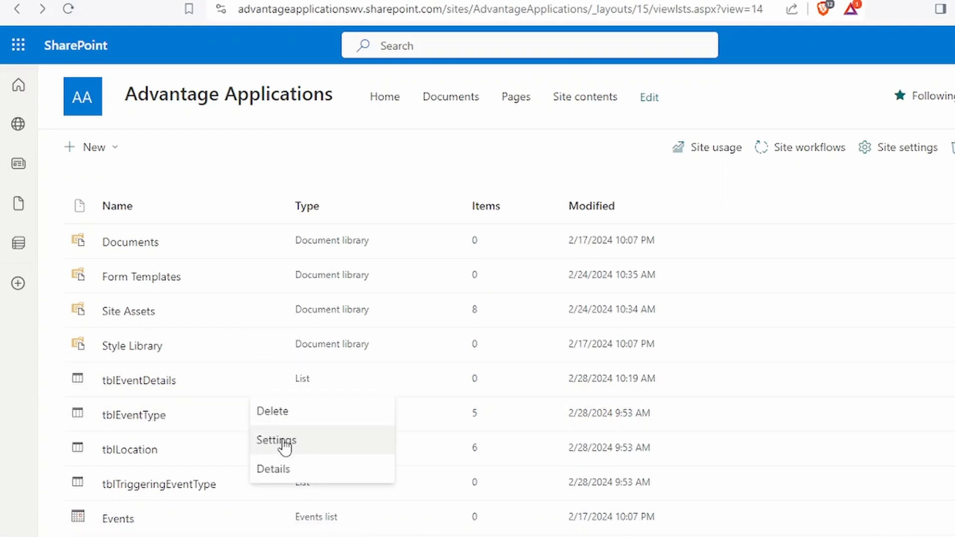
click(275, 439)
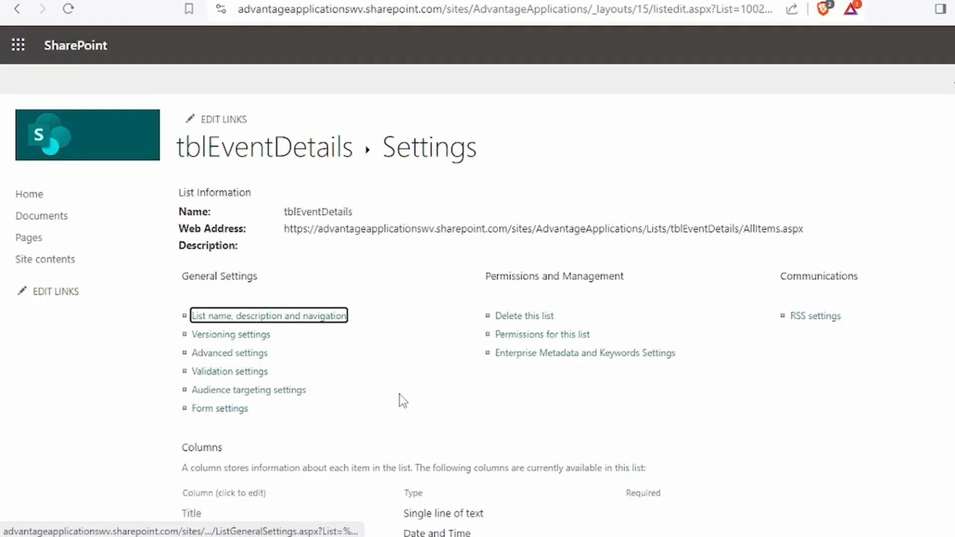
scroll(down, 3)
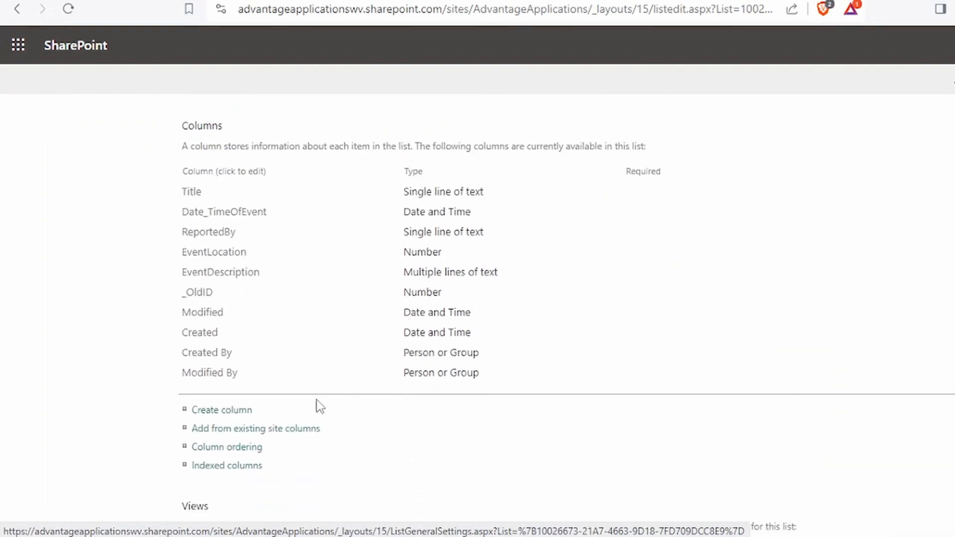
click(222, 409)
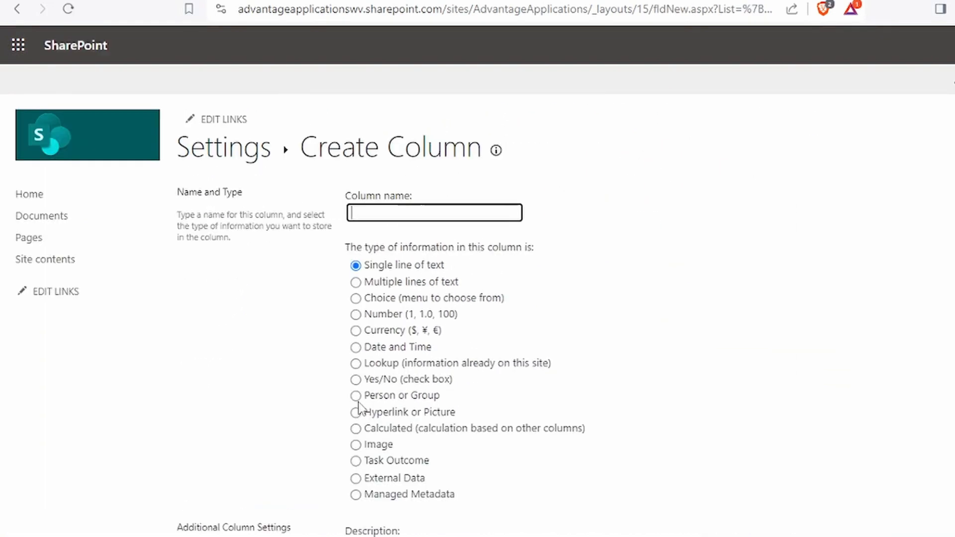
text(Earmark)
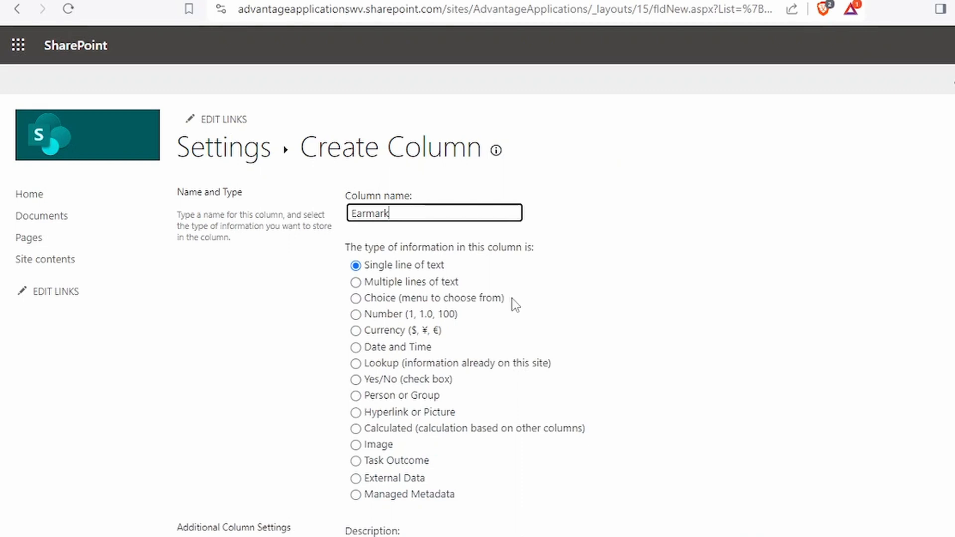
scroll(down, 3)
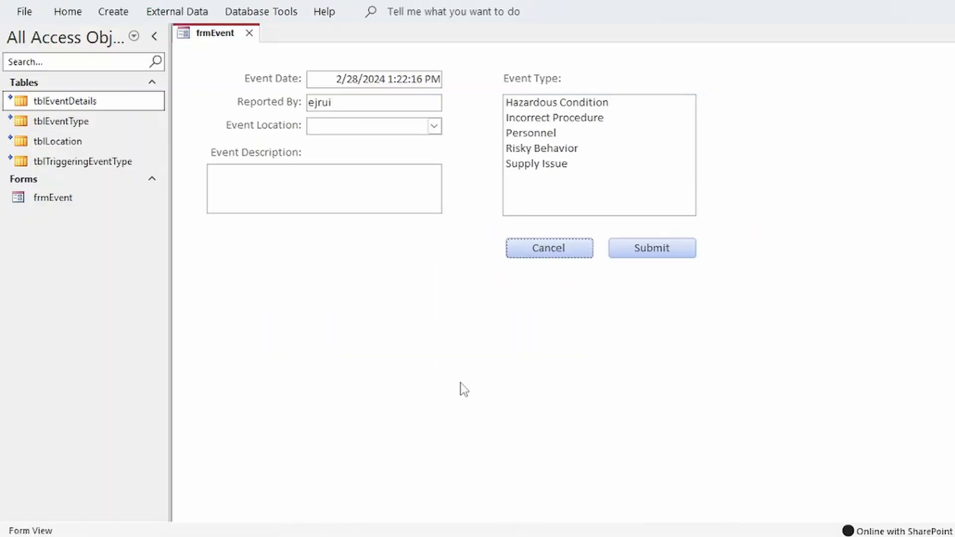
Delete the old tblEventDetails link and link the tblEventDetails SharePoint list again.
click(250, 33)
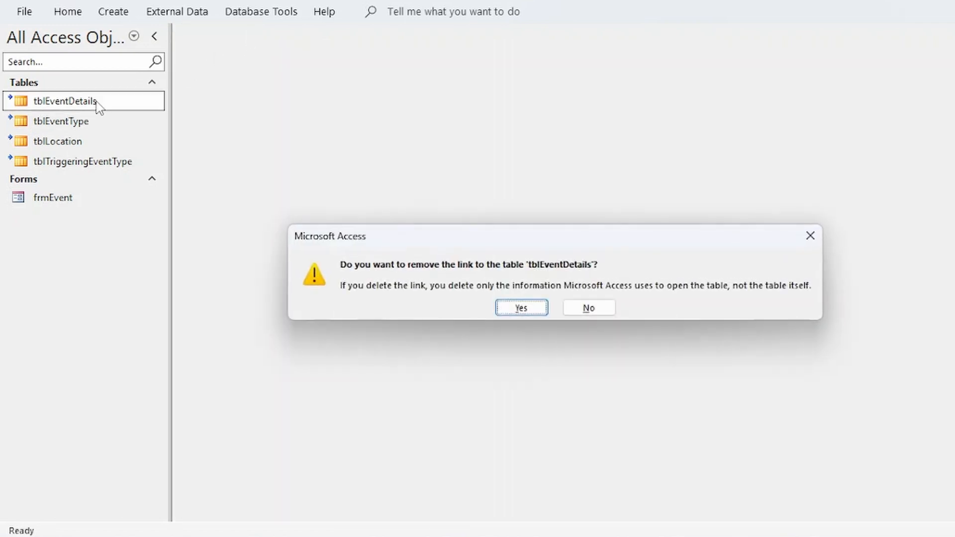
click(520, 307)
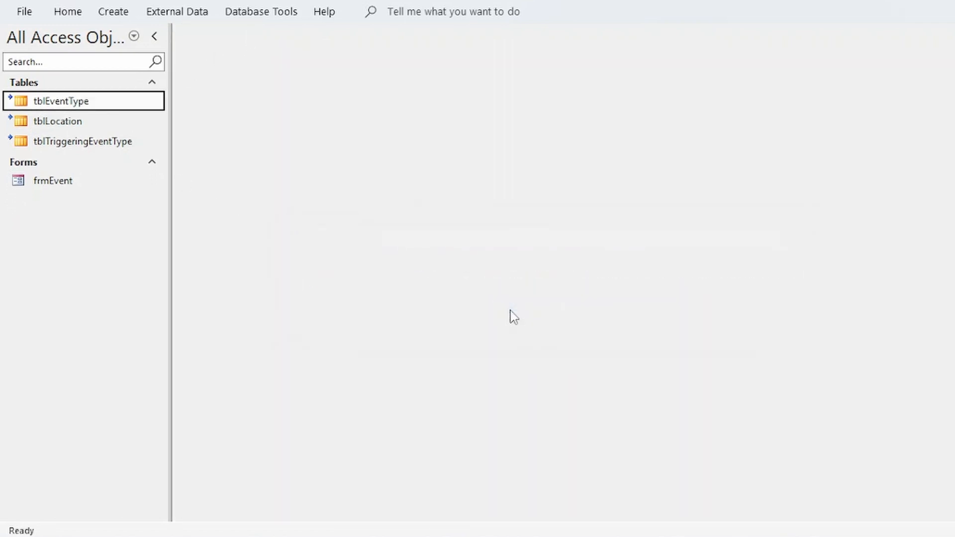
click(177, 11)
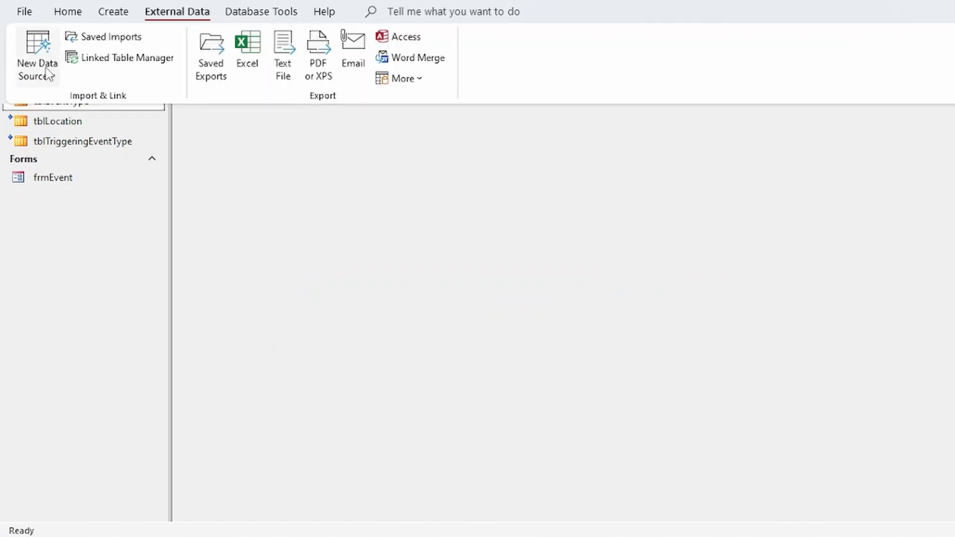
click(37, 55)
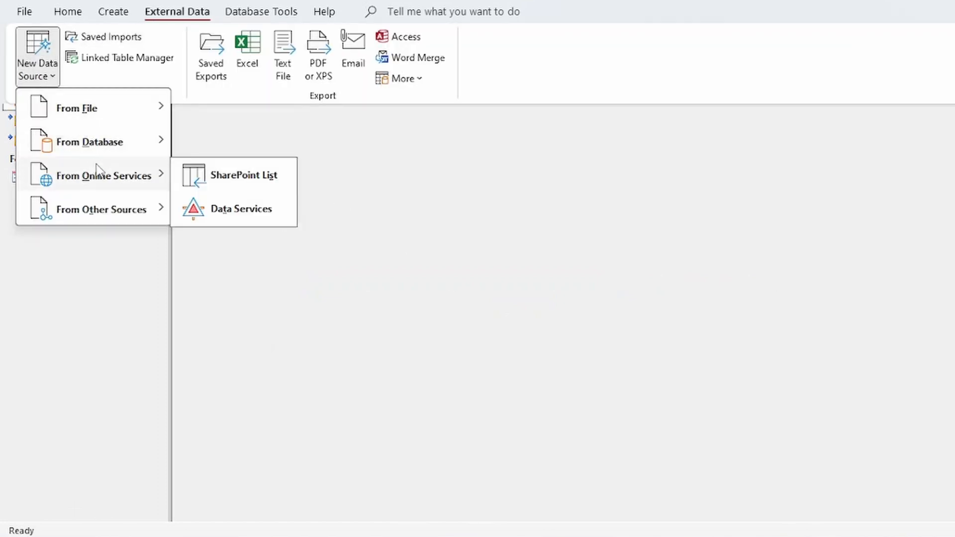
click(242, 174)
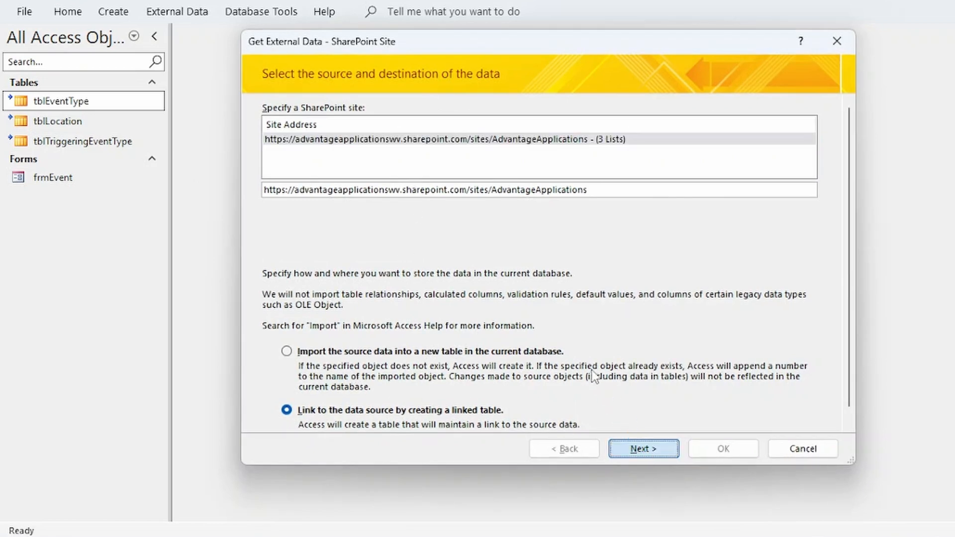
click(642, 449)
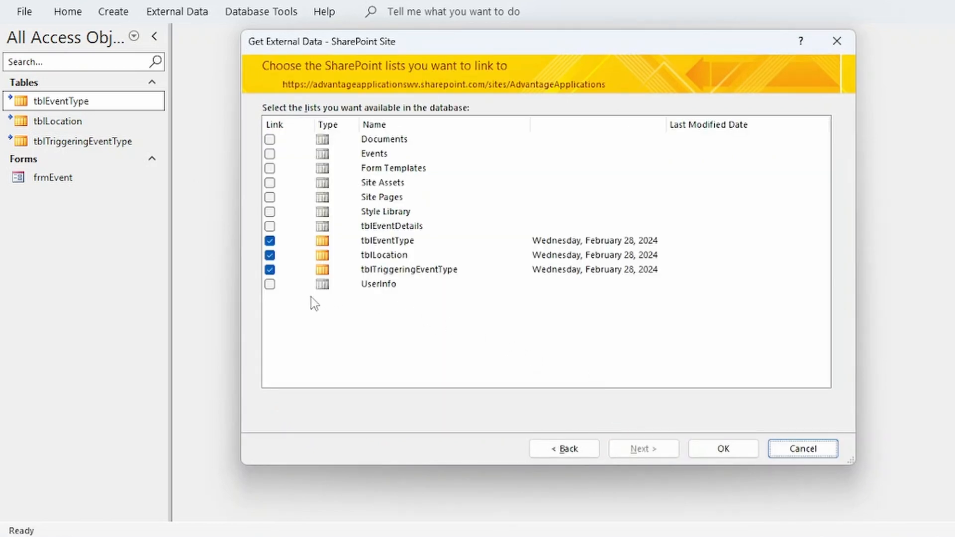
click(269, 226)
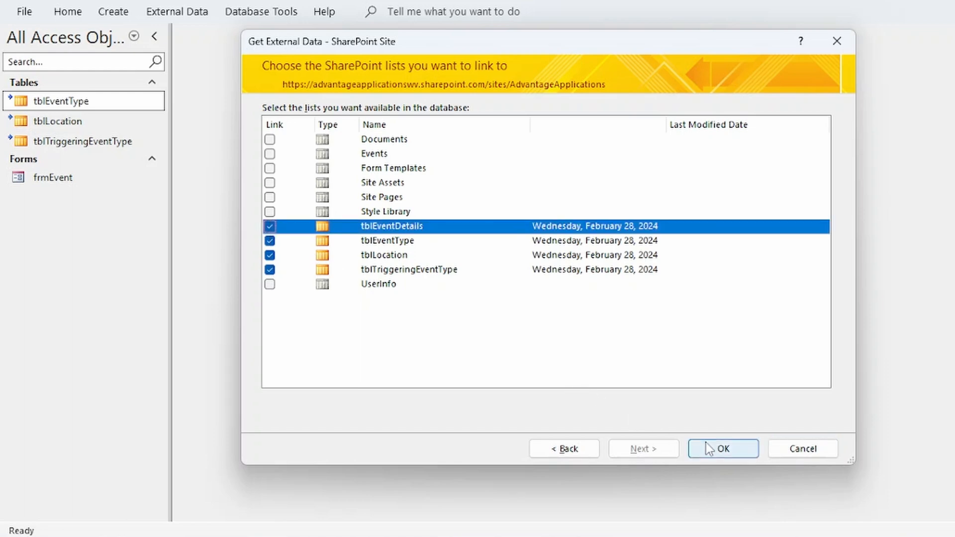
click(722, 449)
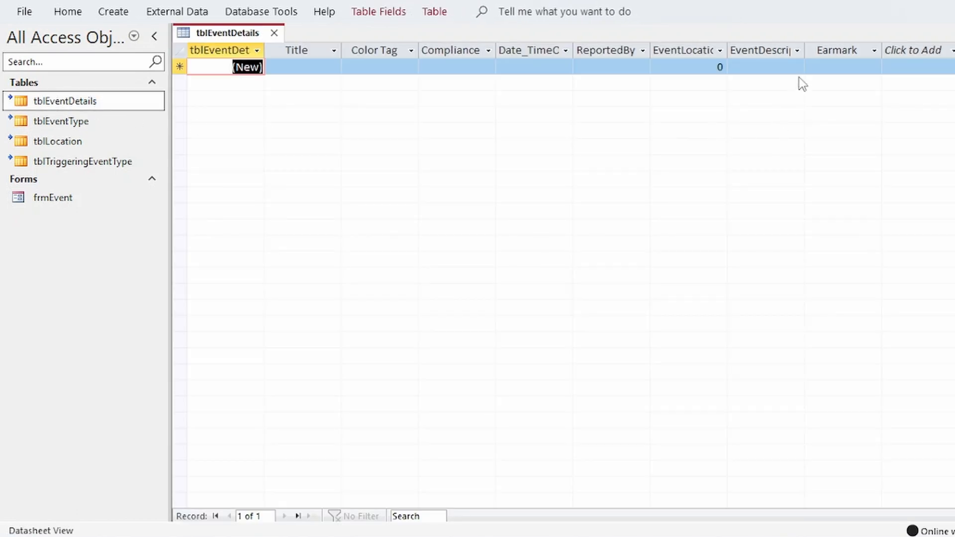
Inspect the new Earmark field in tblEventDetails, then reopen frmEvent.
click(842, 66)
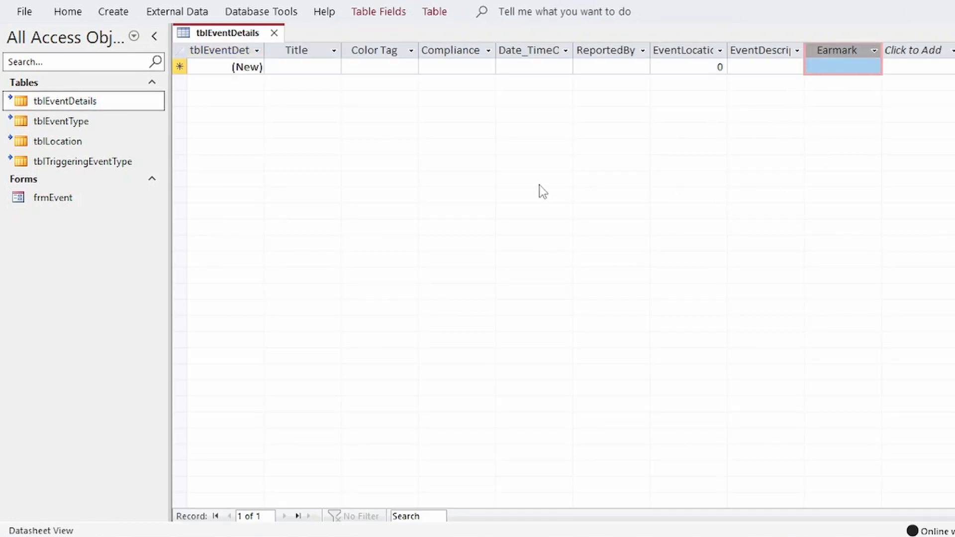
click(274, 33)
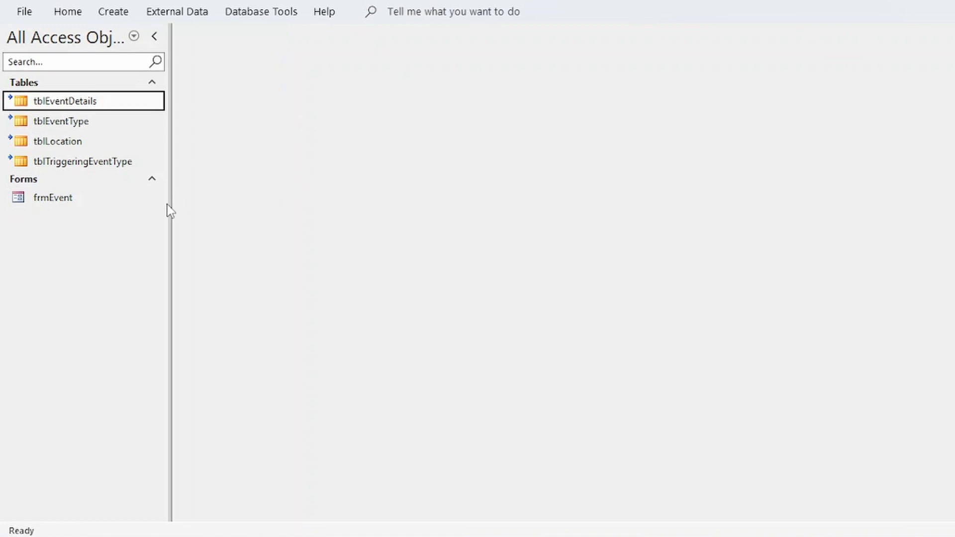
double_click(53, 197)
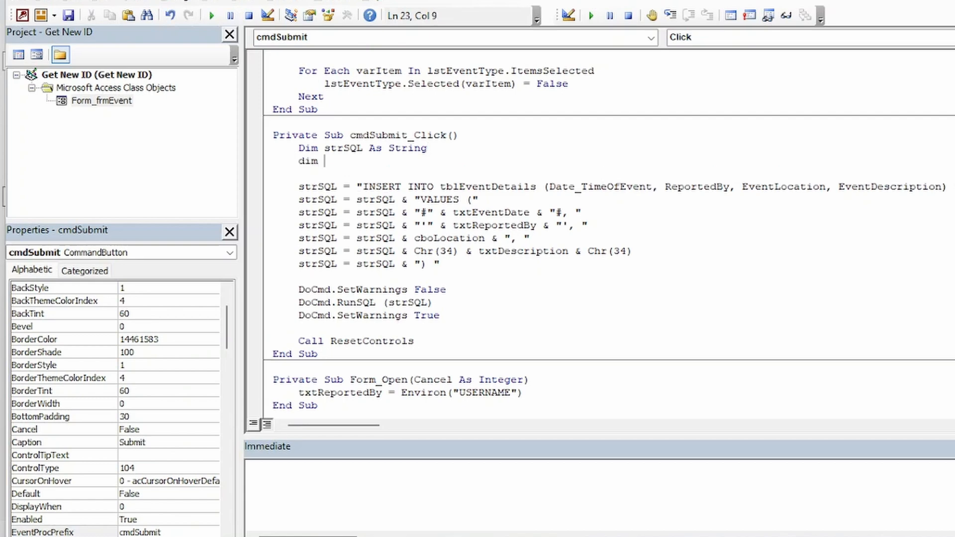
Declare EarmarkValue As String and assign Environ("username") & "~" & Now() to it.
text(EarmarkV)
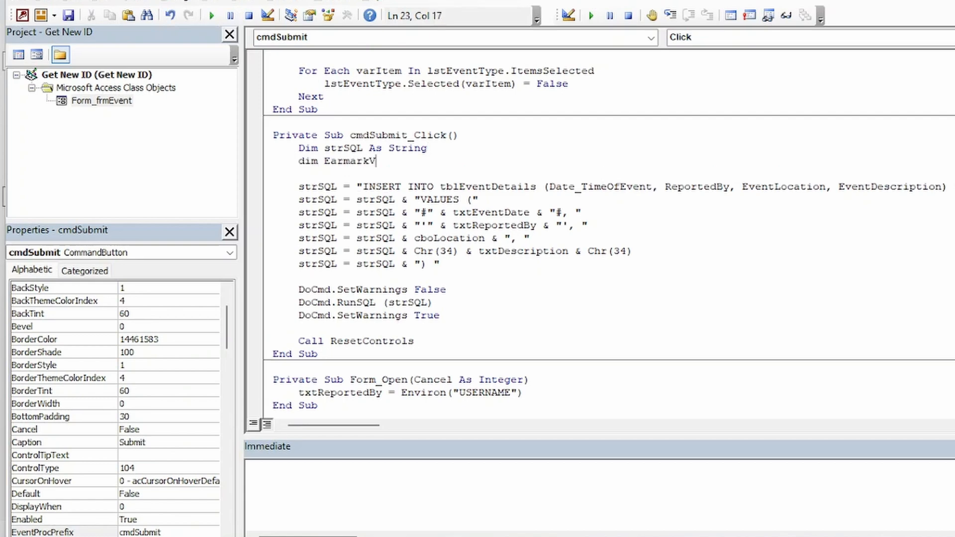
text(alue as string)
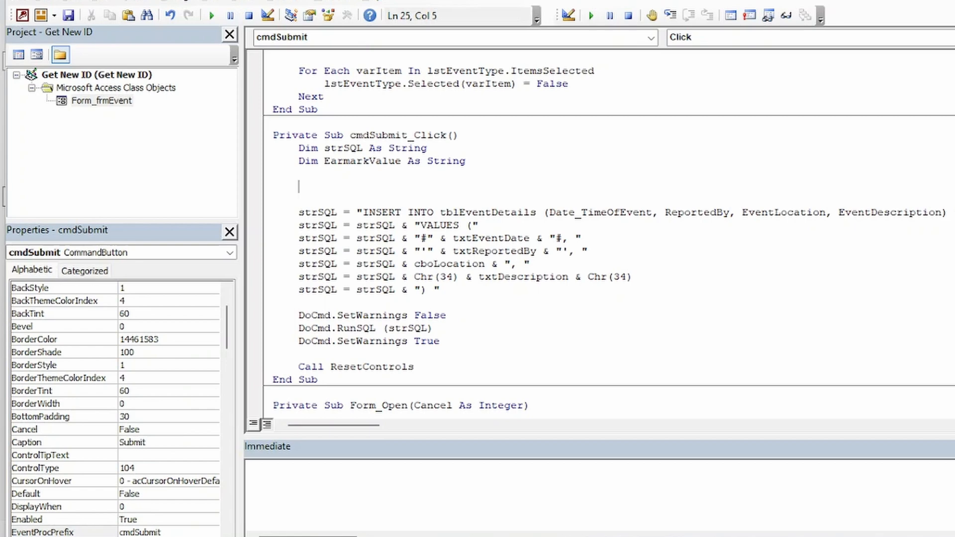
text(EarmarkValue =)
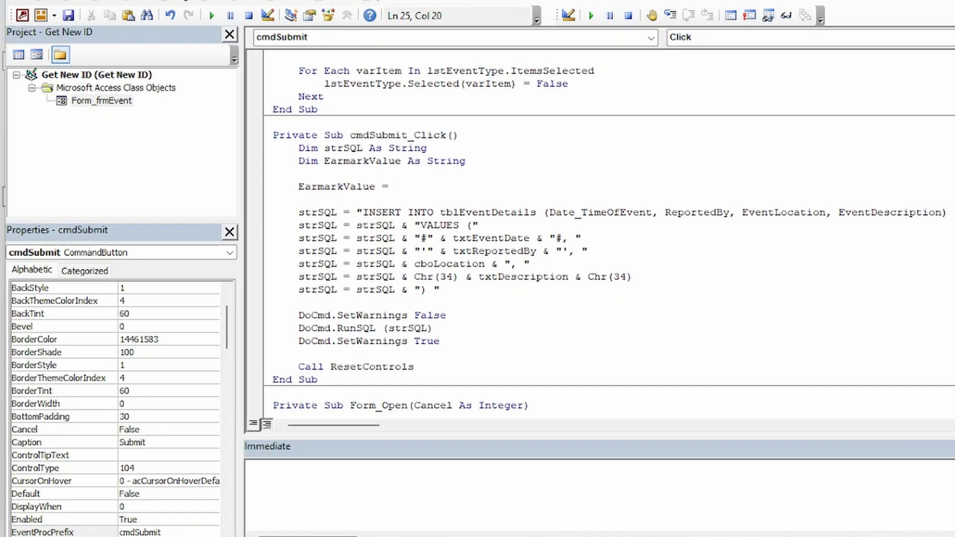
text(environ)
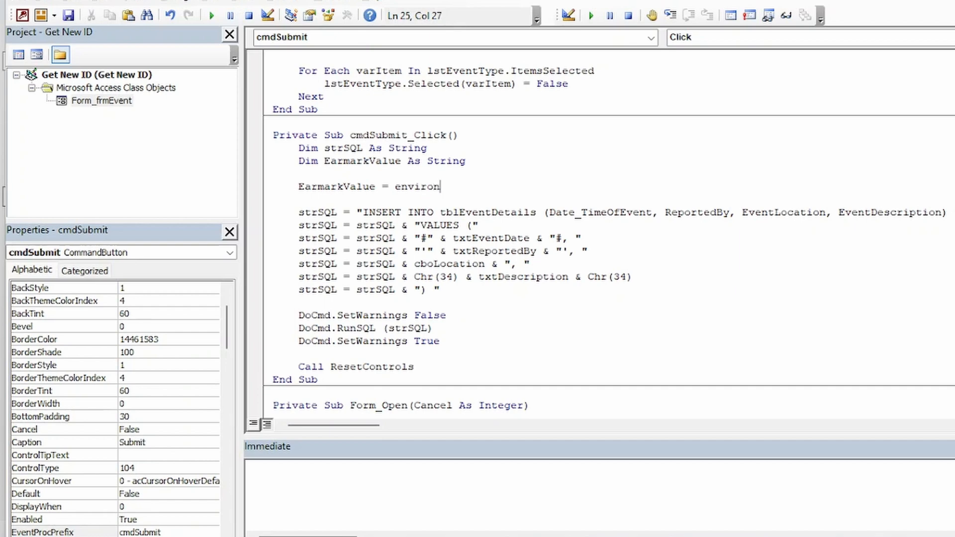
text(("user)
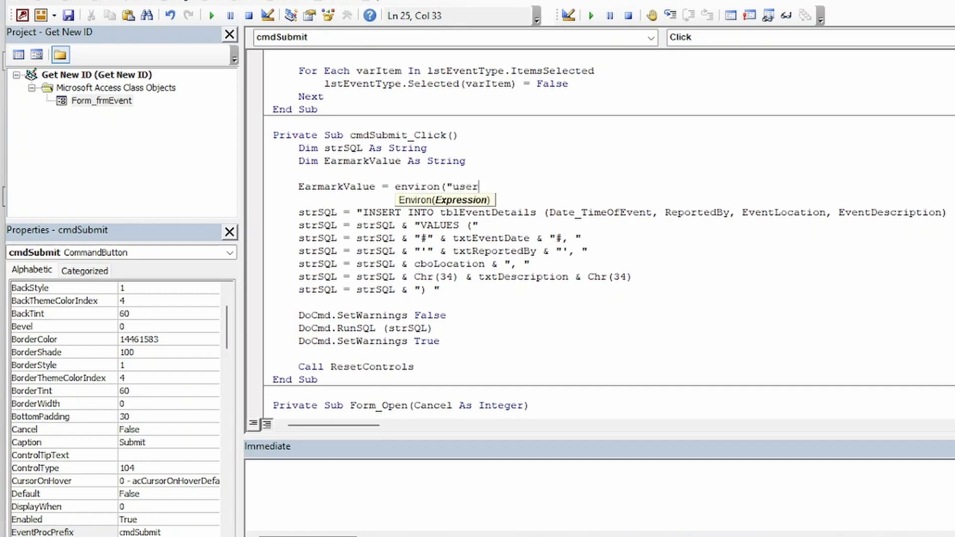
text(name"))
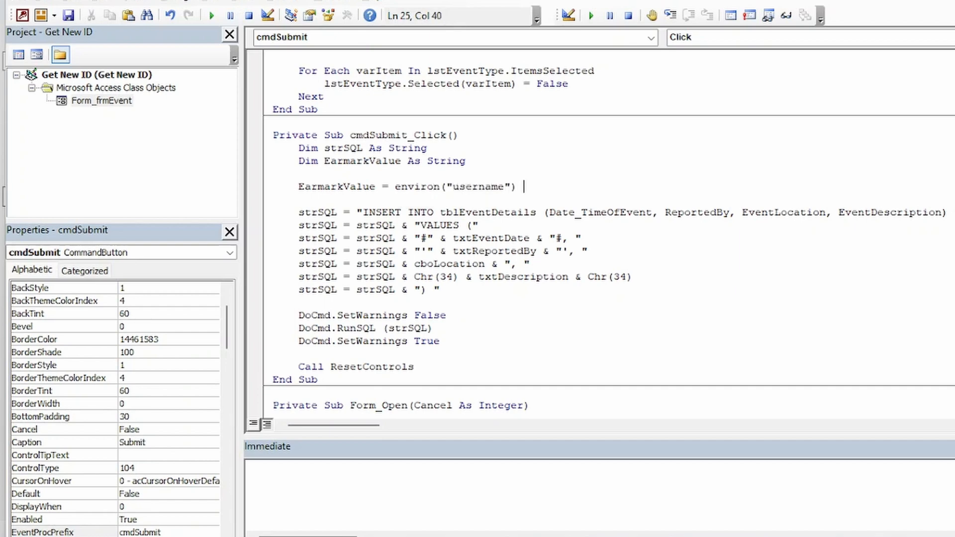
text(& "~)
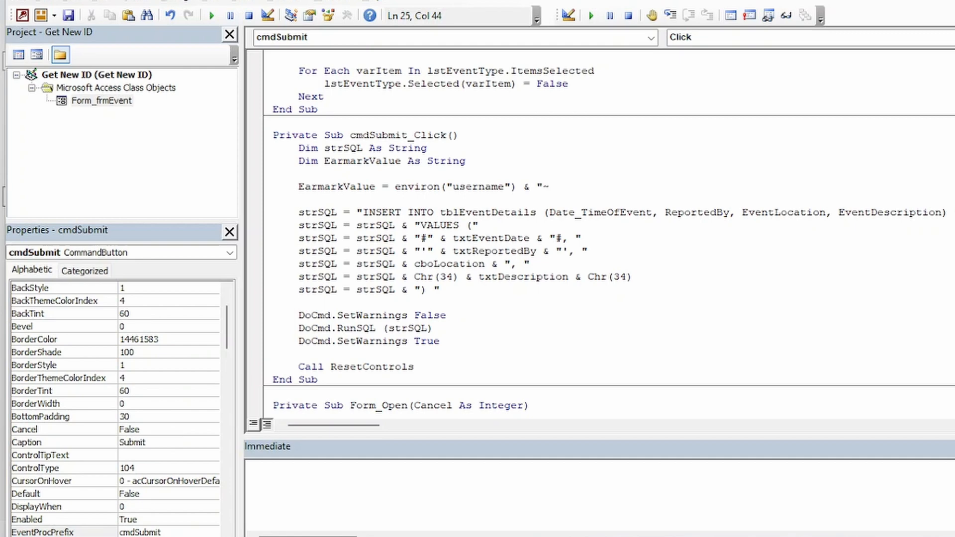
text(& now())
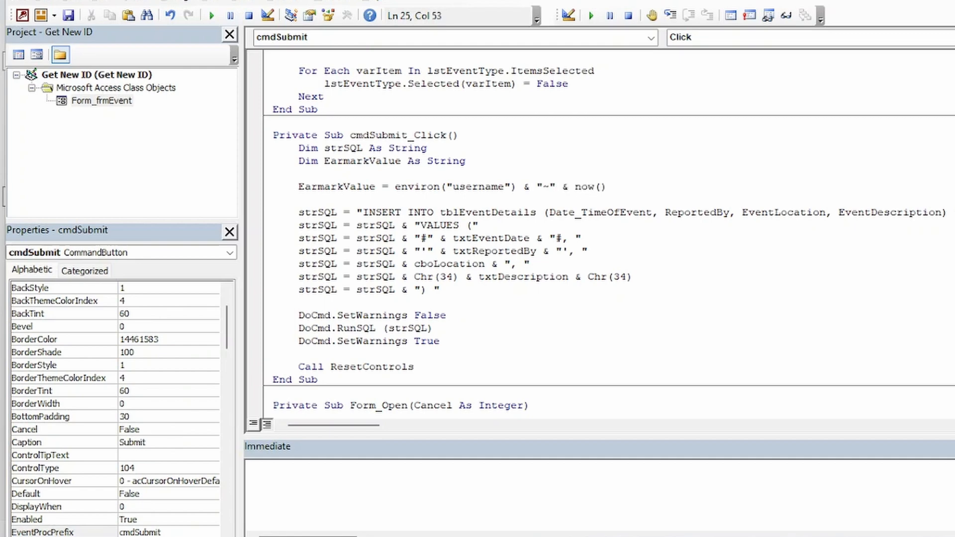
click(495, 140)
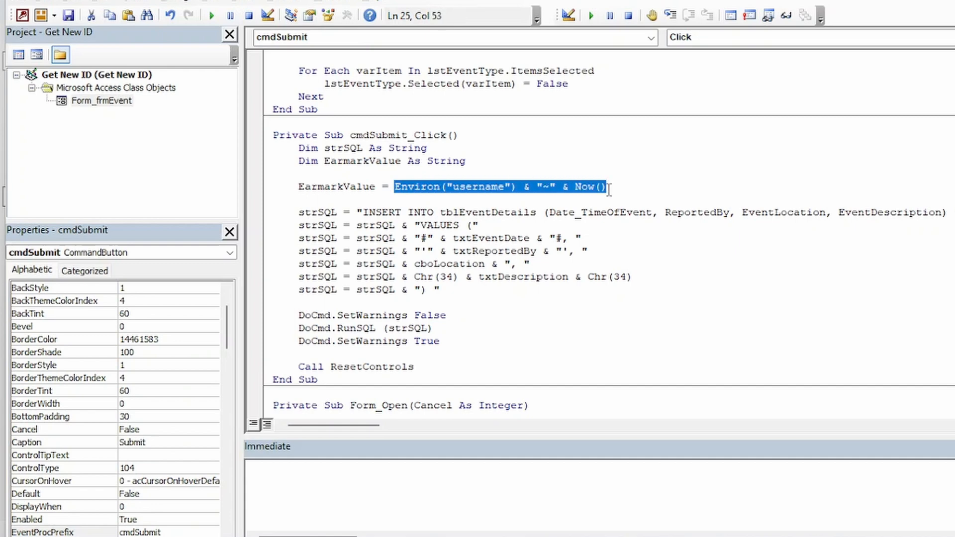
Evaluate Environ("username") & "~" & Now() in the Immediate window and select the result.
click(484, 484)
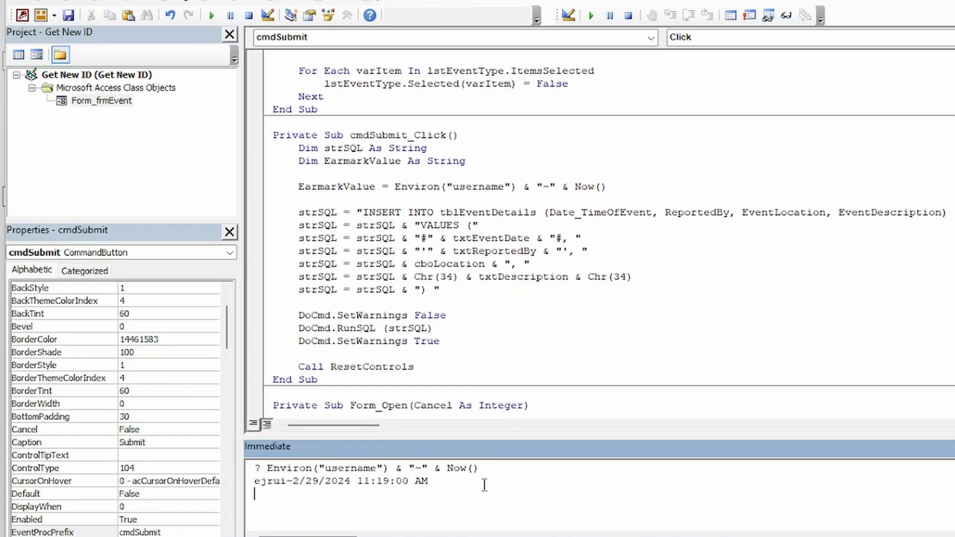
mouse_move(453, 491)
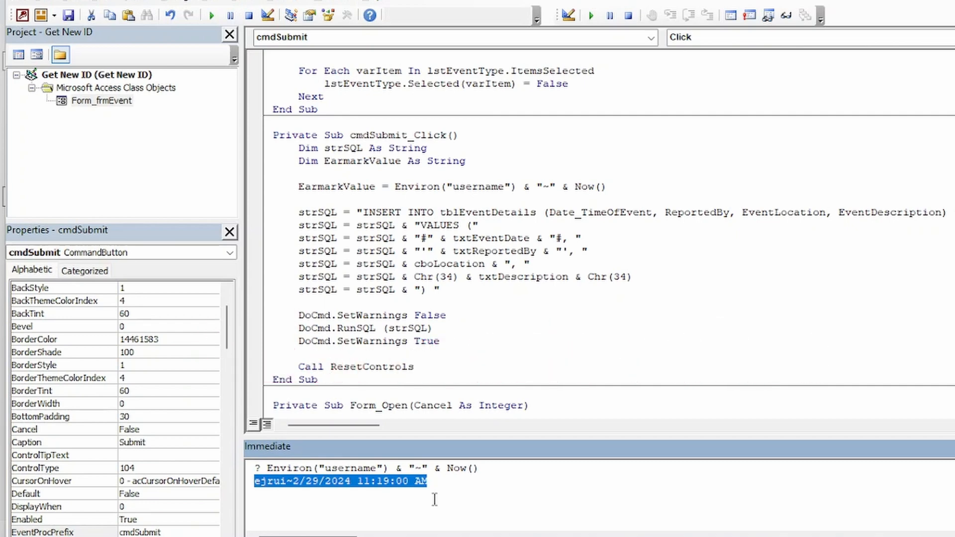
double_click(316, 187)
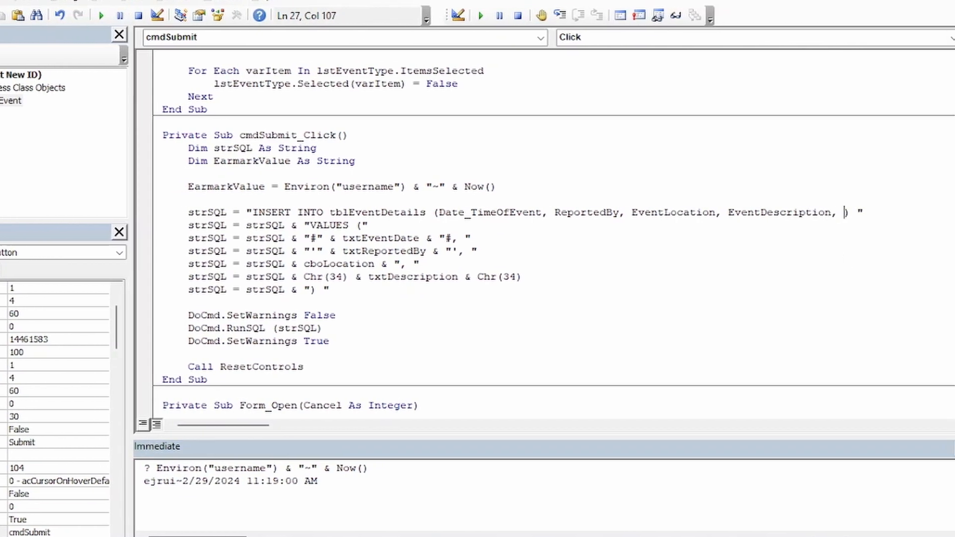
Extend strSQL with a comma after the description and the quoted EarmarkValue.
text(Earmark)
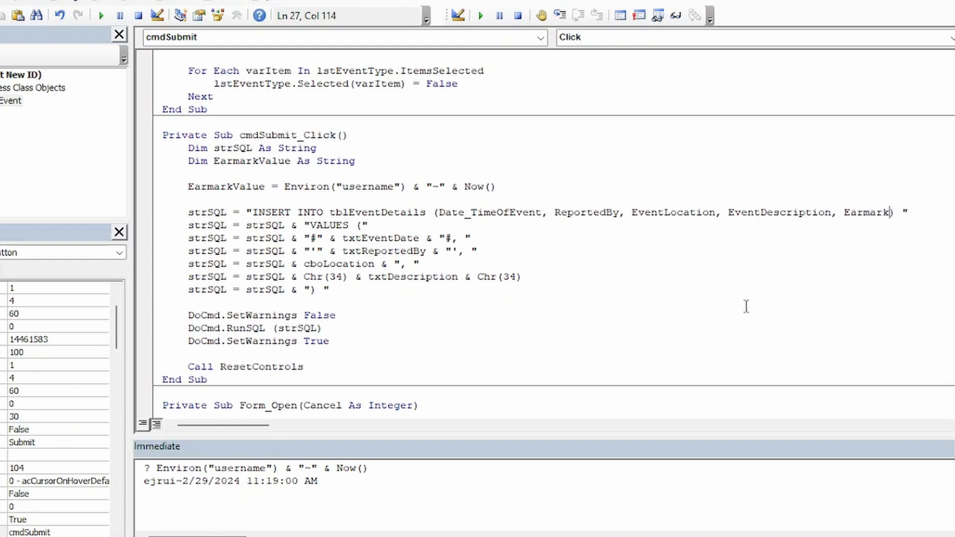
click(561, 279)
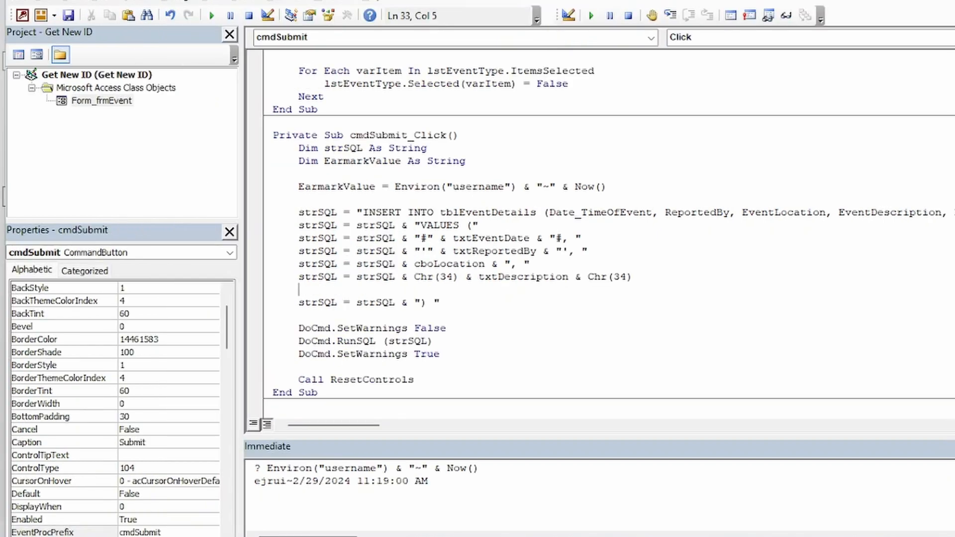
text(str)
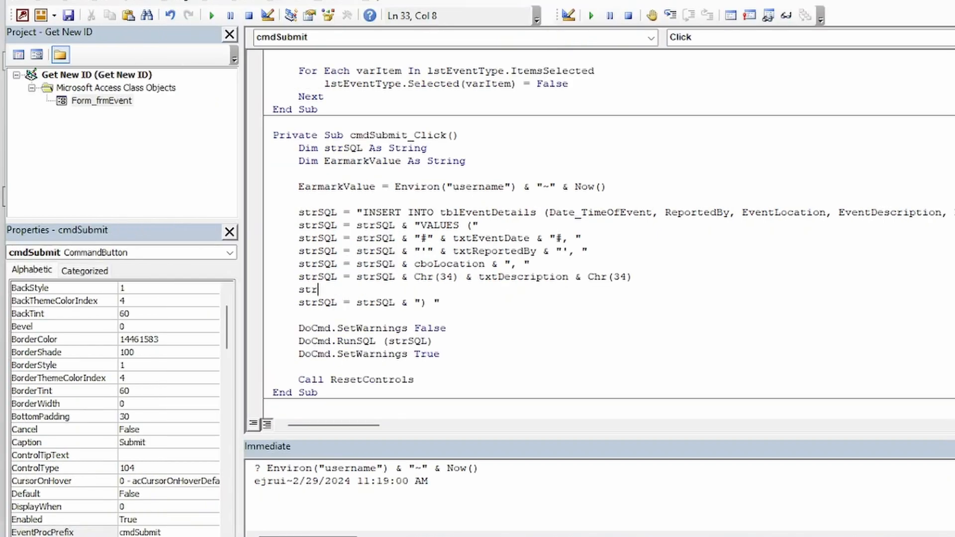
text(sql = strsql &)
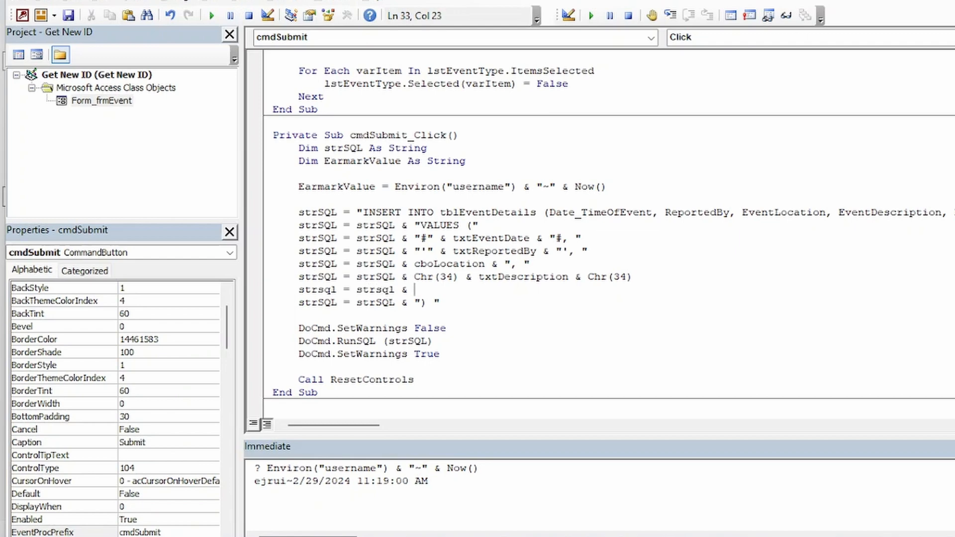
text("'")
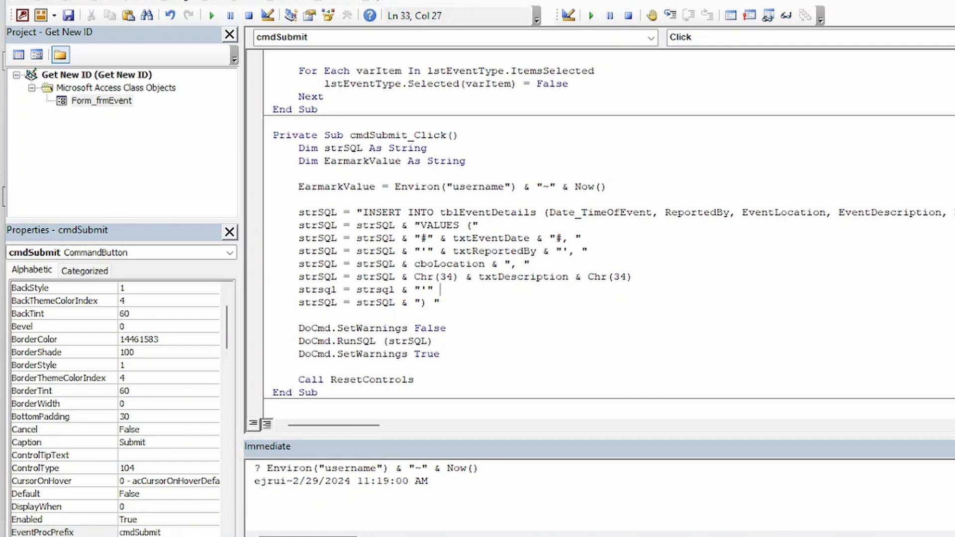
text(&)
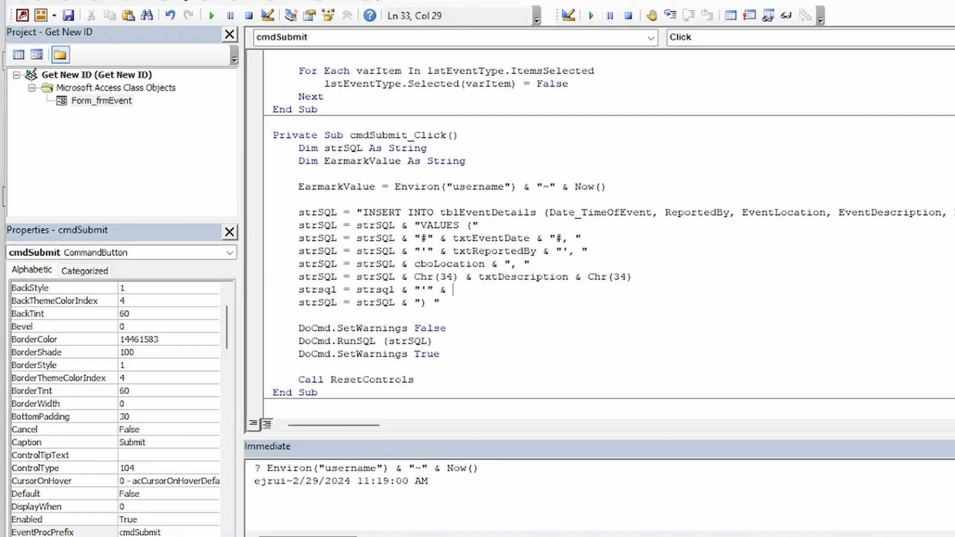
text(earmarkval)
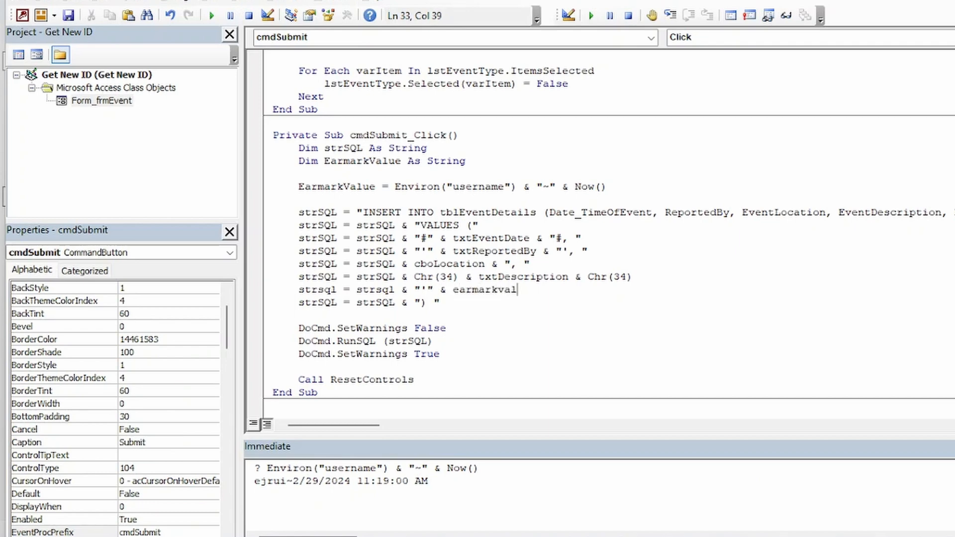
text(ue & "')
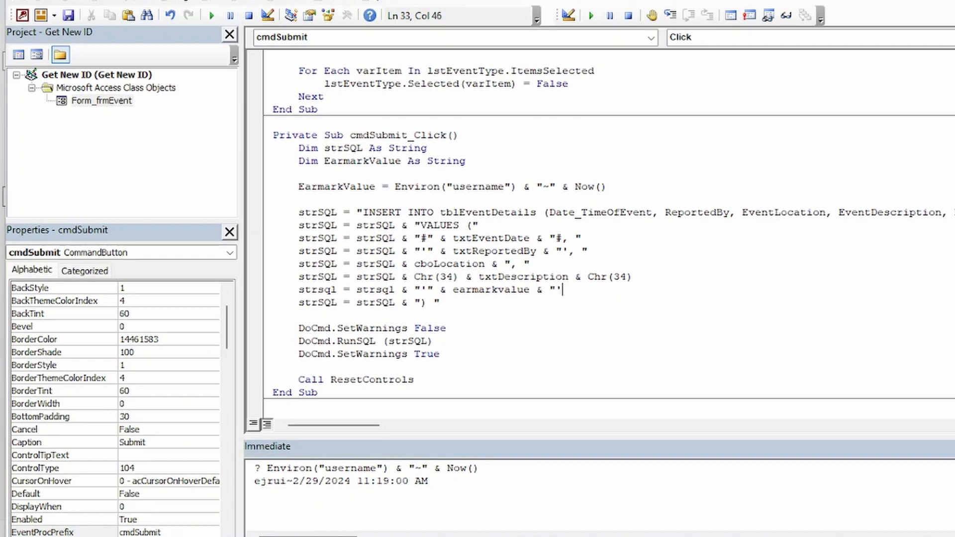
text(')
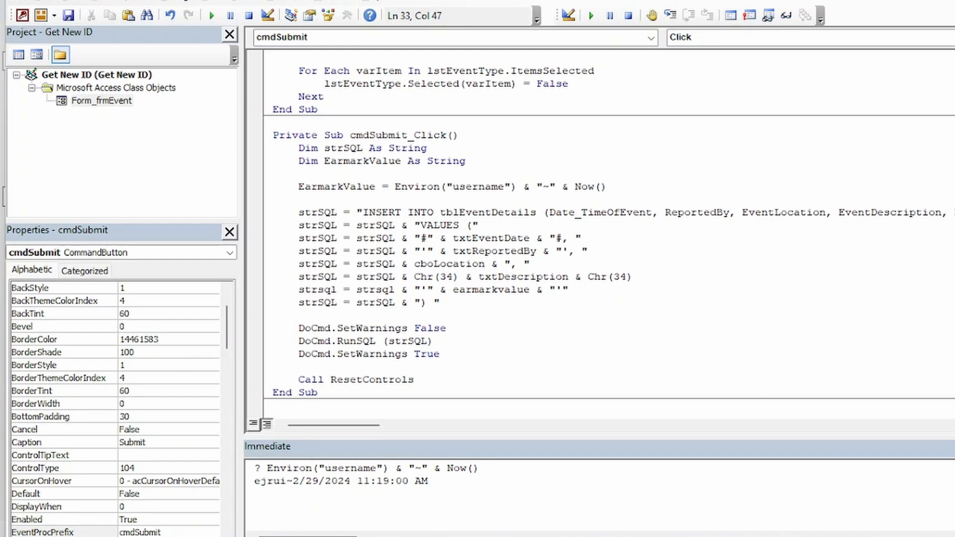
mouse_move(648, 279)
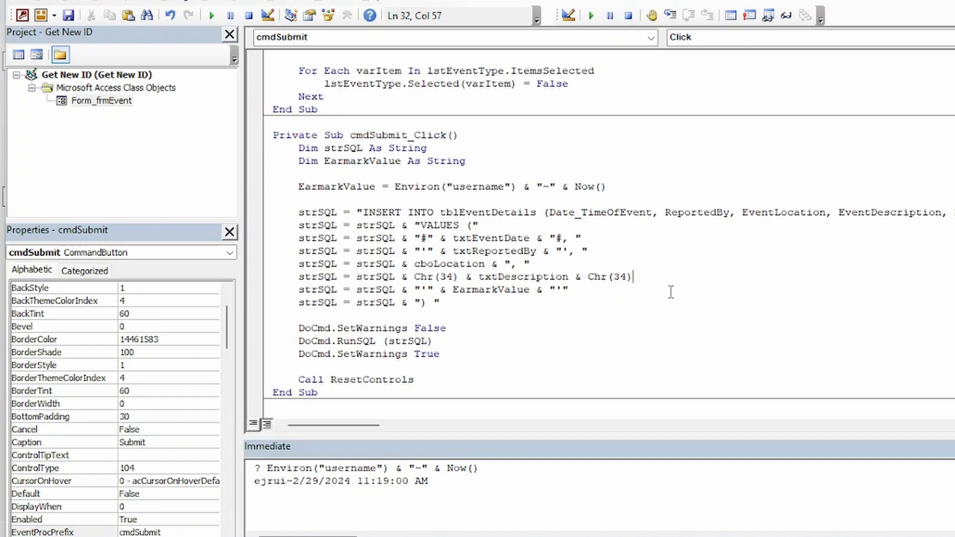
text(& ",)
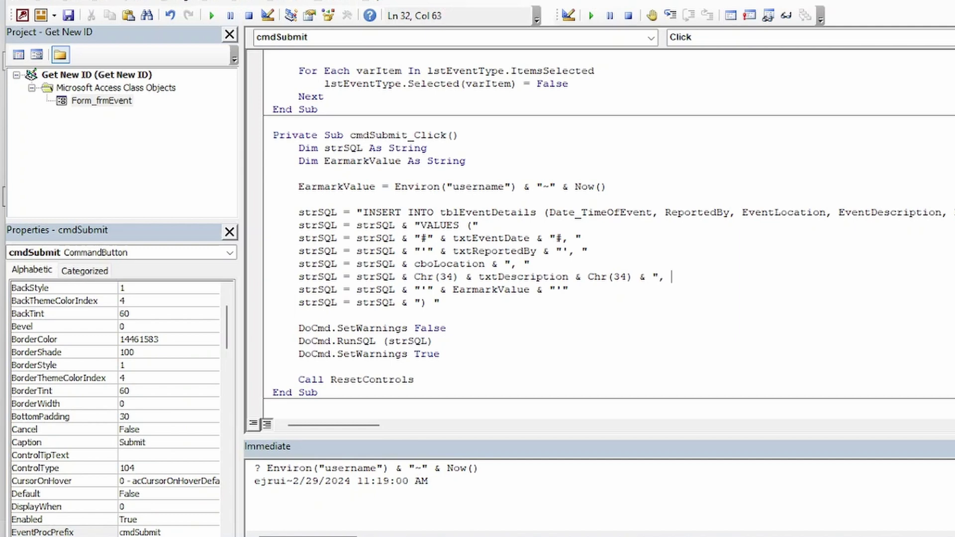
text(")
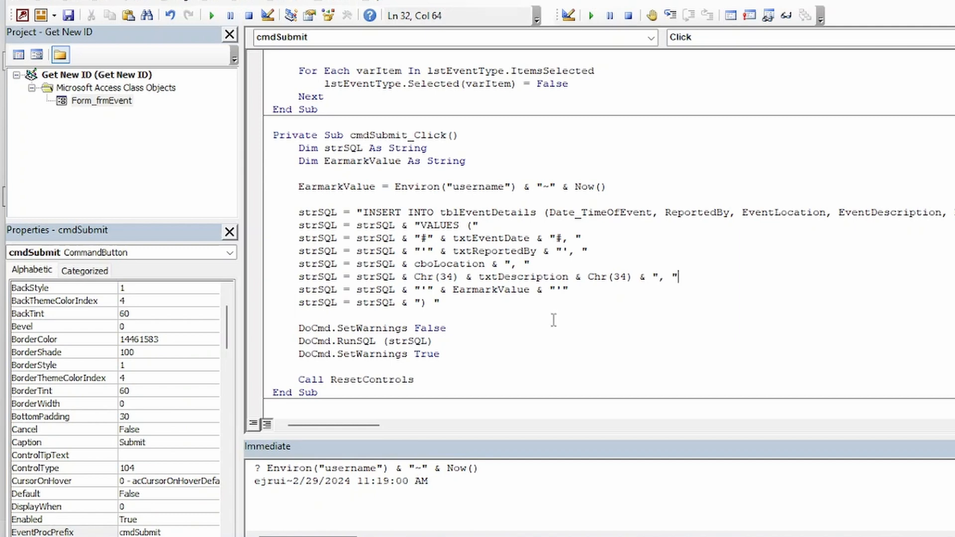
click(255, 328)
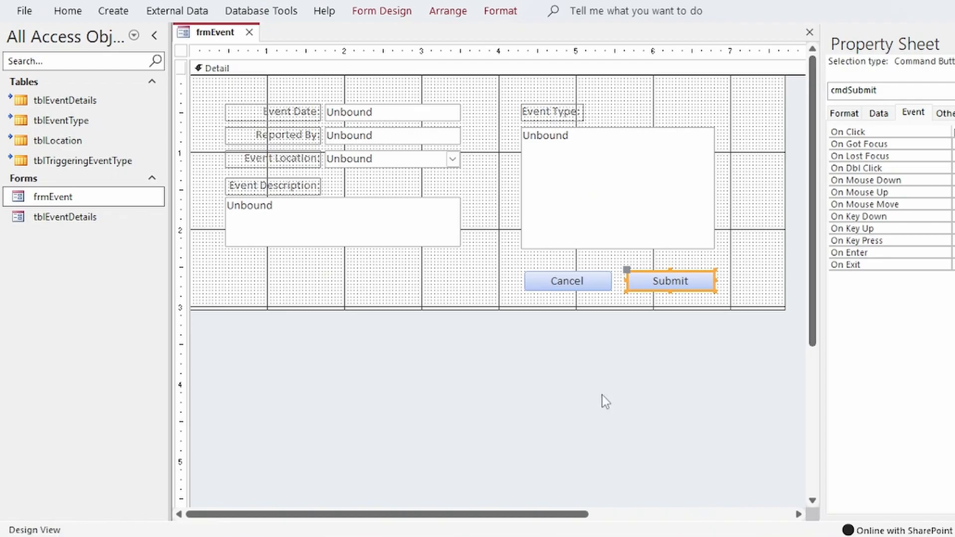
Switch frmEvent to Form View and enter Loading Dock, Horseplay, and Risky Behavior.
click(67, 11)
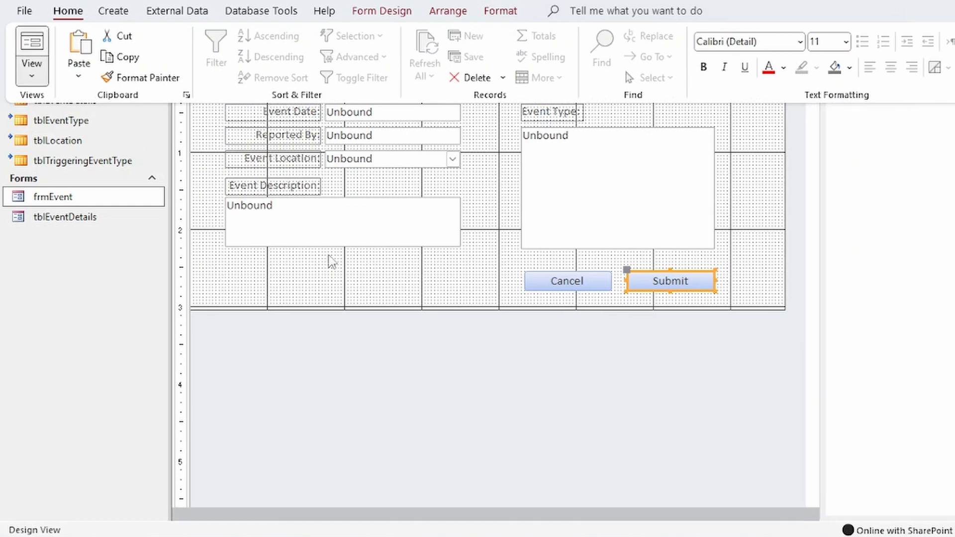
click(31, 46)
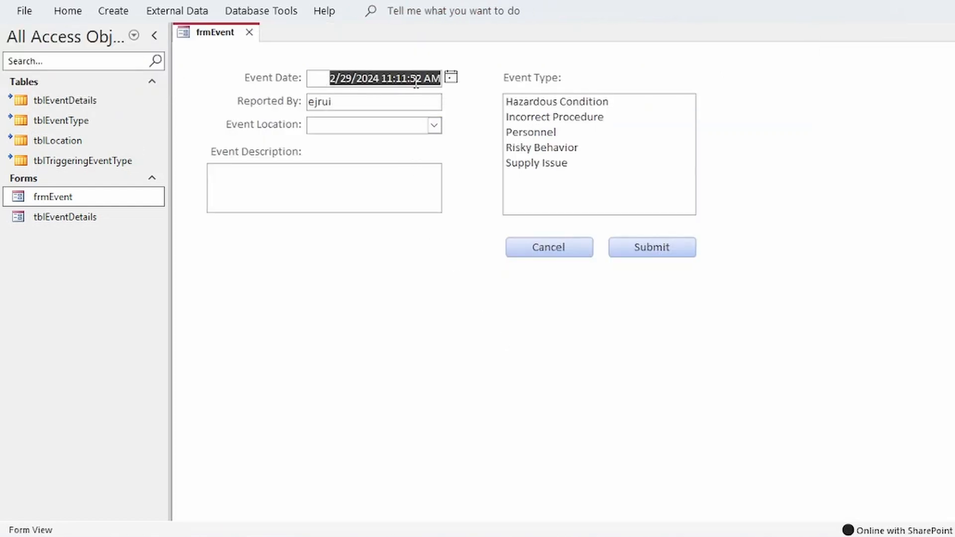
click(372, 101)
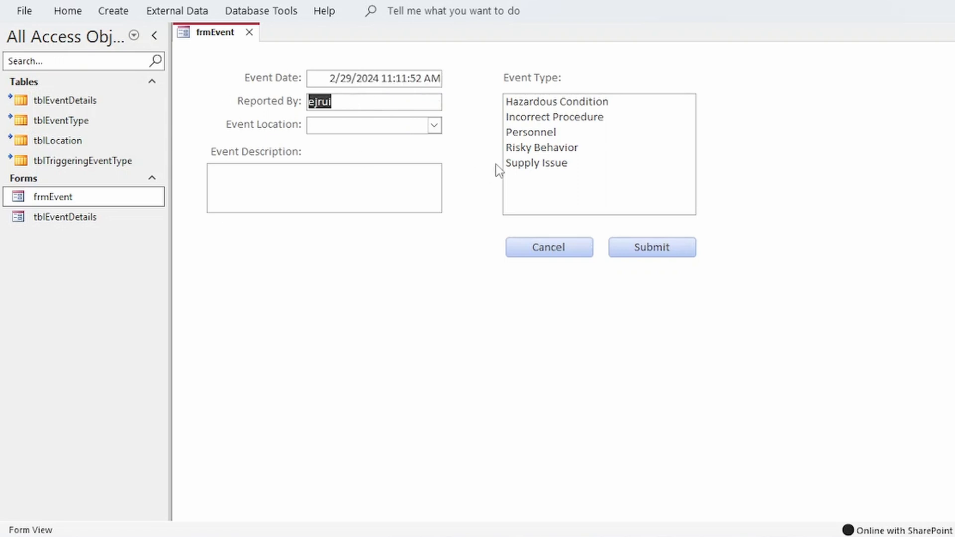
click(433, 125)
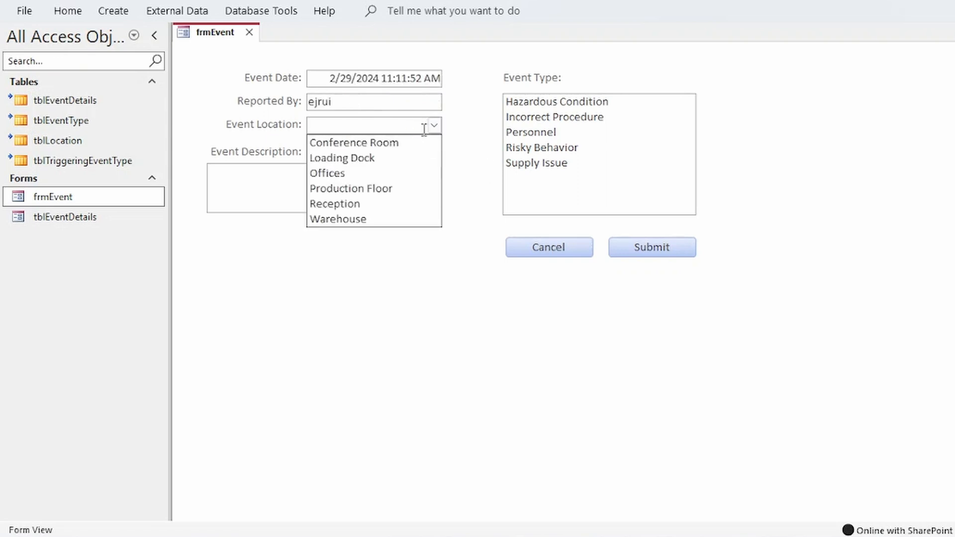
click(342, 157)
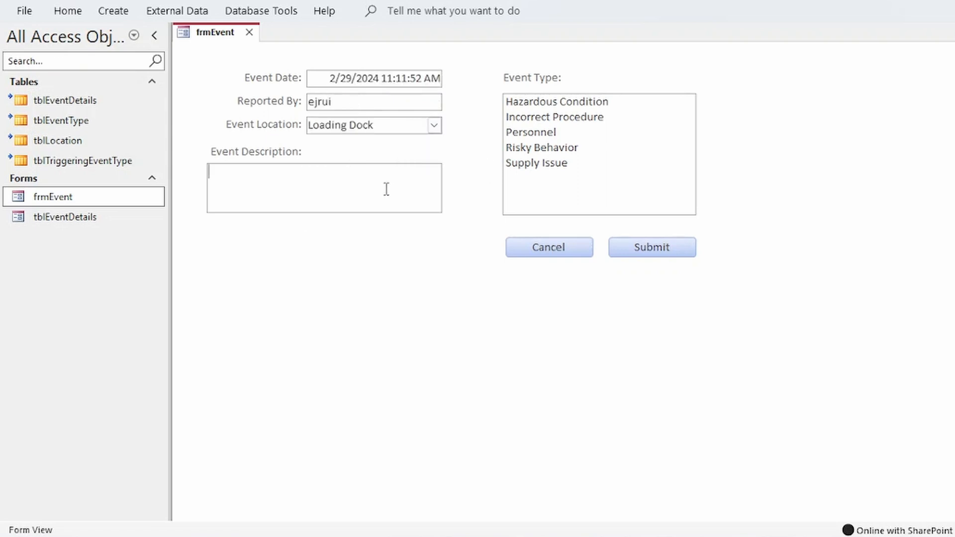
text(H)
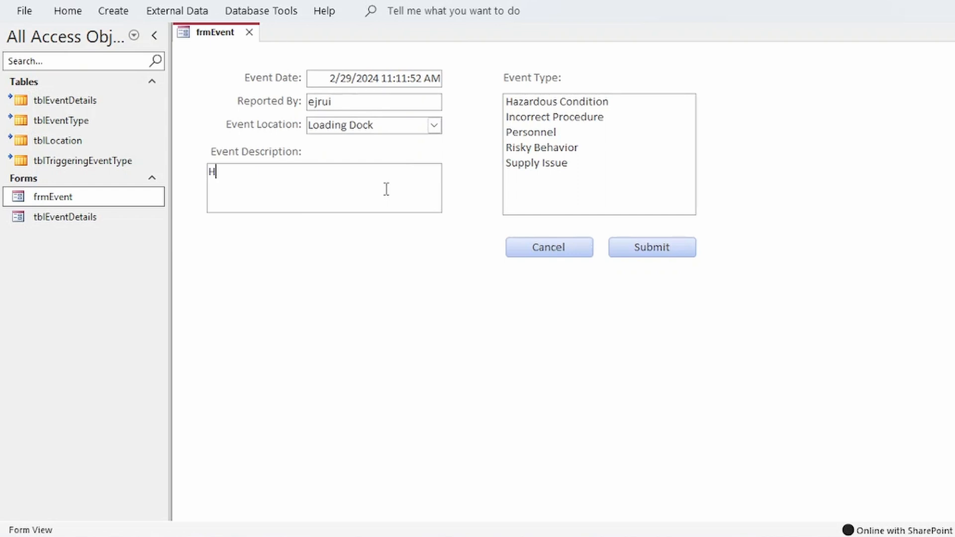
text(orseplay)
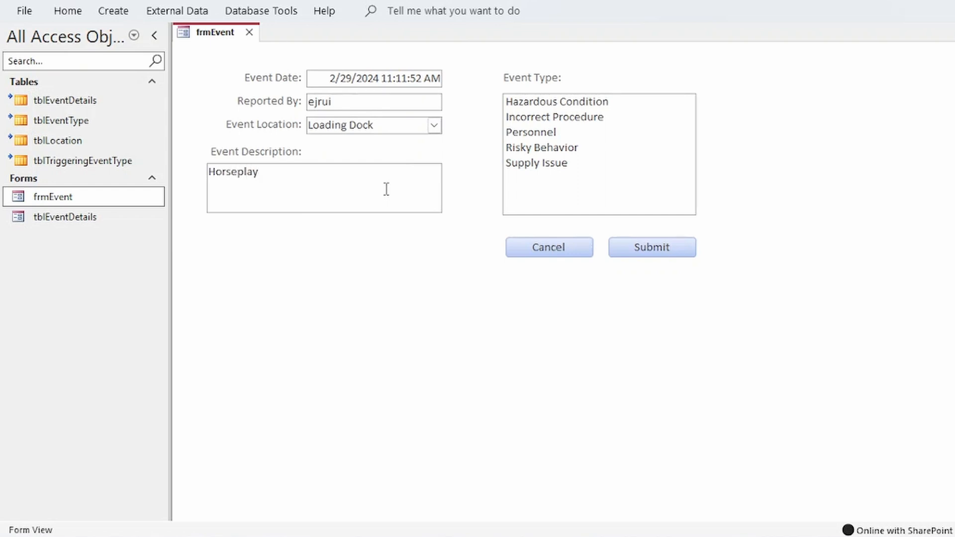
click(541, 147)
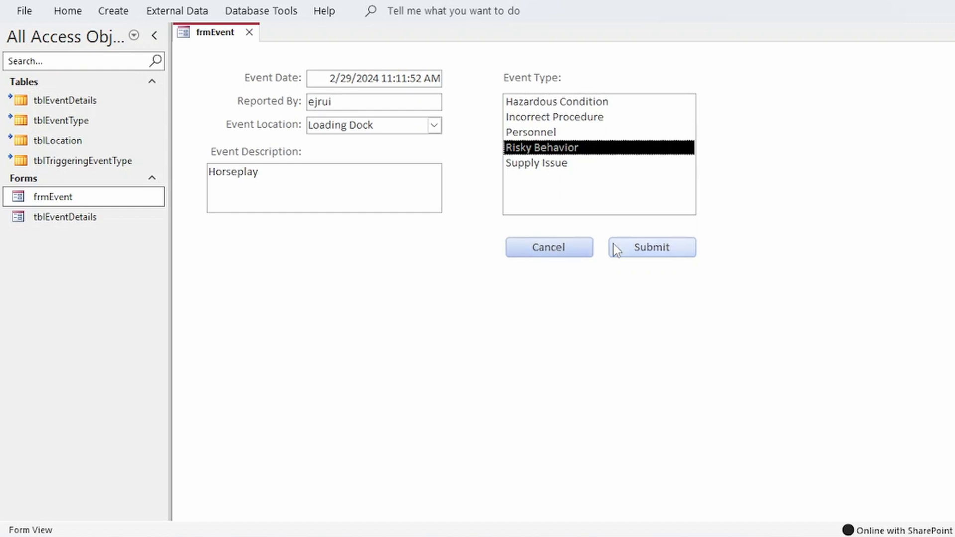
Submit the event and print strSQL in the Immediate window to review the Earmark insert.
click(651, 247)
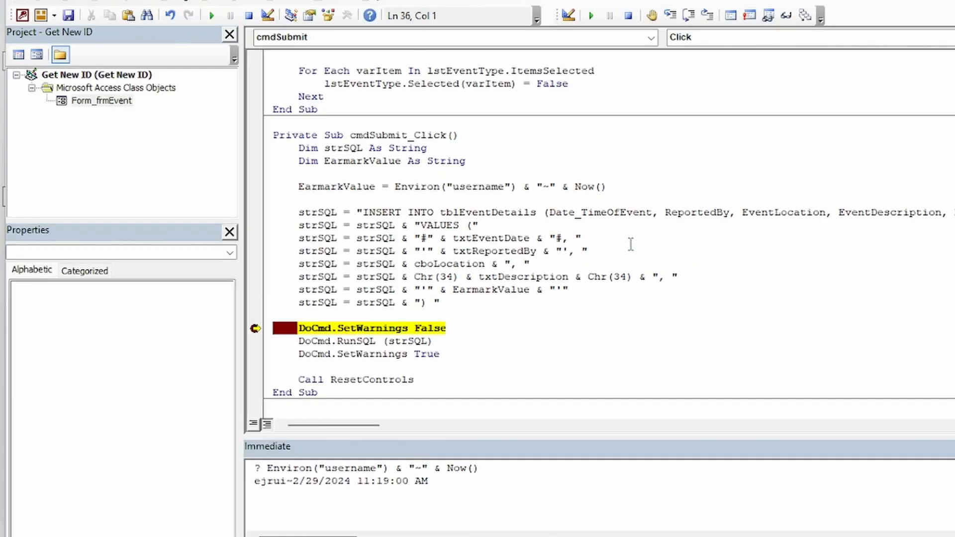
mouse_move(413, 494)
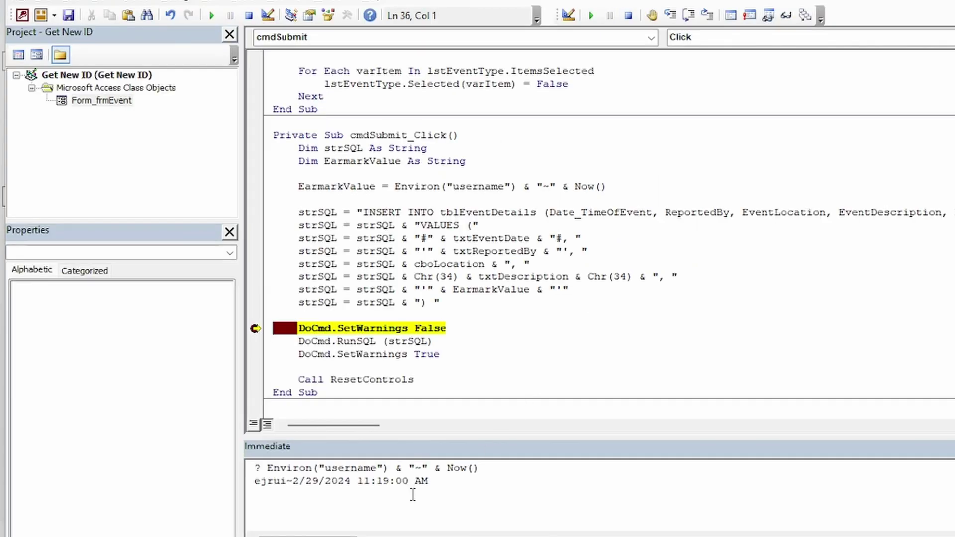
text(? s)
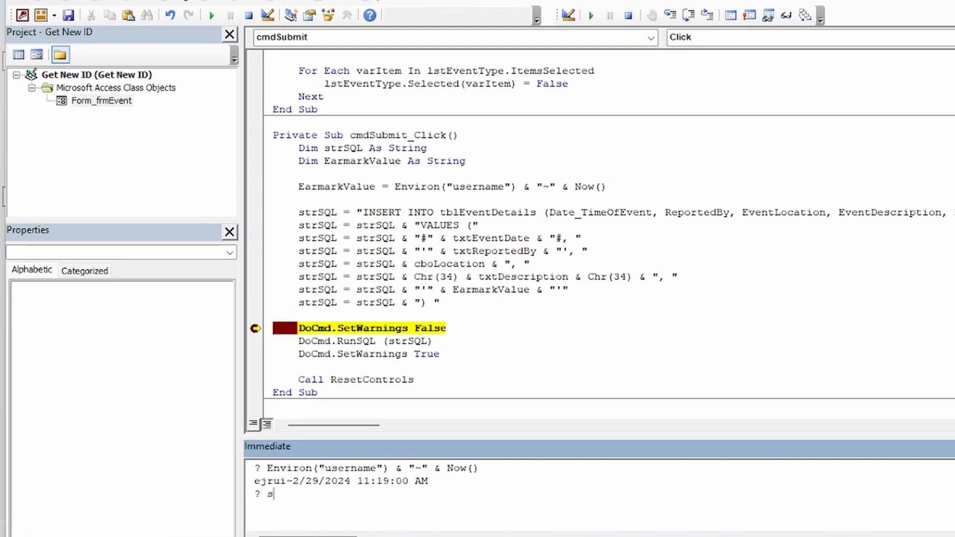
key(Return)
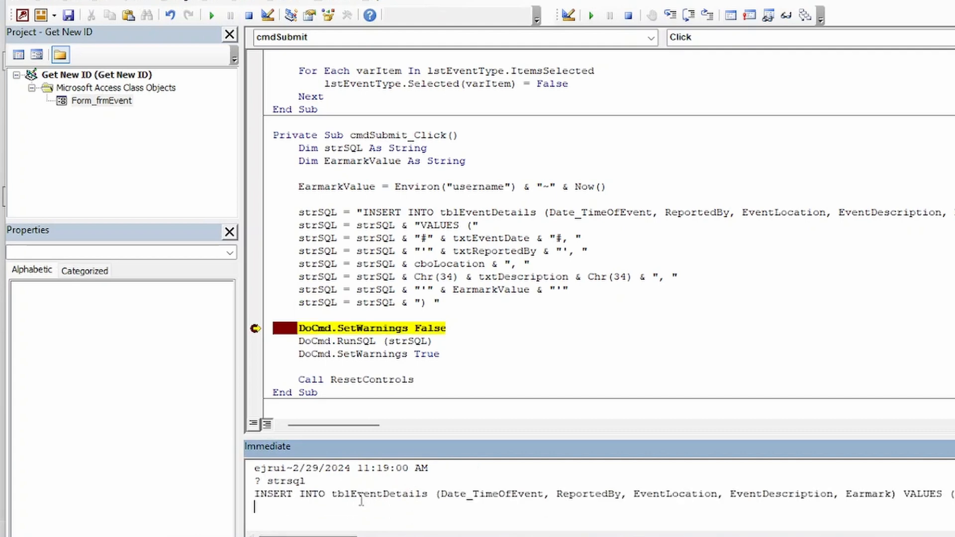
scroll(right, 3)
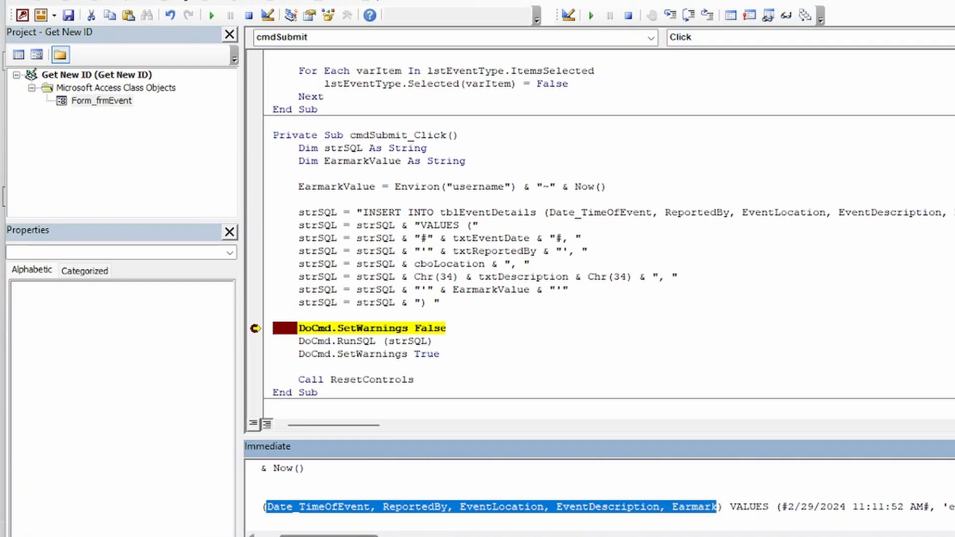
scroll(right, 3)
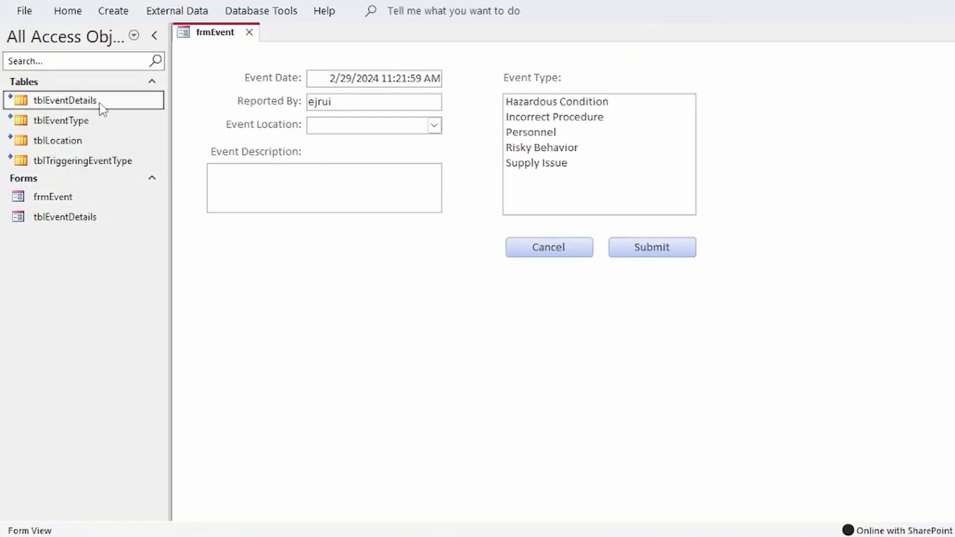
Check tblEventDetails for the earmarked Horseplay record and tblTriggeringEventType for rows, then return to the form.
double_click(65, 100)
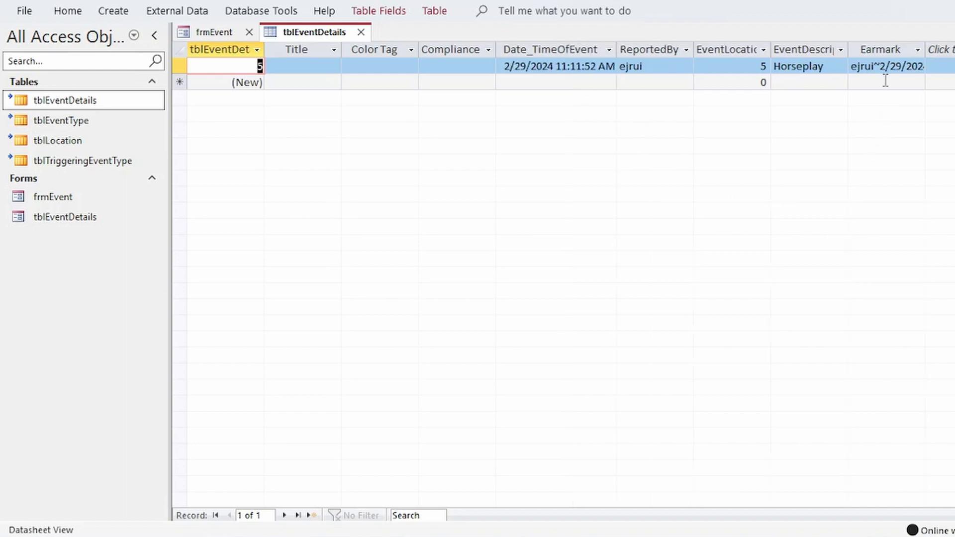
click(886, 66)
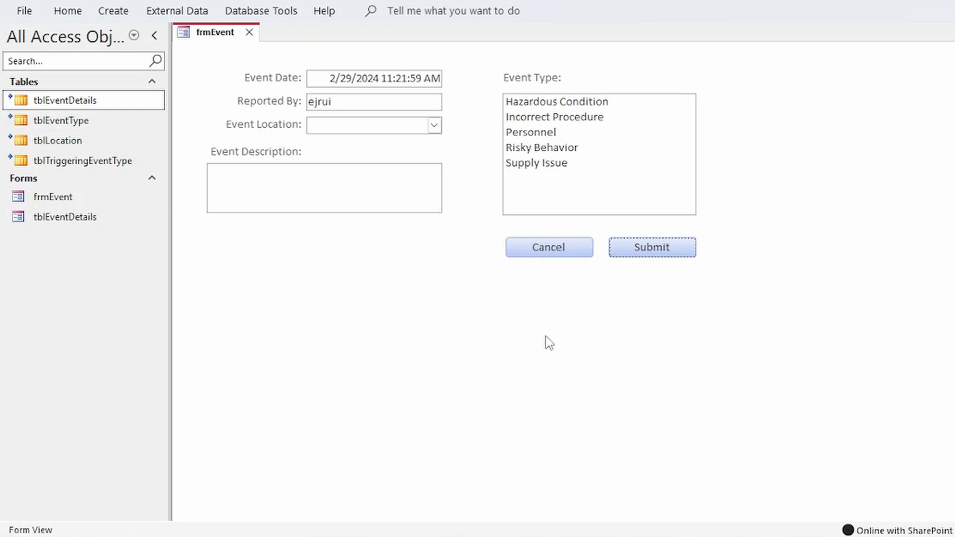
mouse_move(93, 111)
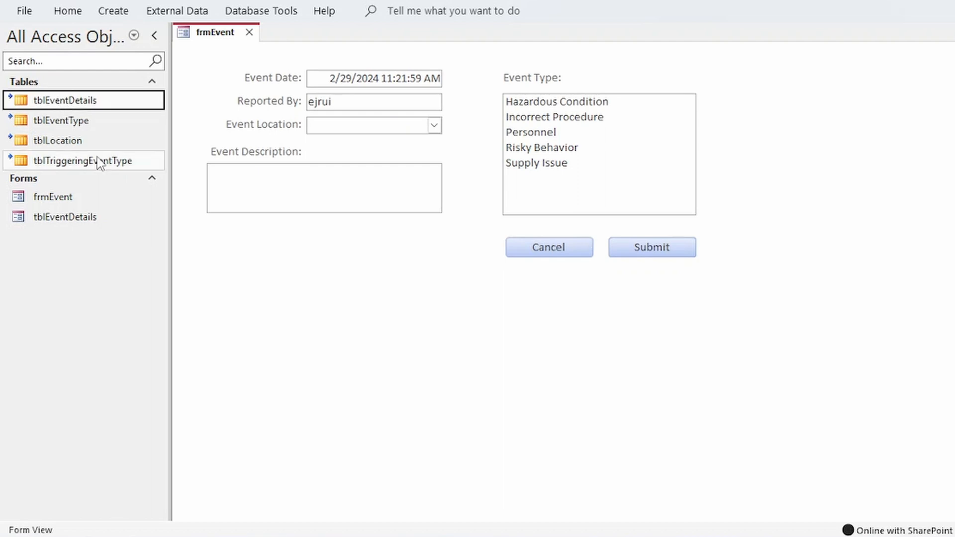
double_click(79, 160)
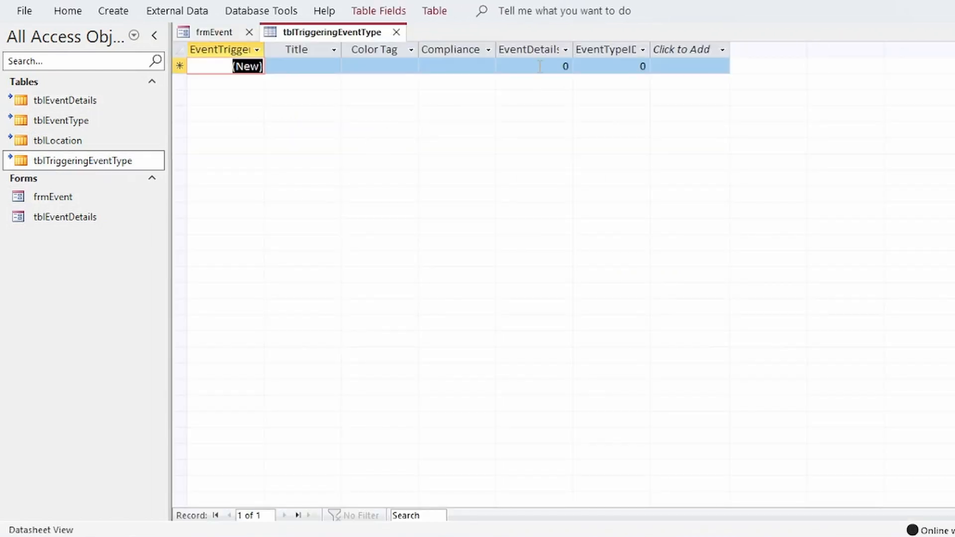
click(533, 66)
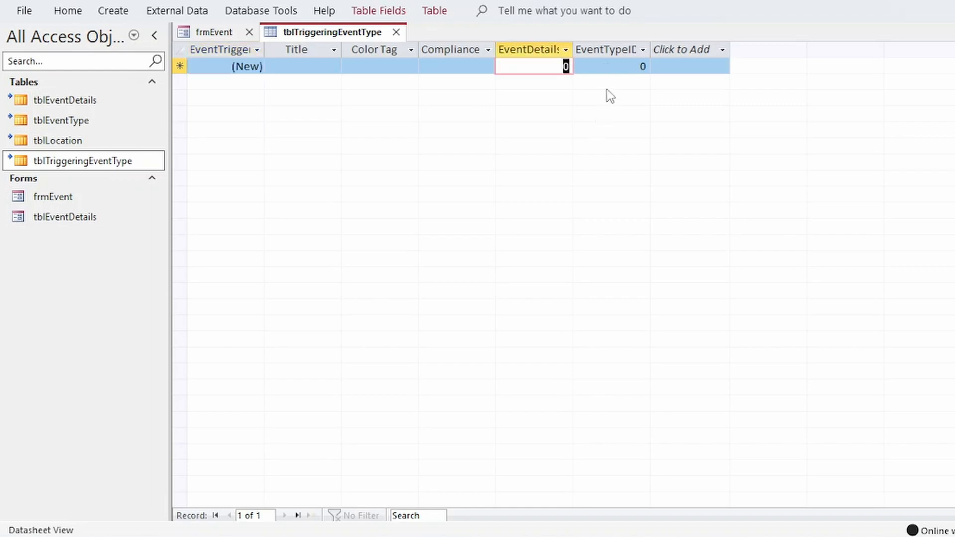
click(608, 65)
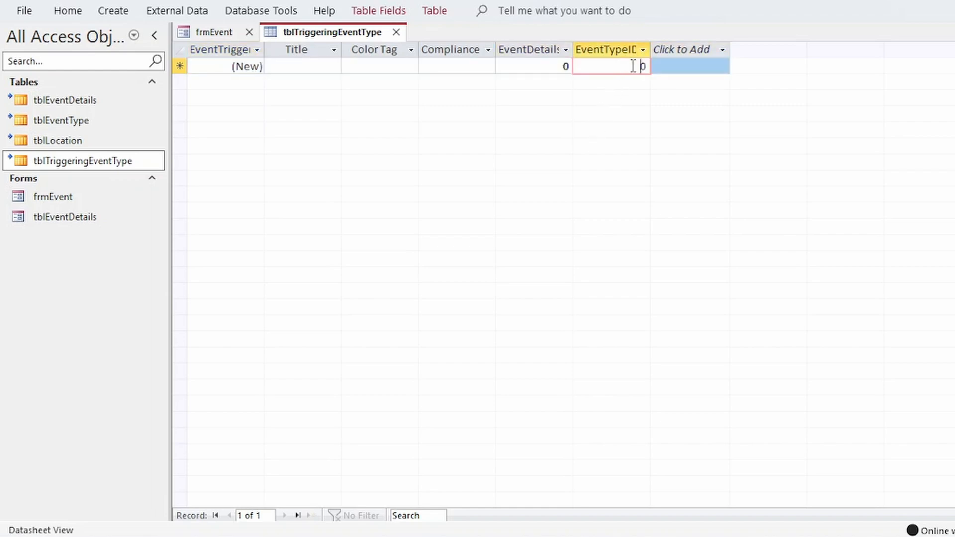
click(214, 32)
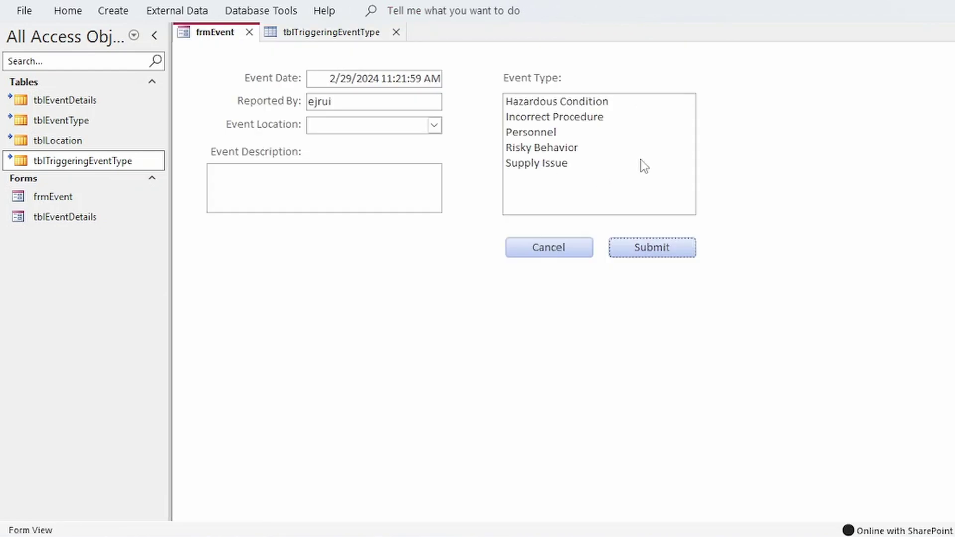
mouse_move(746, 513)
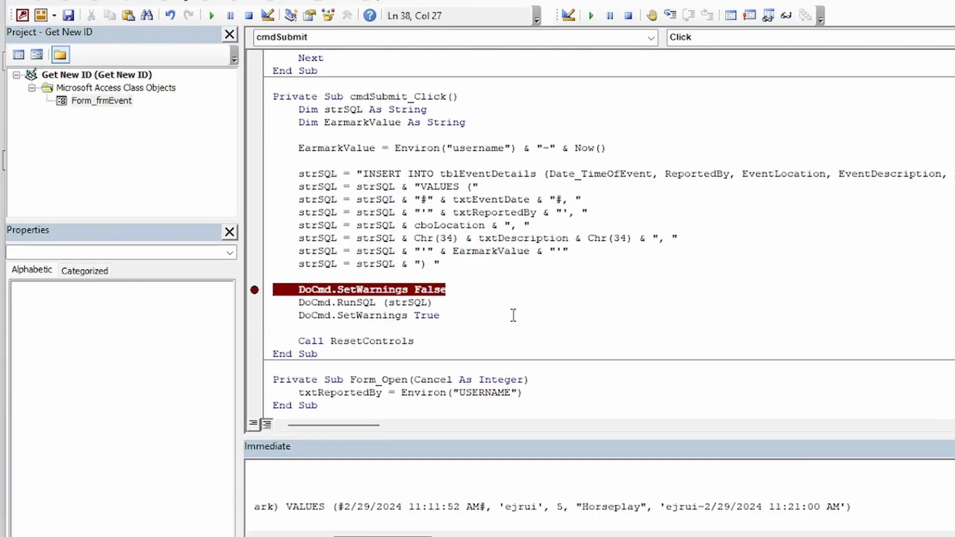
Declare NewRecID As Long and set it with DLookup of tblEventDetailsID where Earmark equals EarmarkValue.
click(466, 122)
text(Dim)
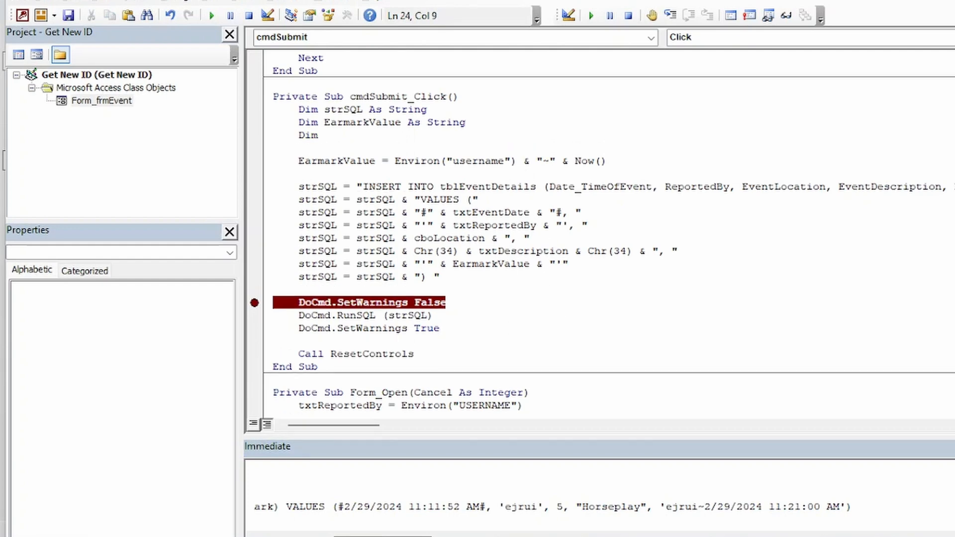
text(NewRec)
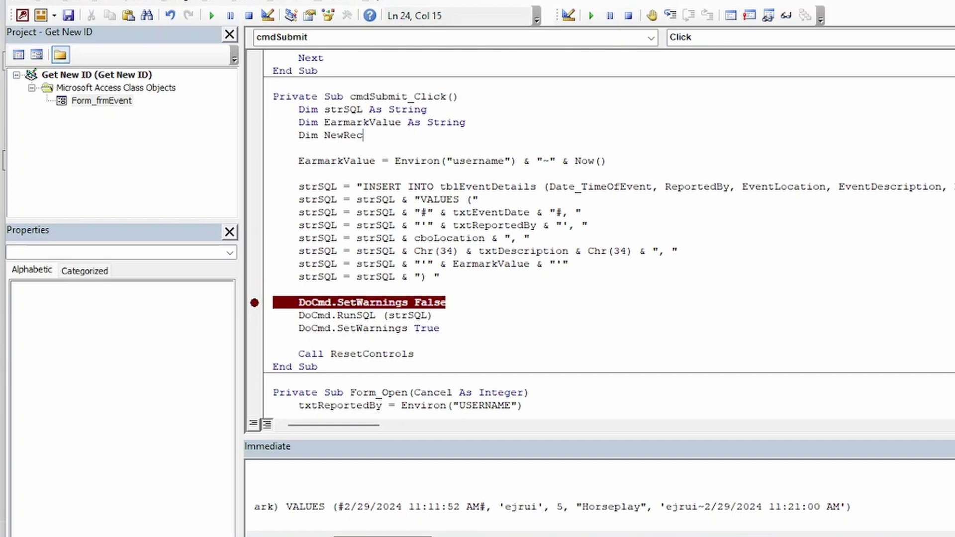
text(ID as long)
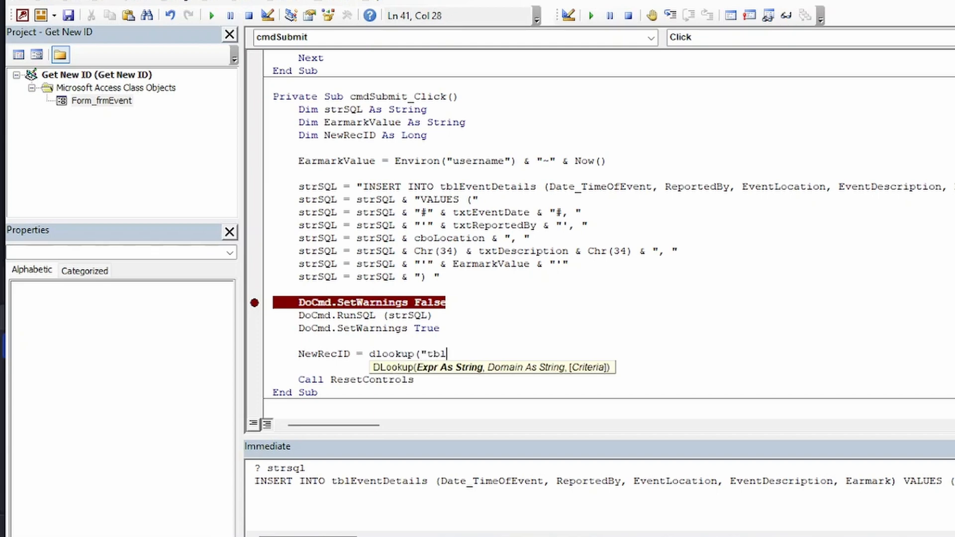
text(EventDetailsID",)
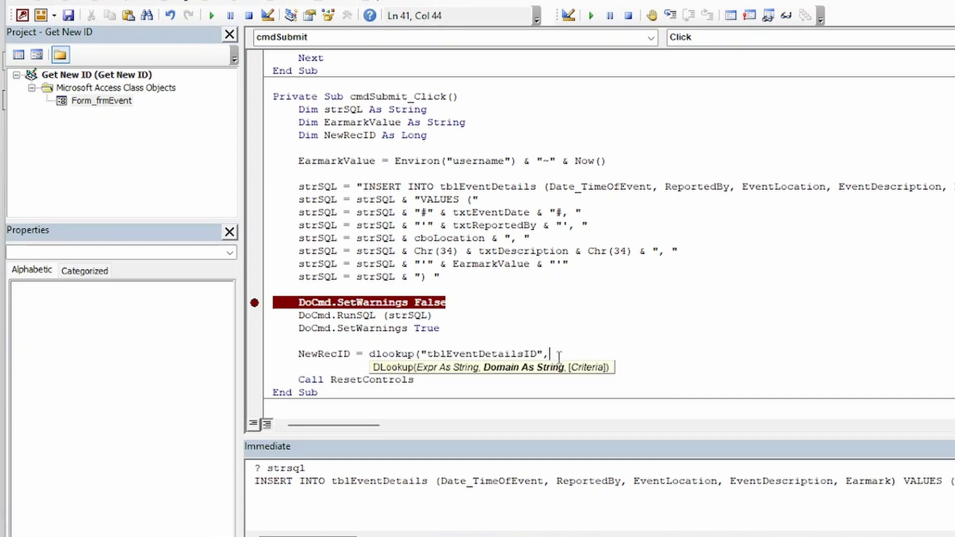
text("tblEventDetails",)
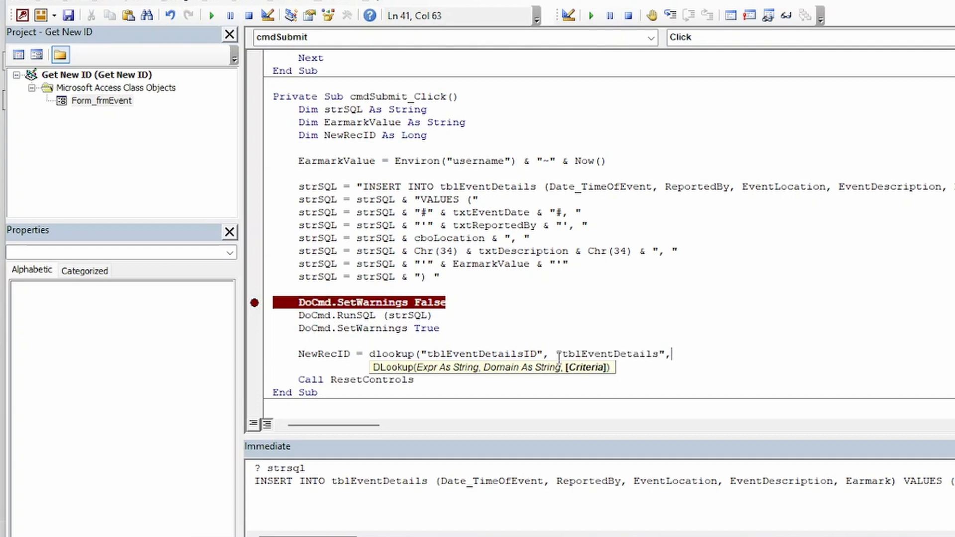
text("[Earmark] = '" &)
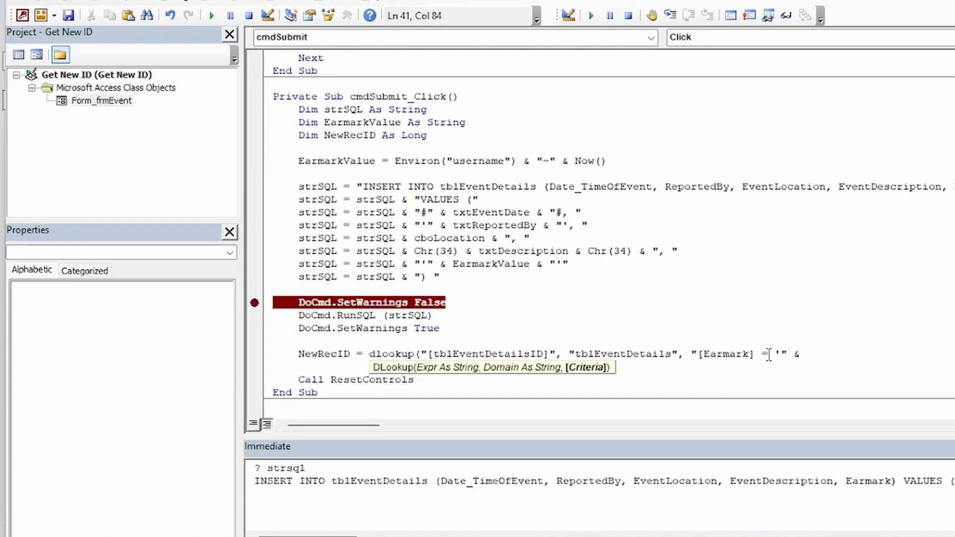
text(earmarkvalue & "'"))
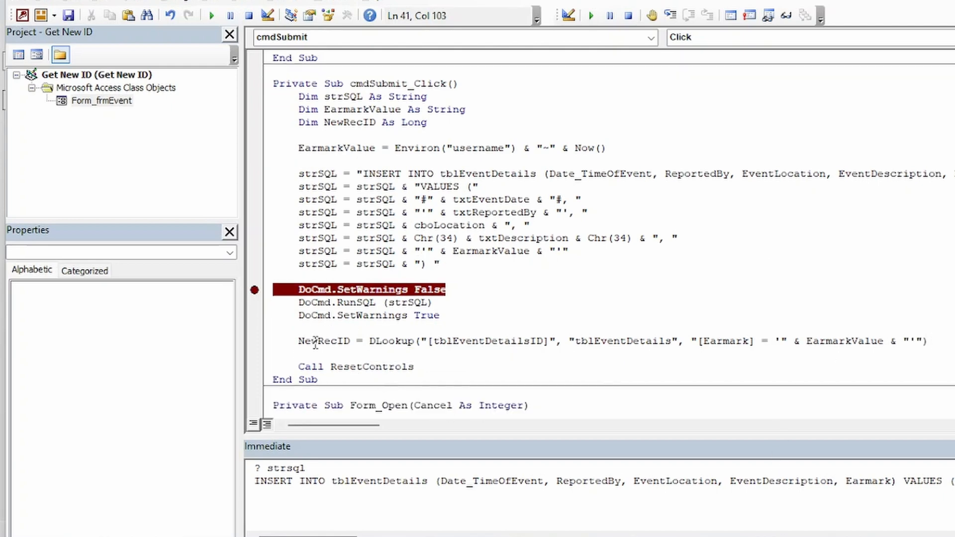
double_click(323, 340)
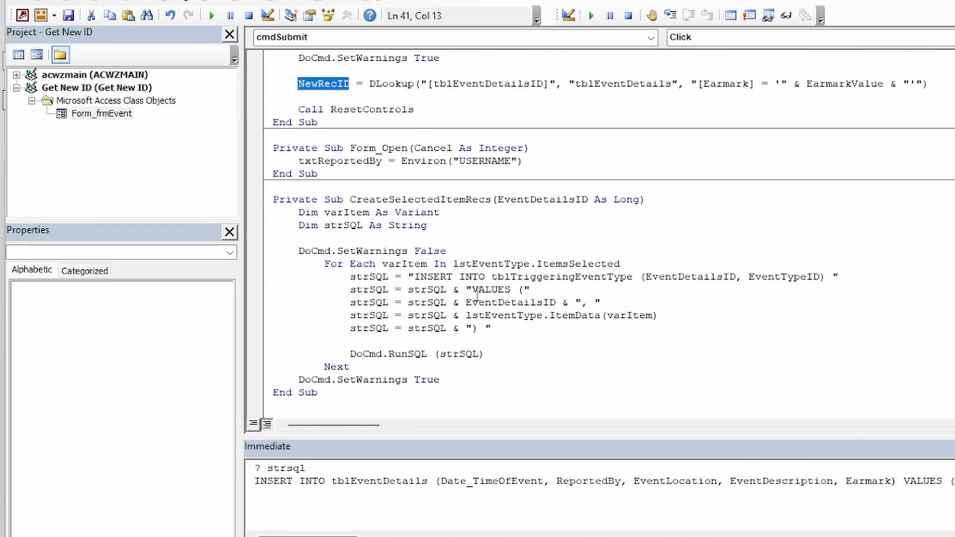
mouse_move(483, 199)
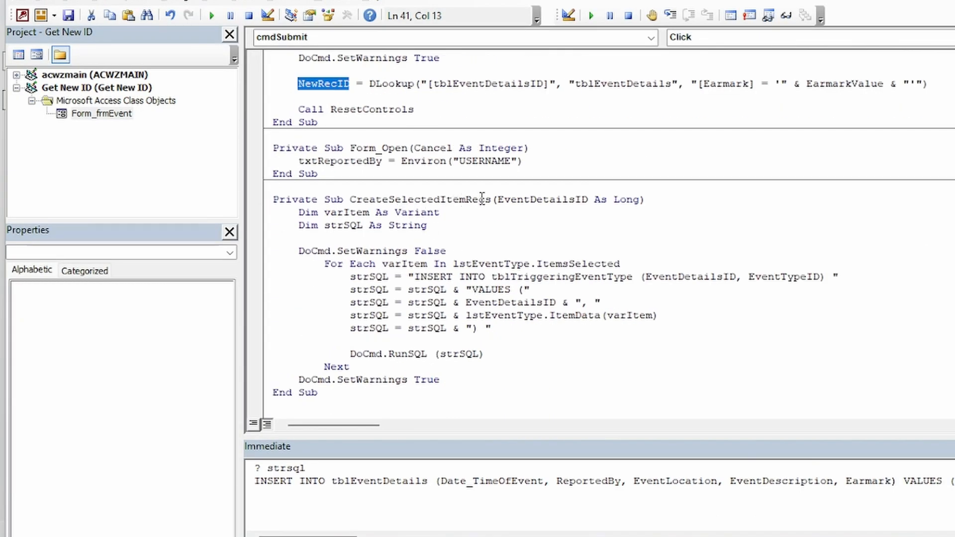
double_click(542, 199)
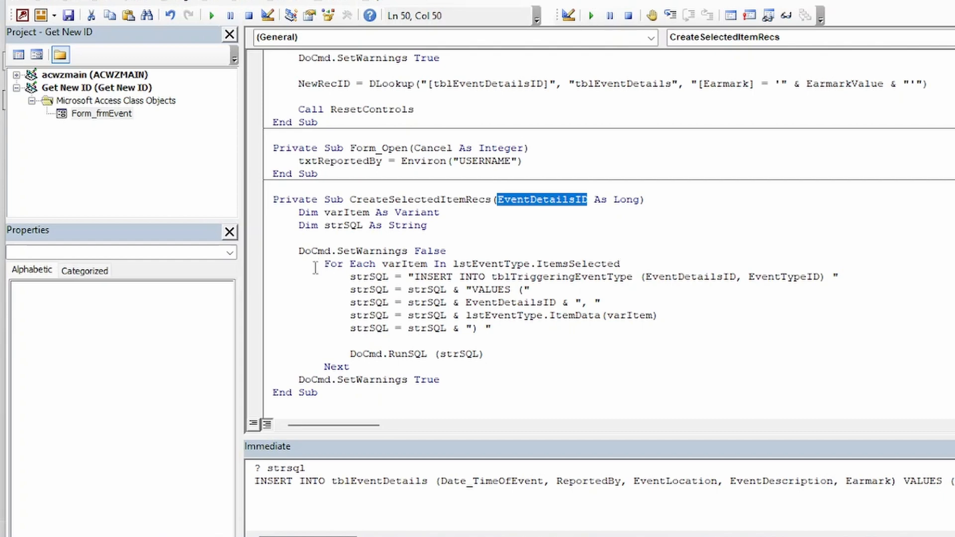
mouse_move(341, 251)
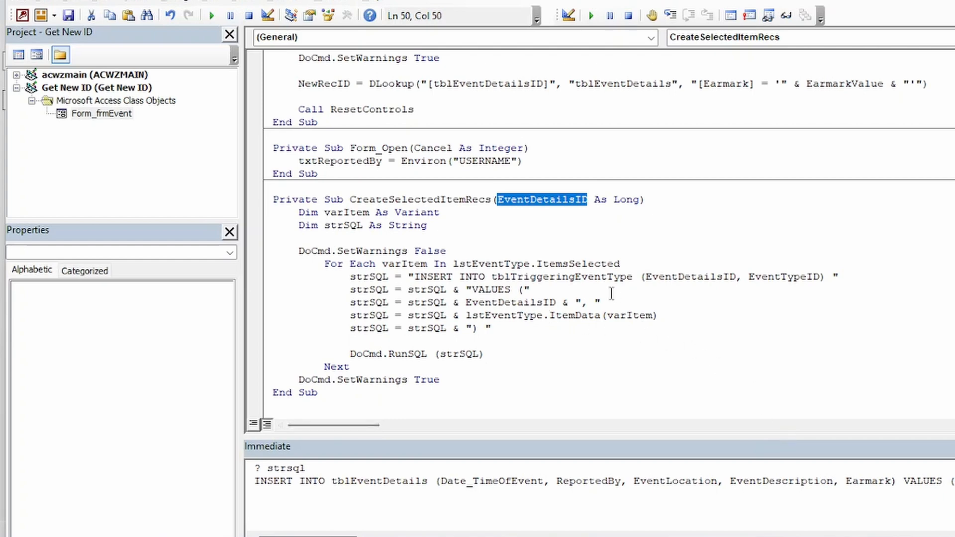
mouse_move(445, 296)
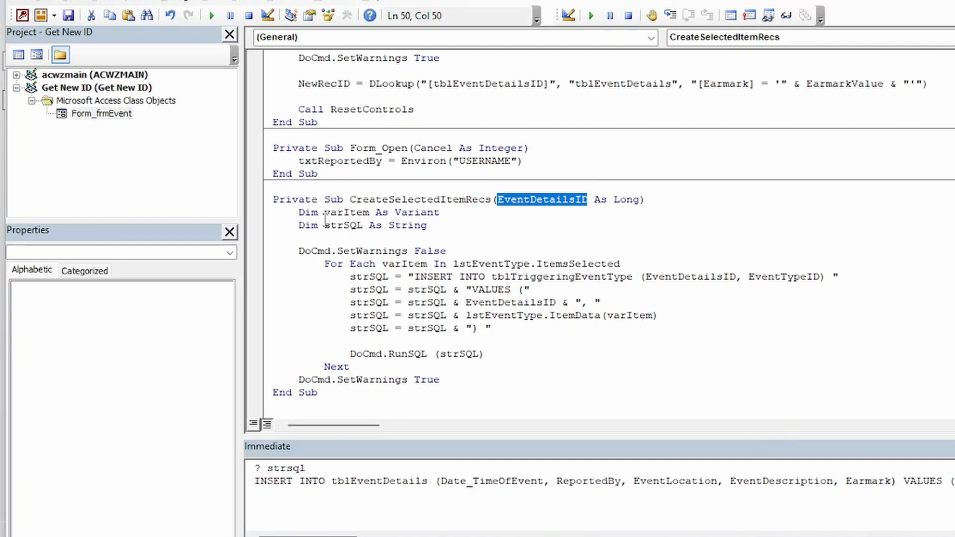
double_click(345, 212)
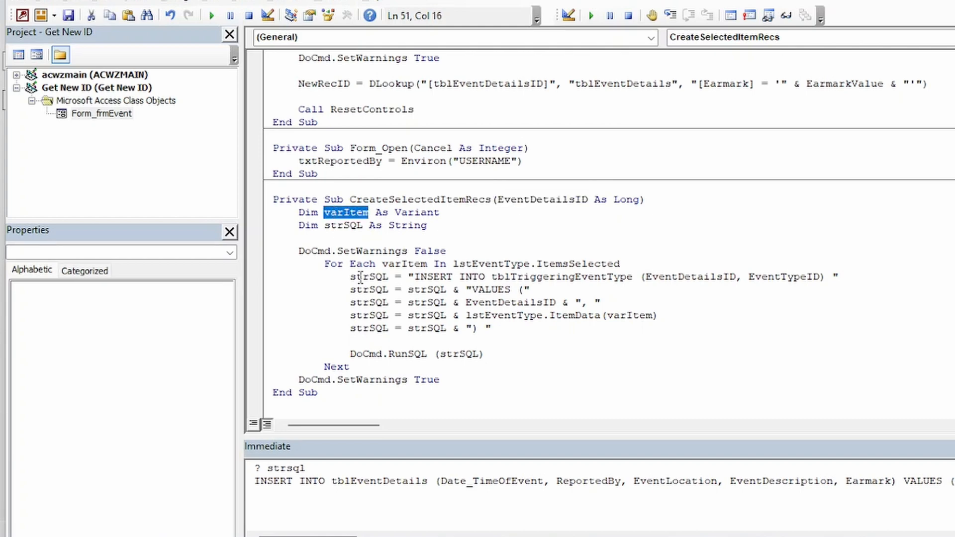
click(344, 226)
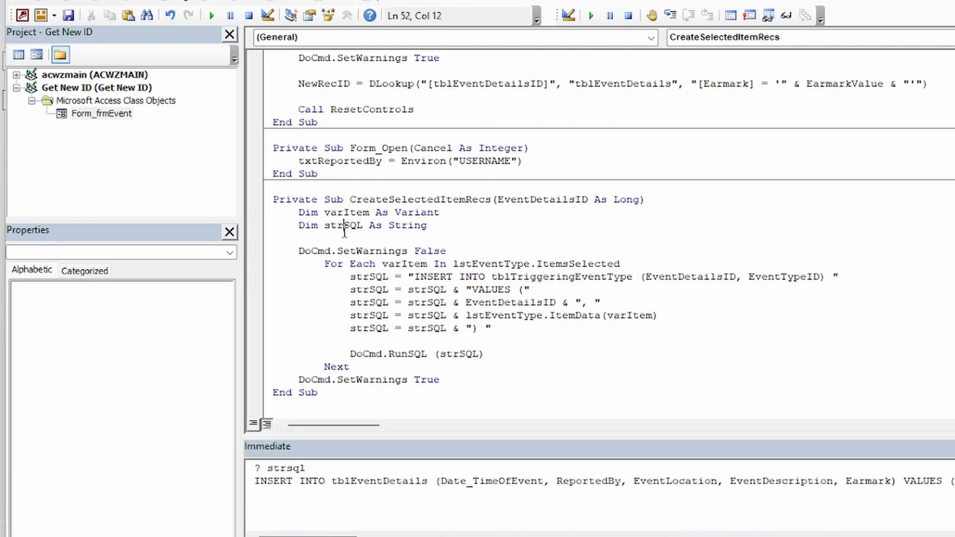
double_click(342, 225)
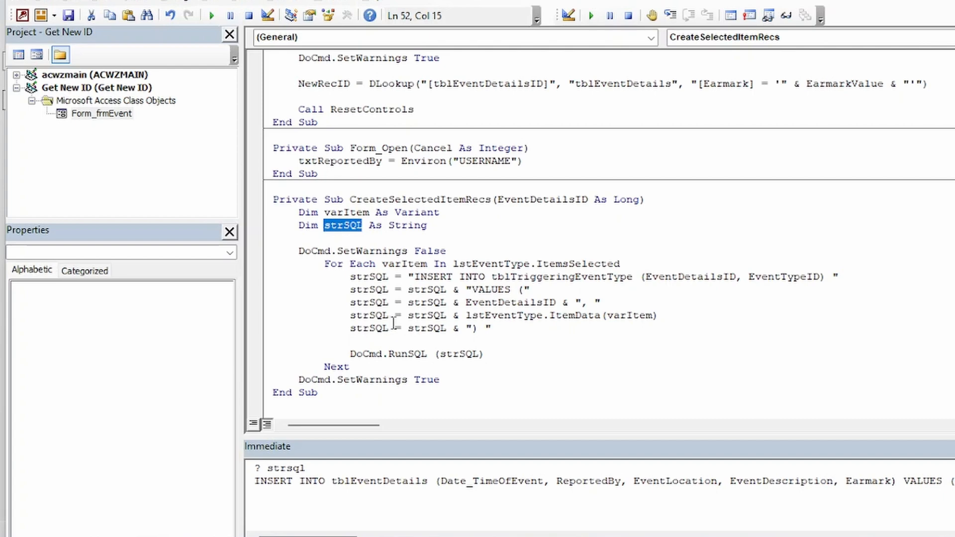
mouse_move(264, 260)
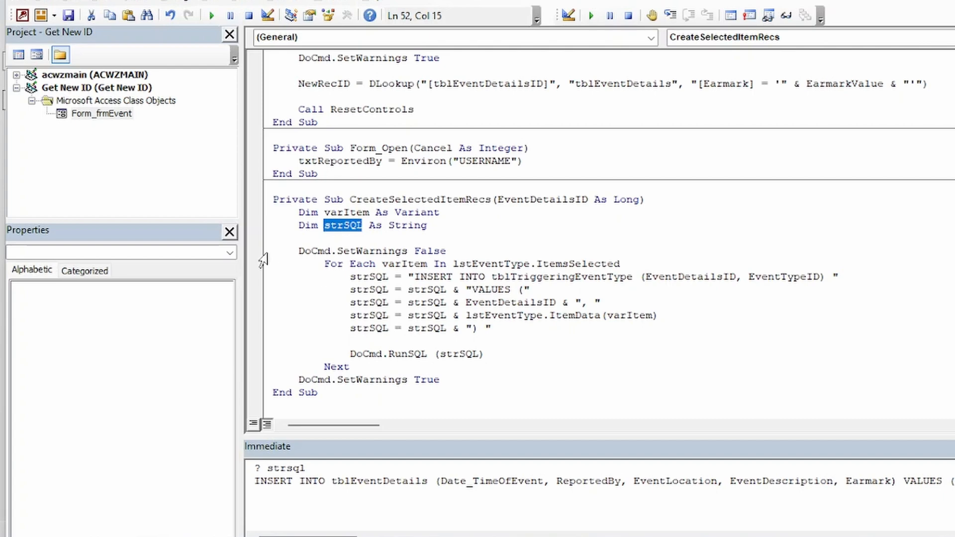
click(372, 250)
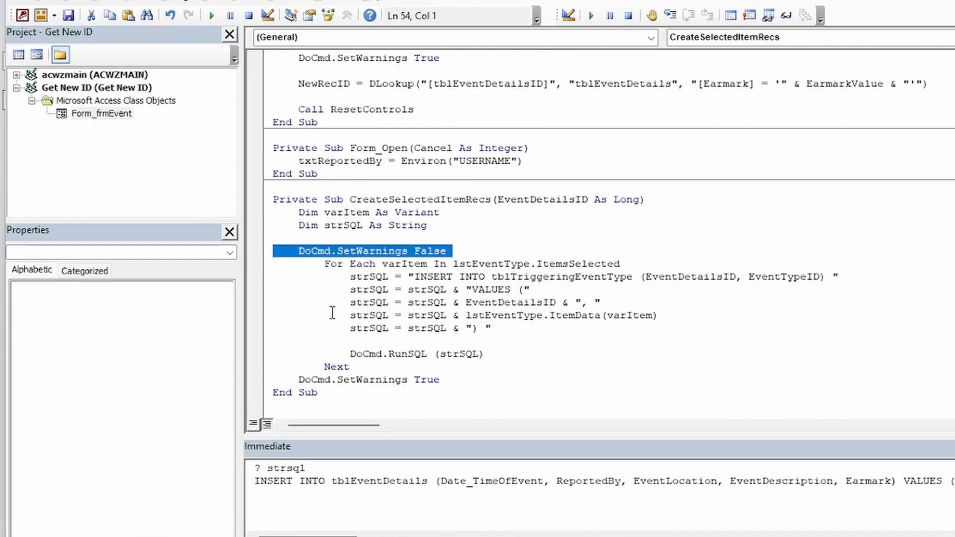
mouse_move(564, 344)
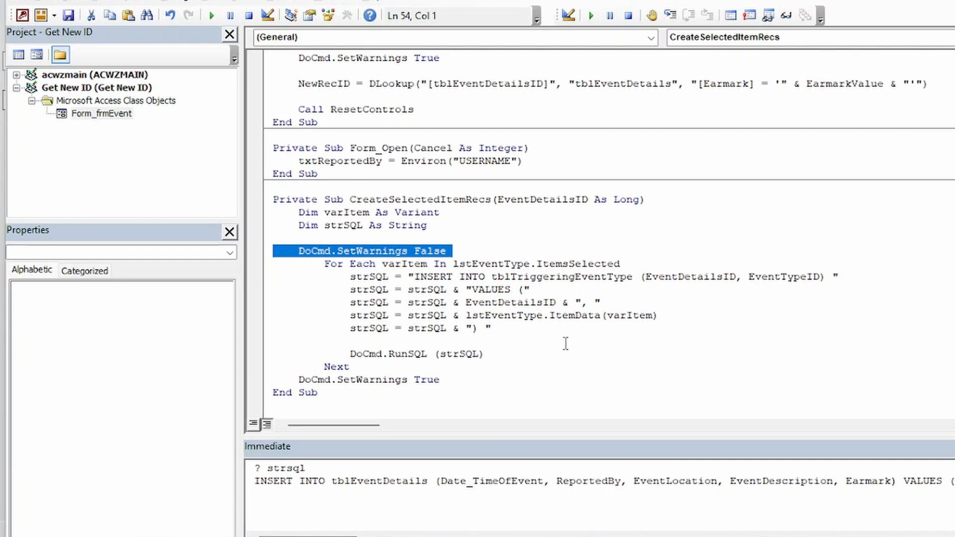
mouse_move(278, 379)
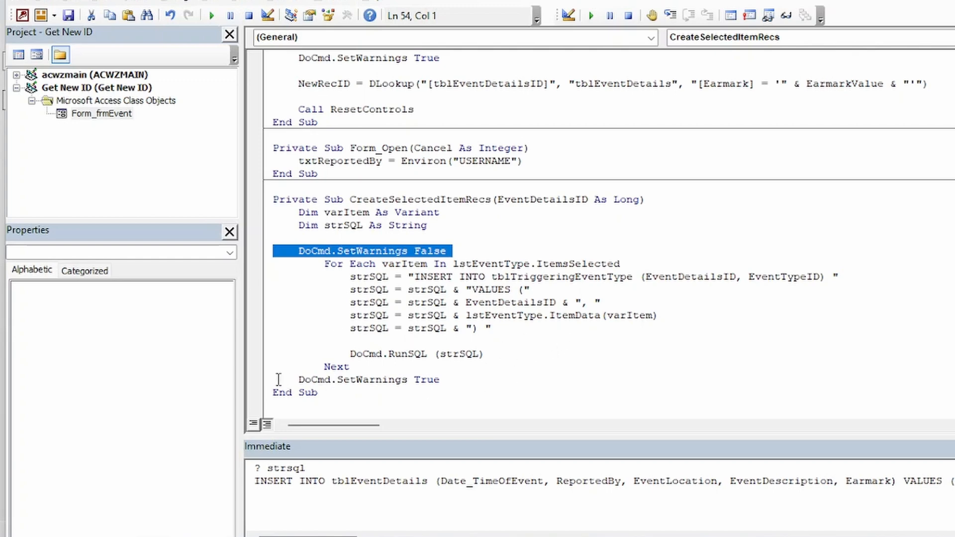
click(369, 379)
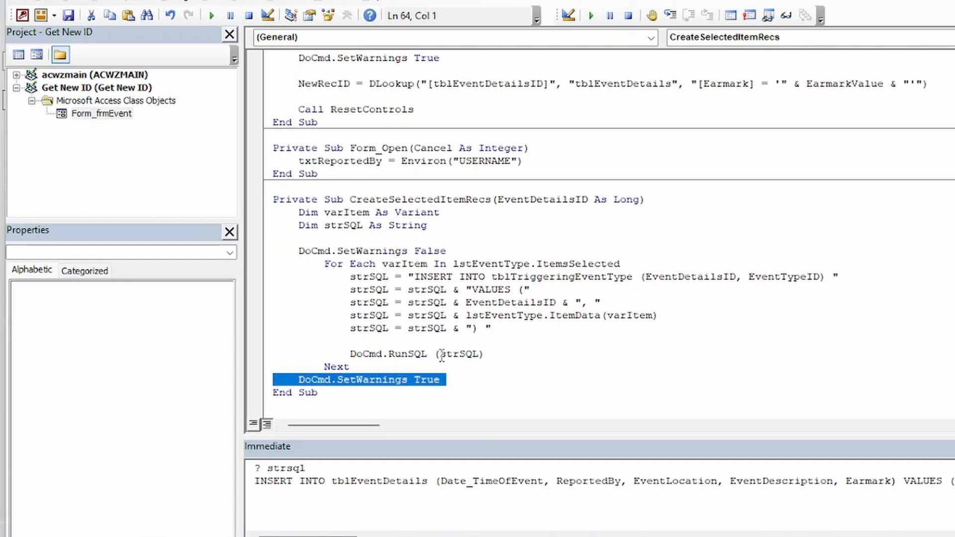
double_click(433, 277)
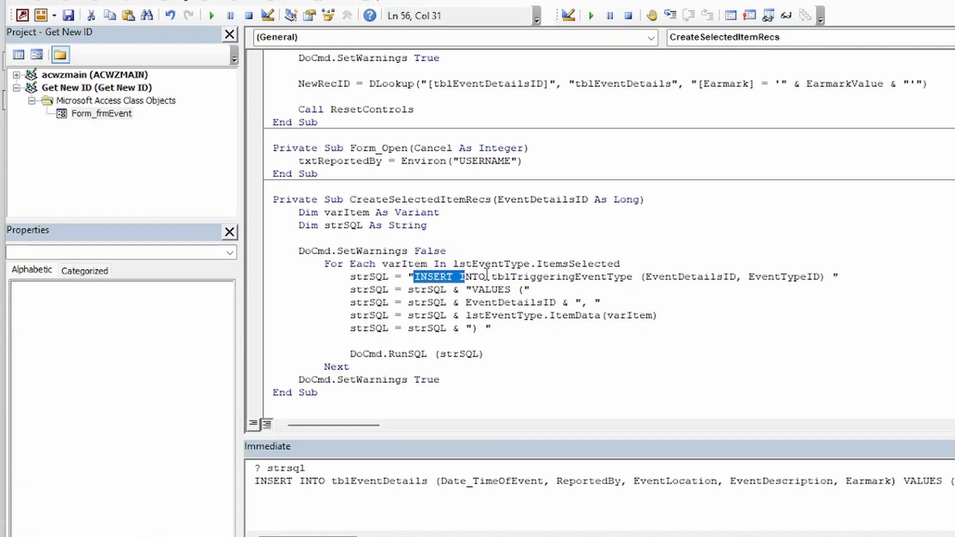
click(523, 289)
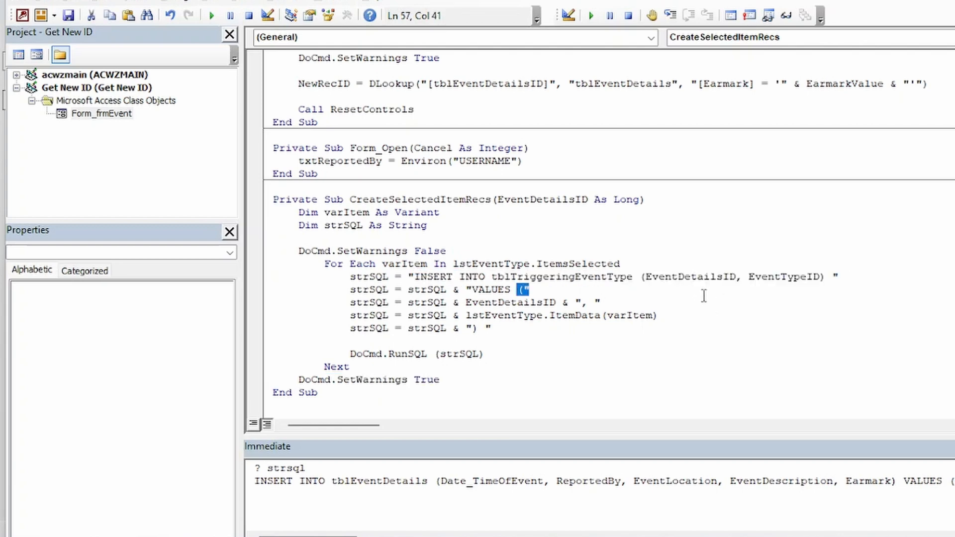
double_click(782, 276)
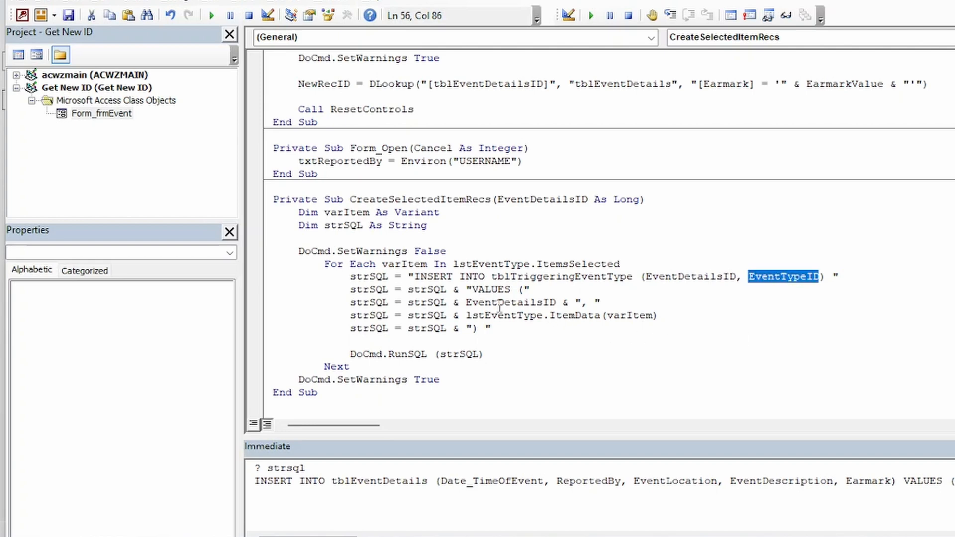
double_click(510, 302)
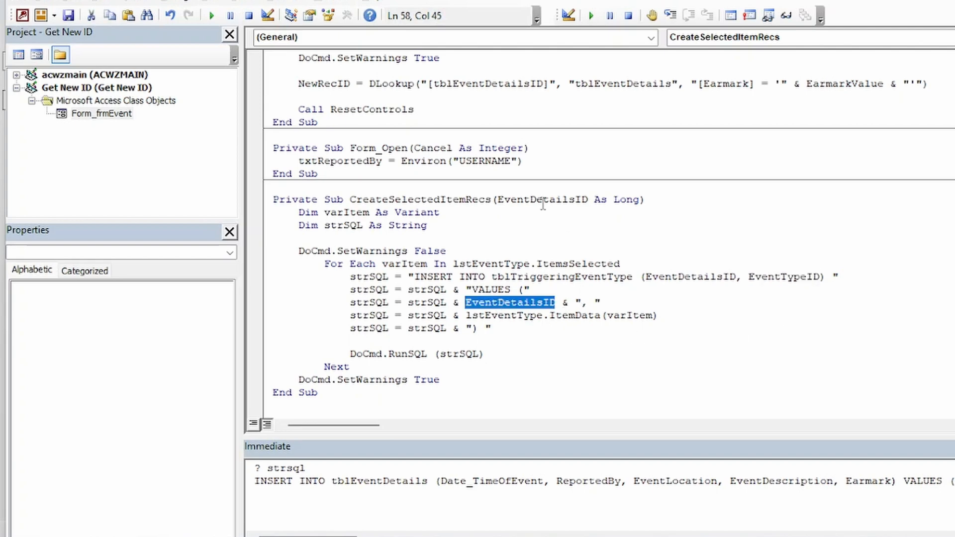
mouse_move(513, 313)
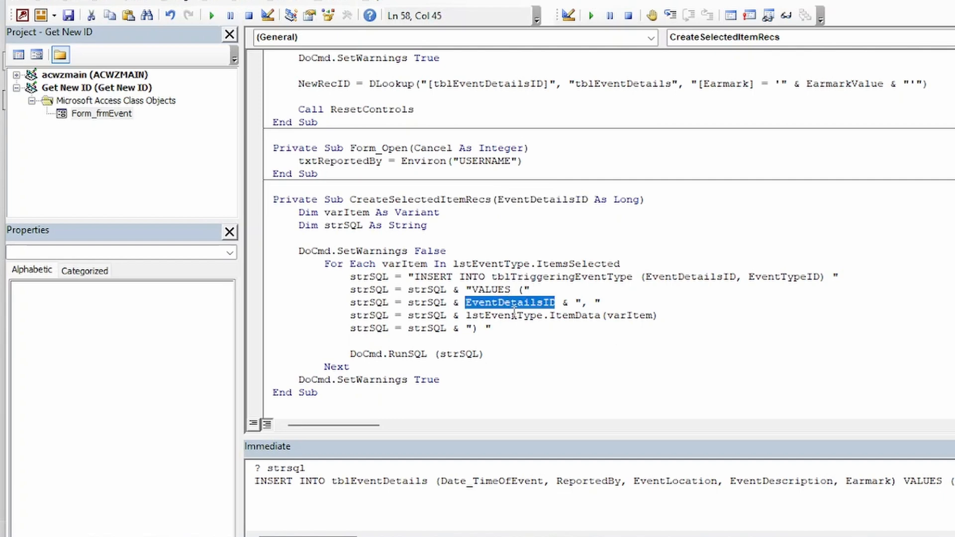
double_click(561, 315)
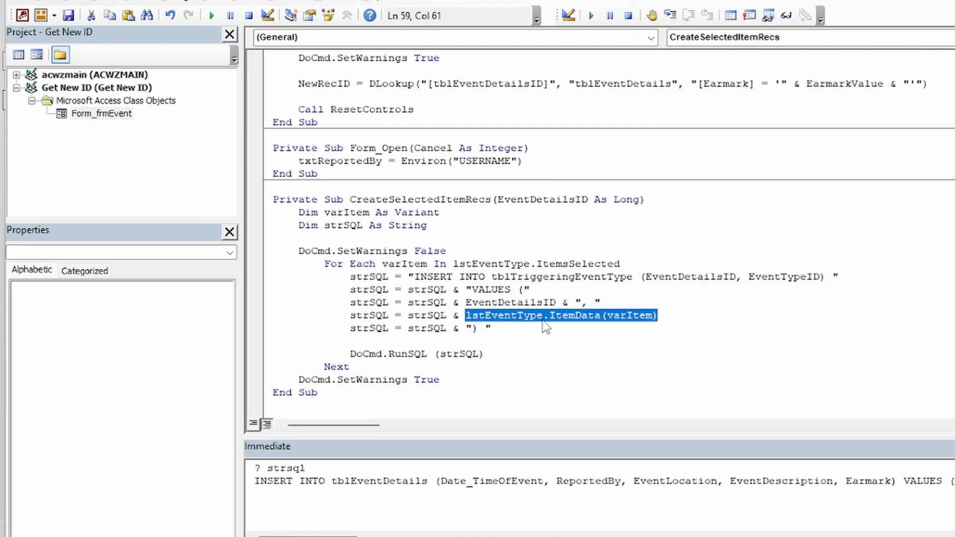
mouse_move(594, 323)
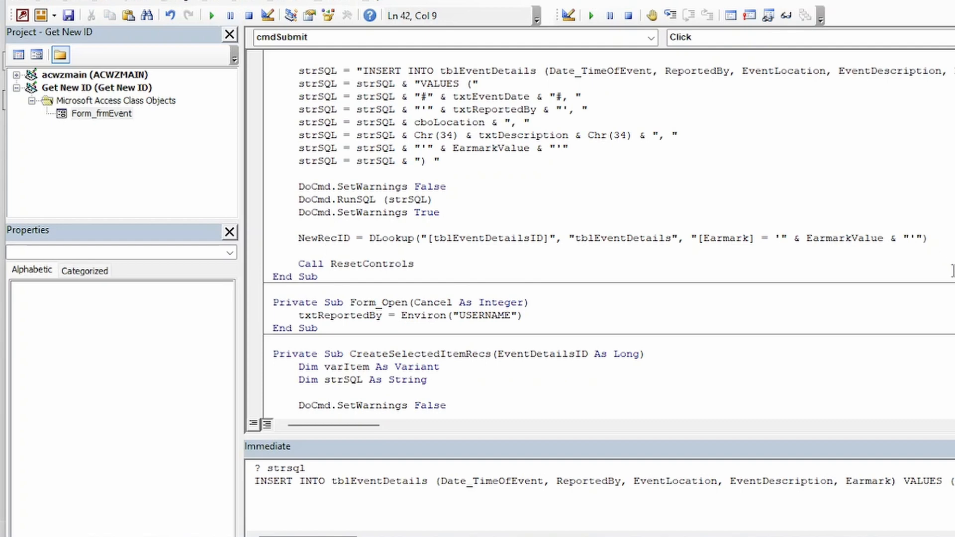
Add Call CreateSelectedItemRecs(NewRecID) above Call ResetControls in the Submit code.
text(call CreateSelectedItemRecs()
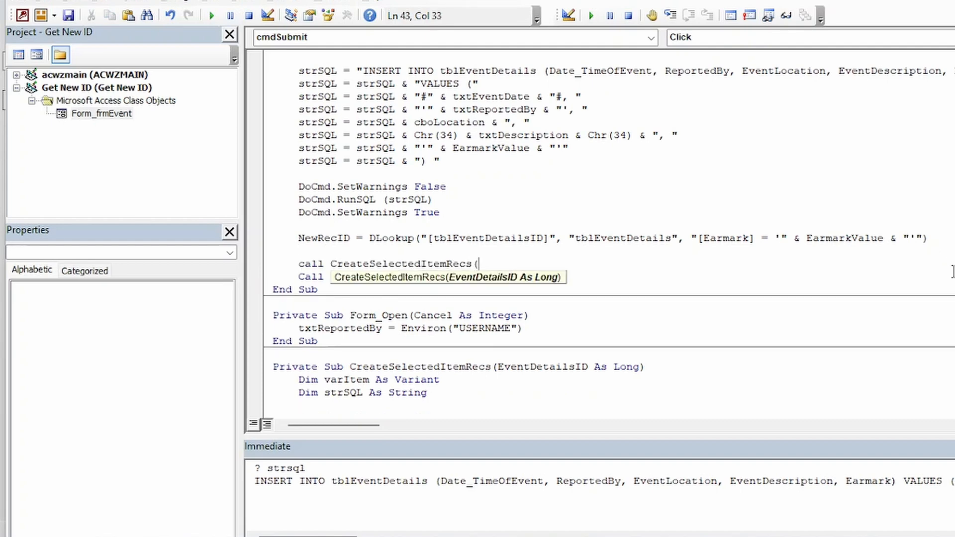
text(Ne)
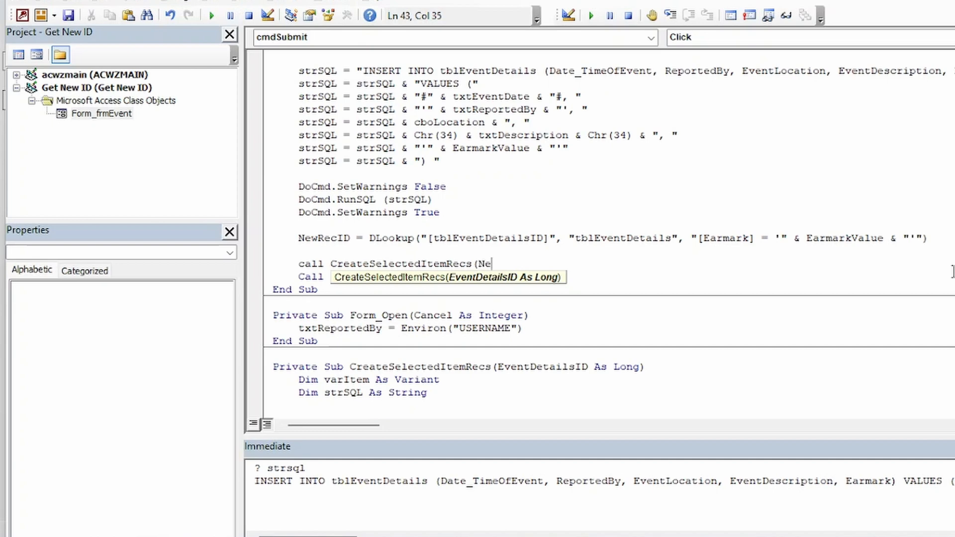
text(wRec)
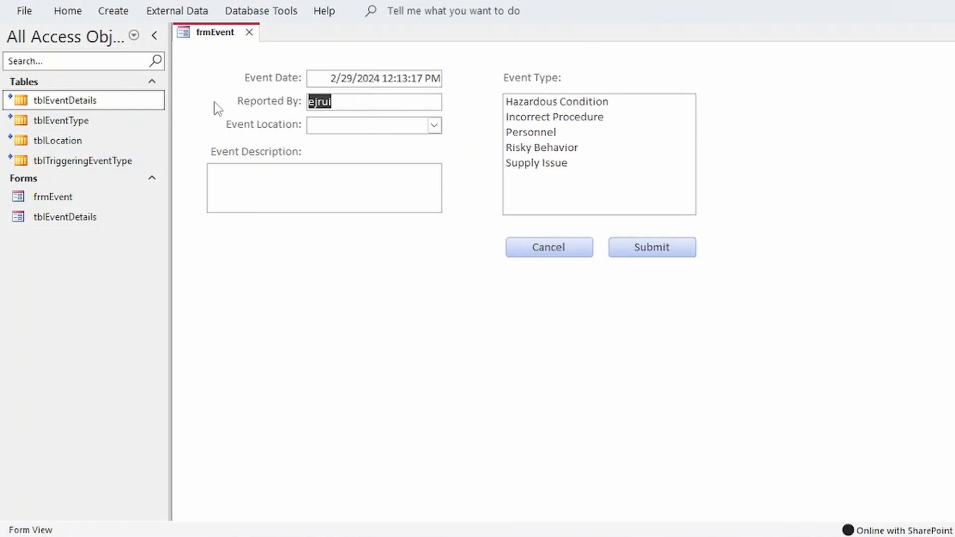
Enter a TEST event at Offices with types Incorrect Procedure and Supply Issue, and submit it.
click(434, 126)
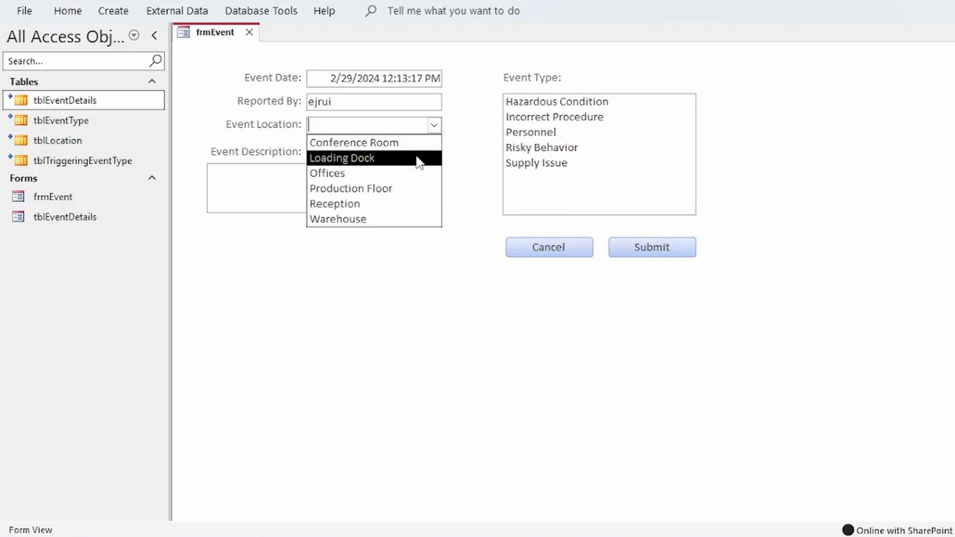
click(326, 173)
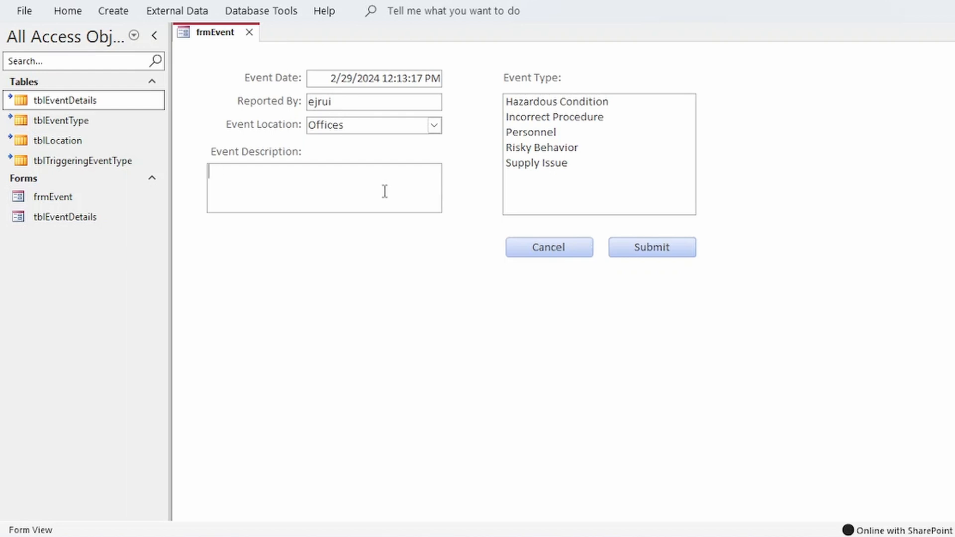
text(TEST)
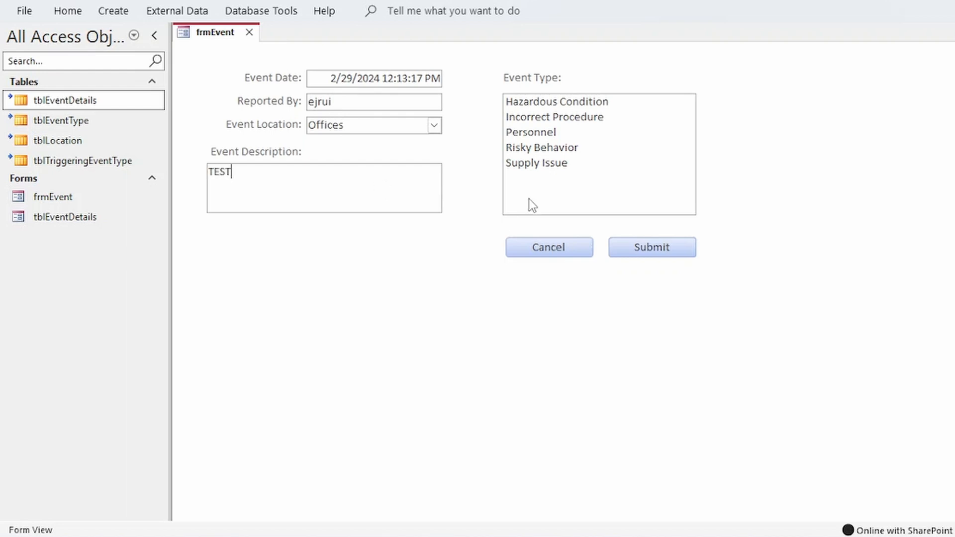
click(553, 116)
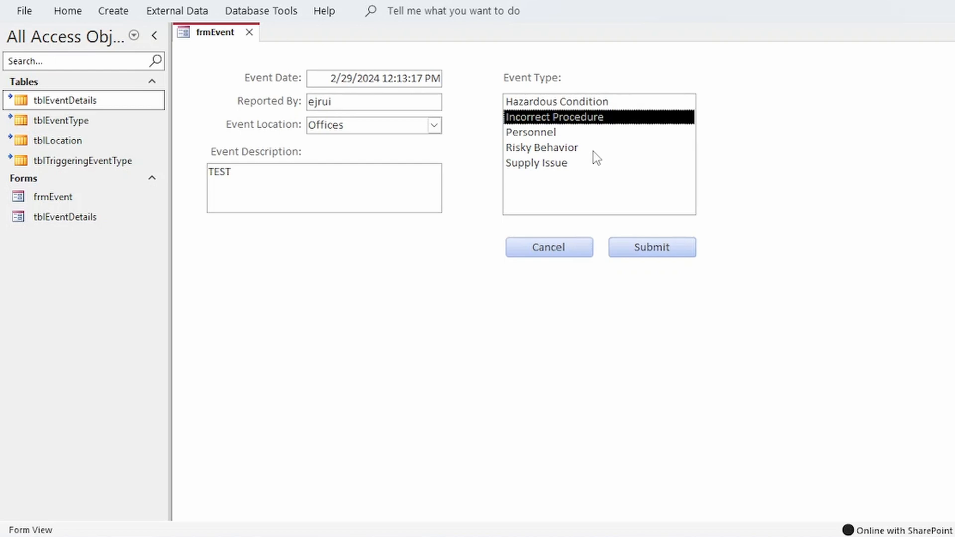
click(538, 162)
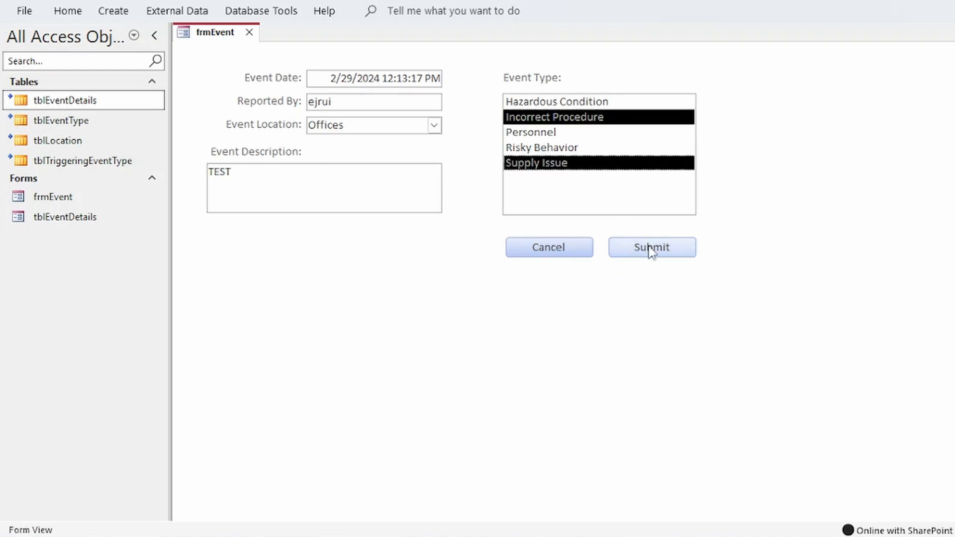
click(651, 247)
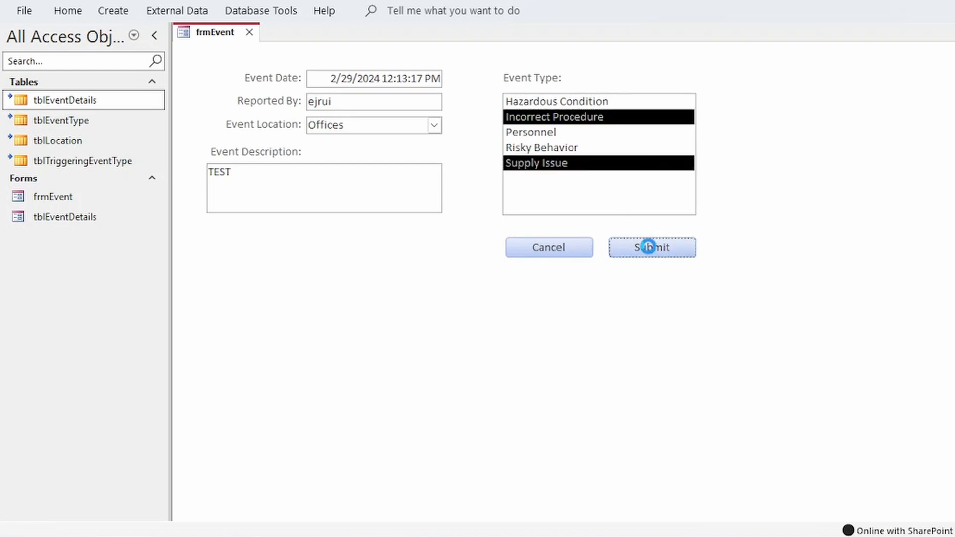
click(652, 247)
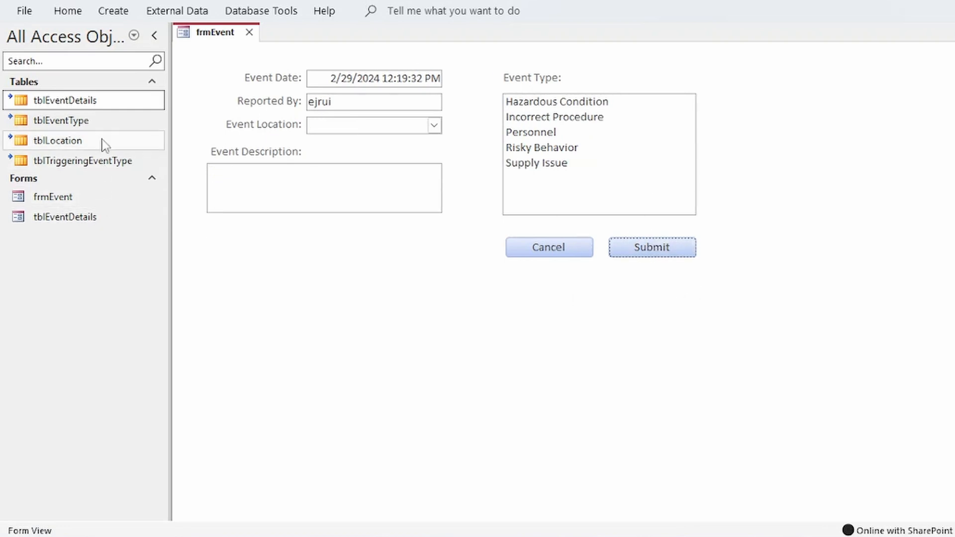
Compare TEST record 9 in tblEventDetails with its two tblTriggeringEventType rows of types 3 and 4.
double_click(65, 100)
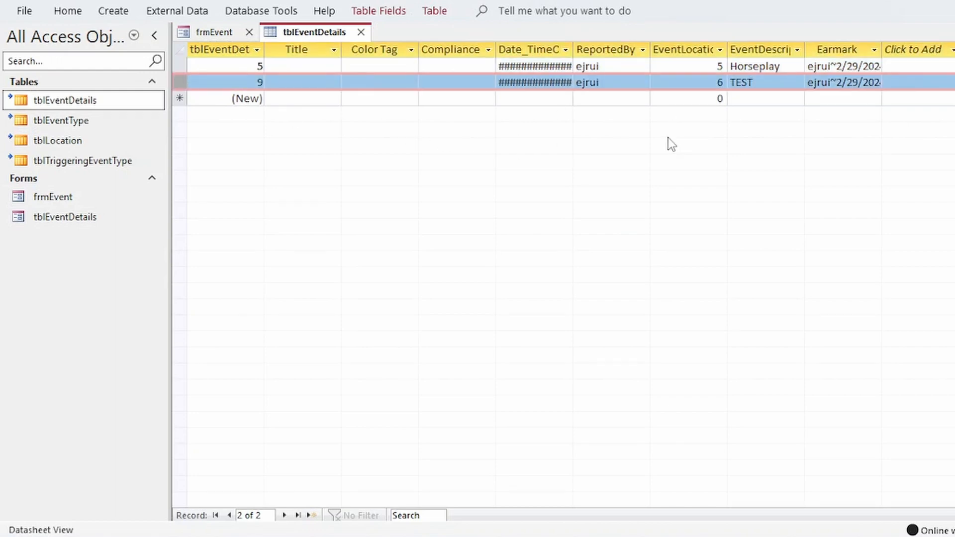
double_click(765, 82)
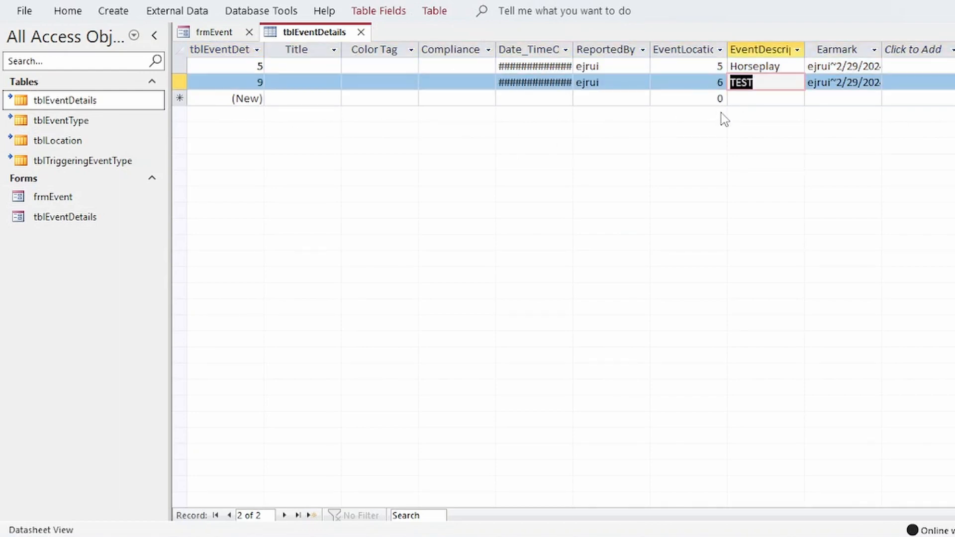
mouse_move(76, 171)
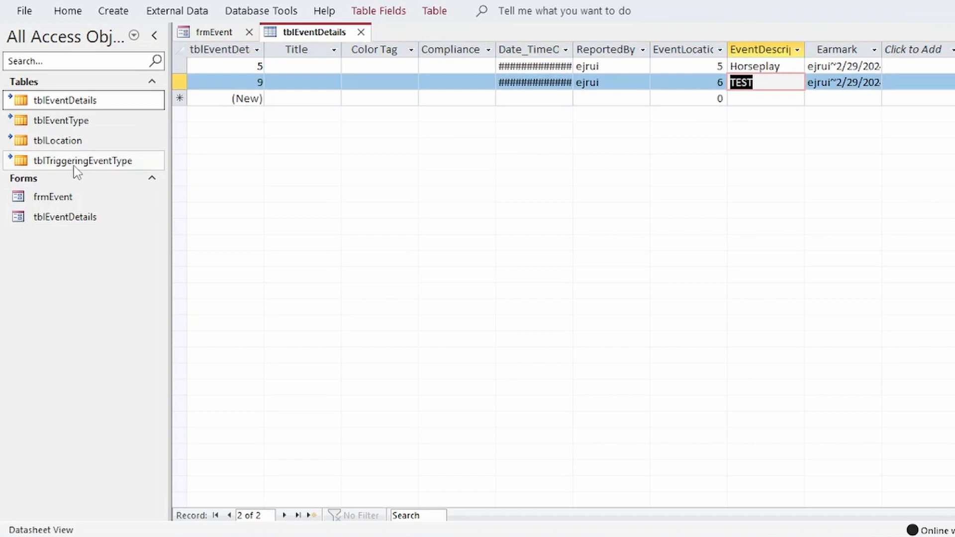
double_click(84, 161)
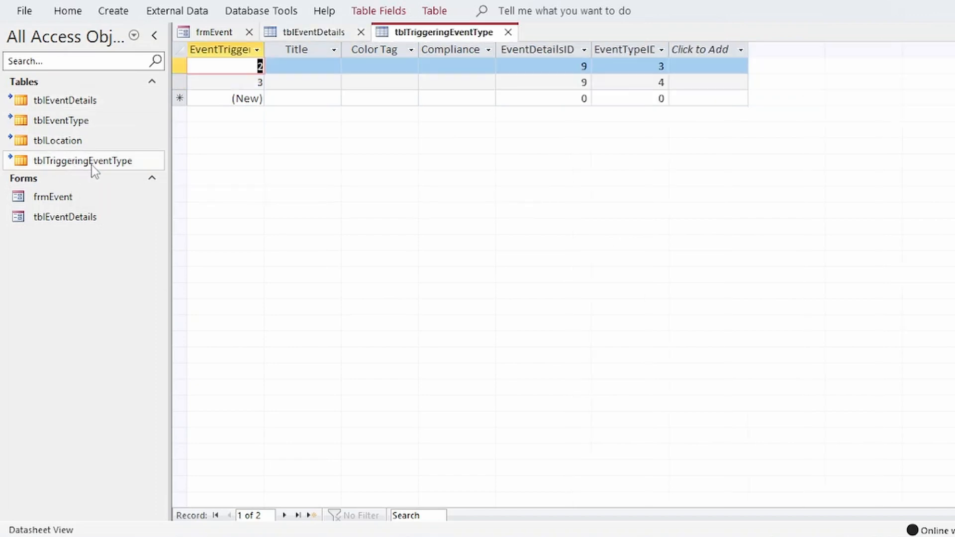
mouse_move(383, 90)
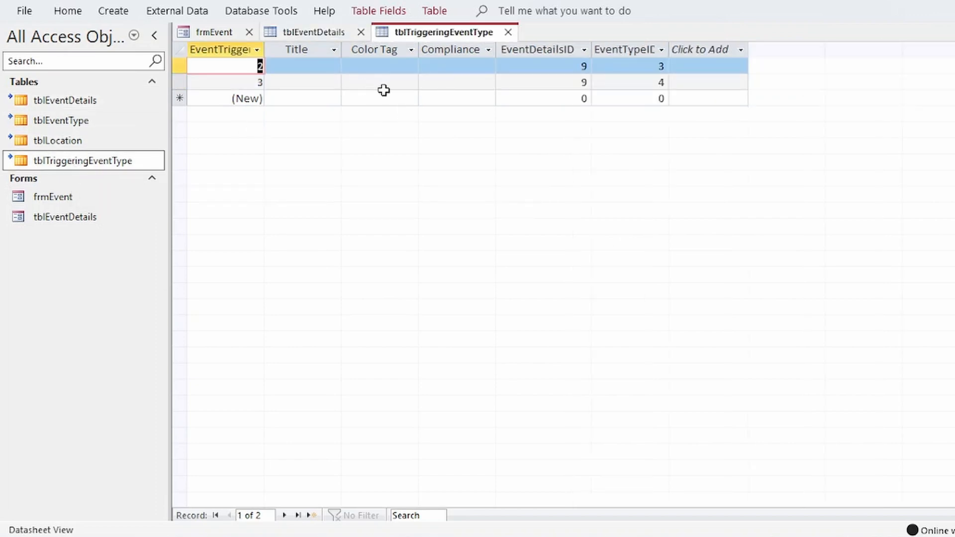
mouse_move(438, 102)
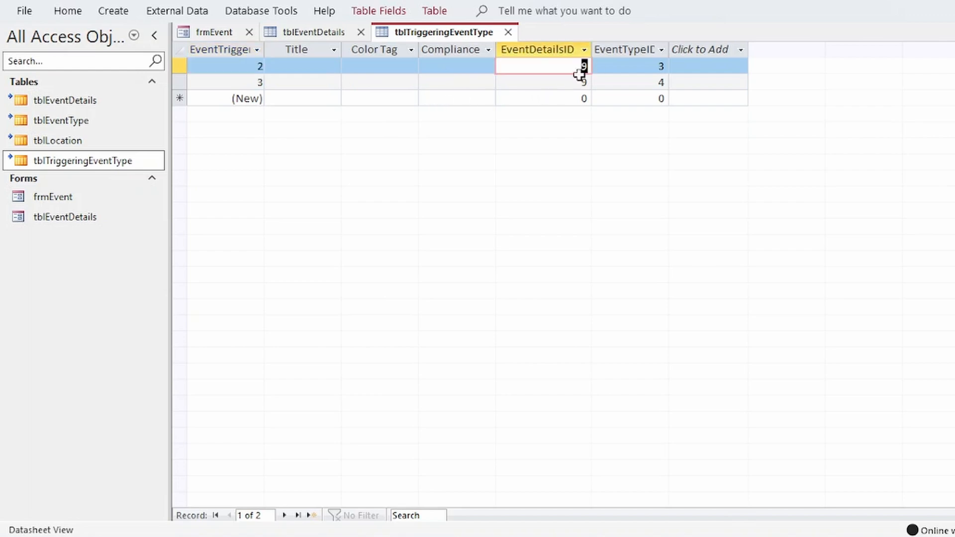
click(542, 82)
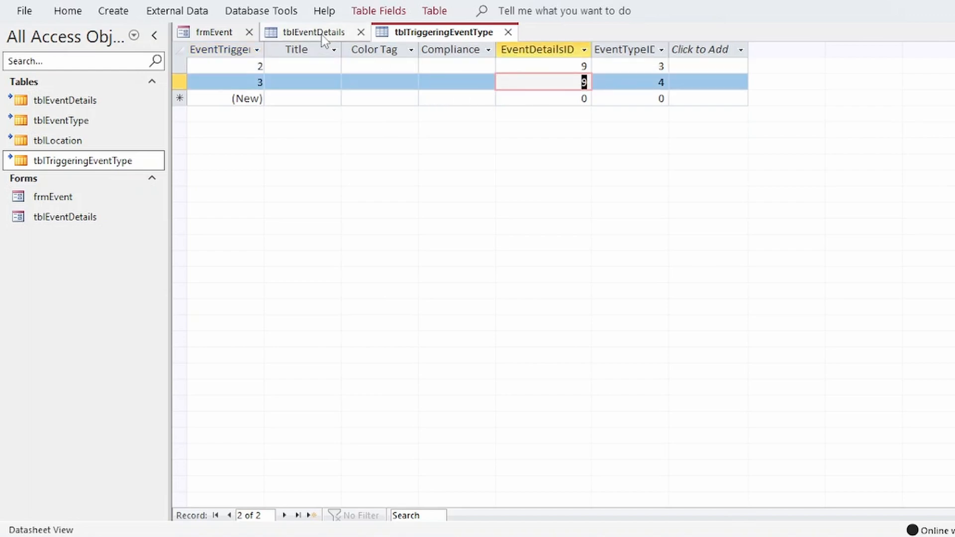
click(314, 32)
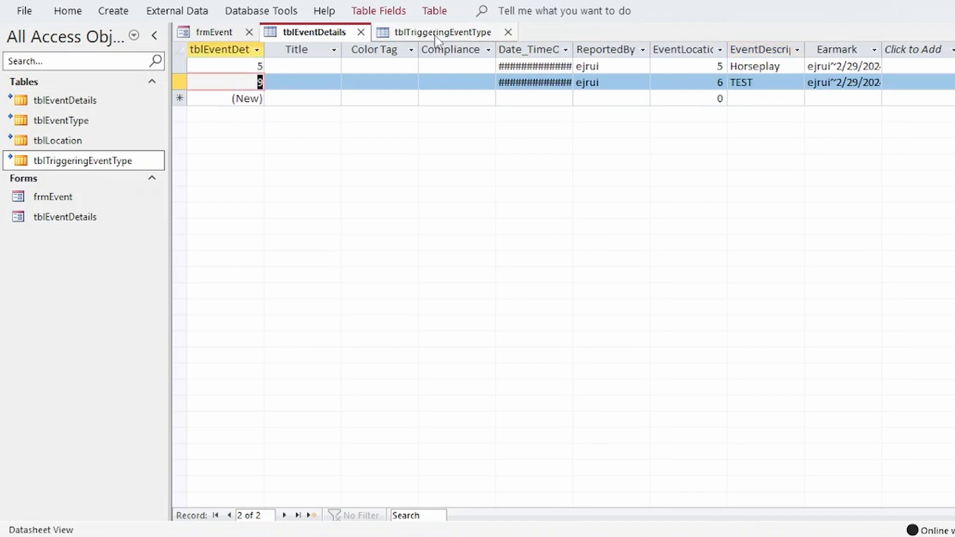
click(442, 32)
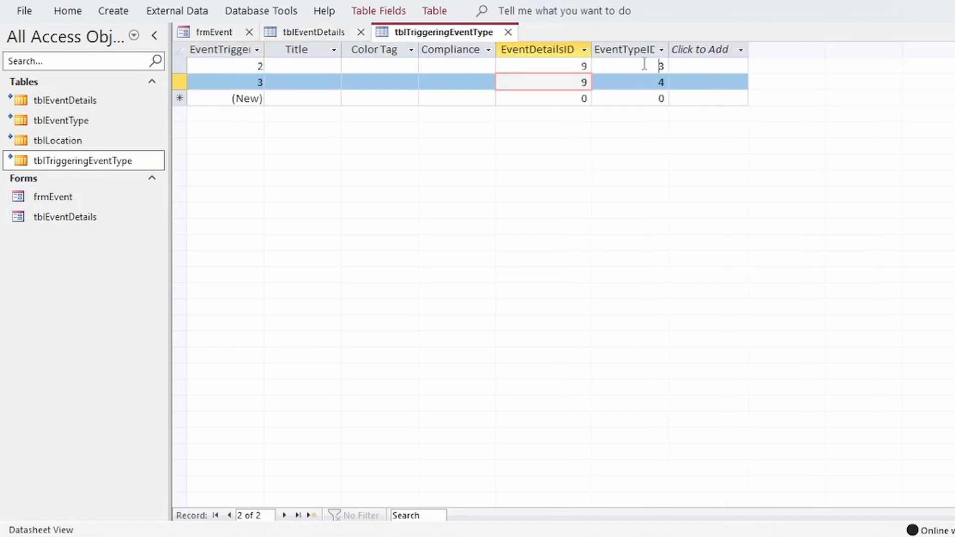
click(630, 81)
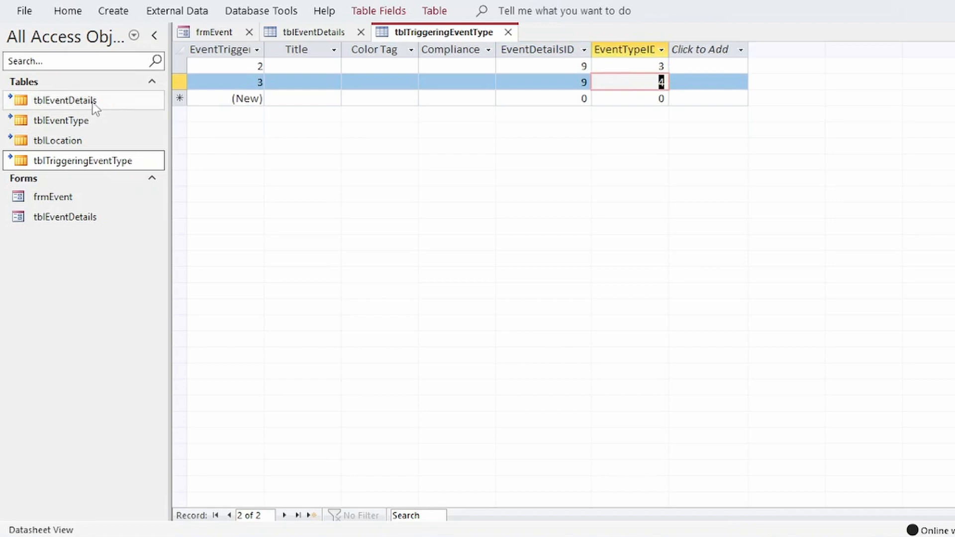
Select tblEventType rows 3 and 4, Incorrect Procedure and Supply Issue, then close the table.
double_click(60, 120)
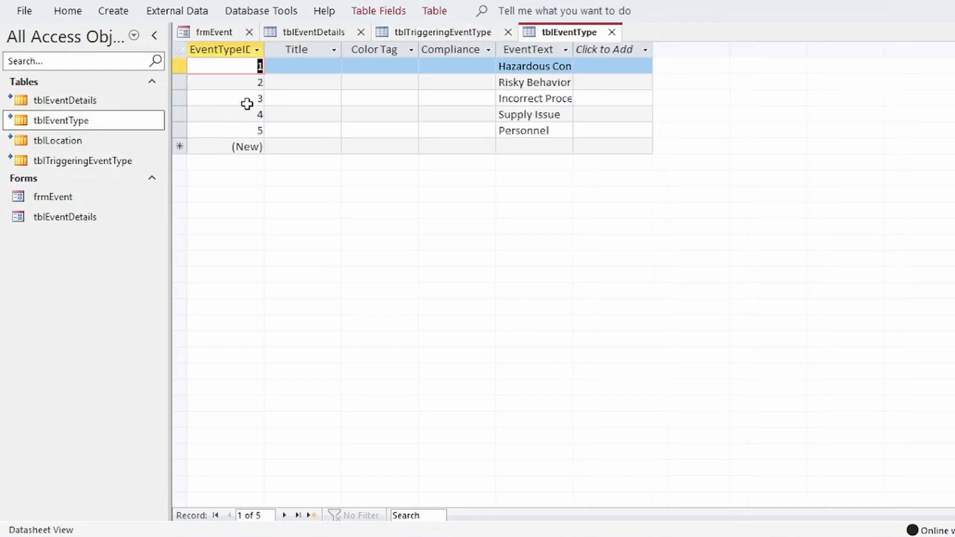
drag(180, 98, 180, 114)
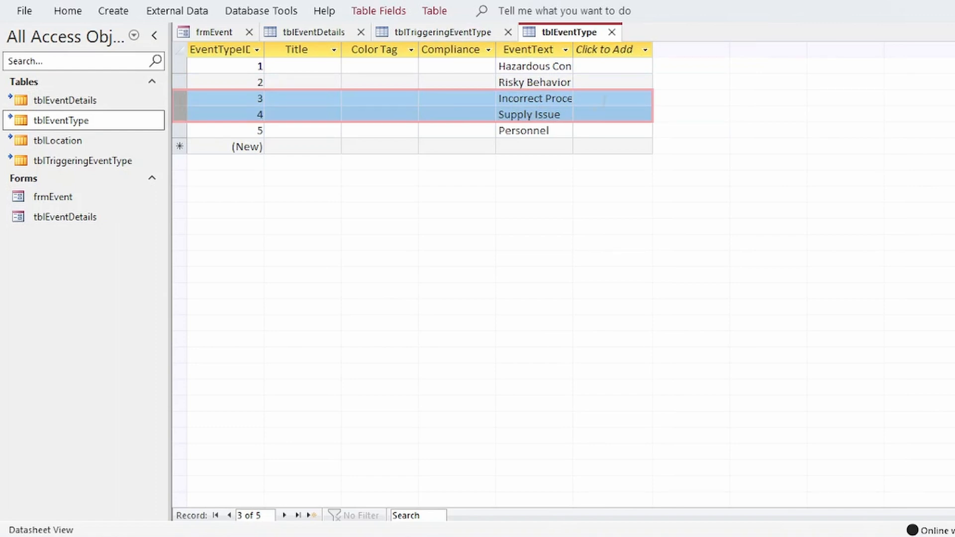
click(611, 32)
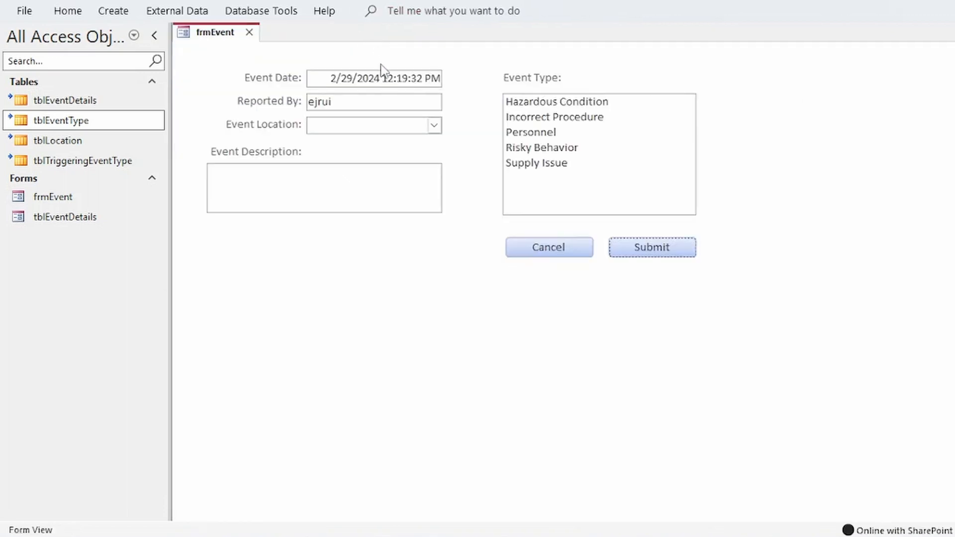
mouse_move(603, 309)
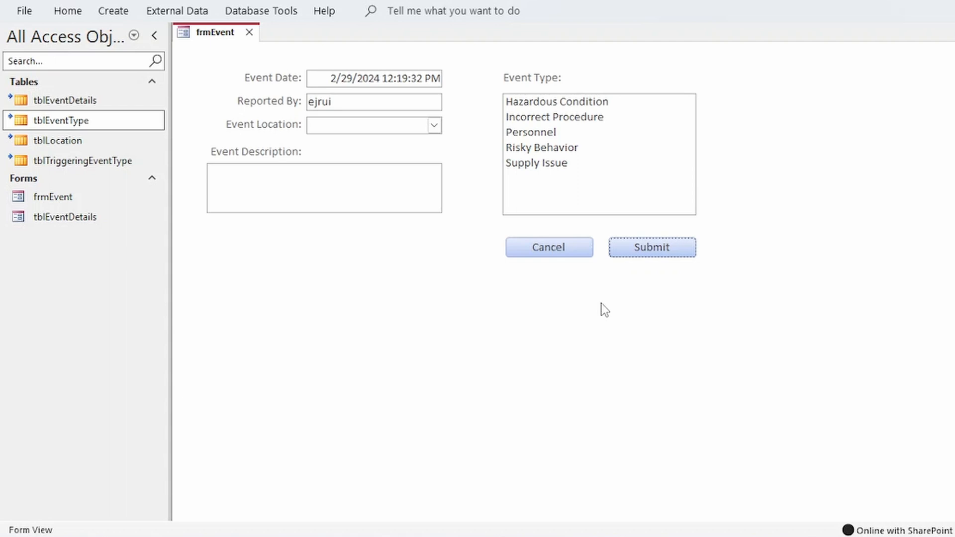
mouse_move(682, 410)
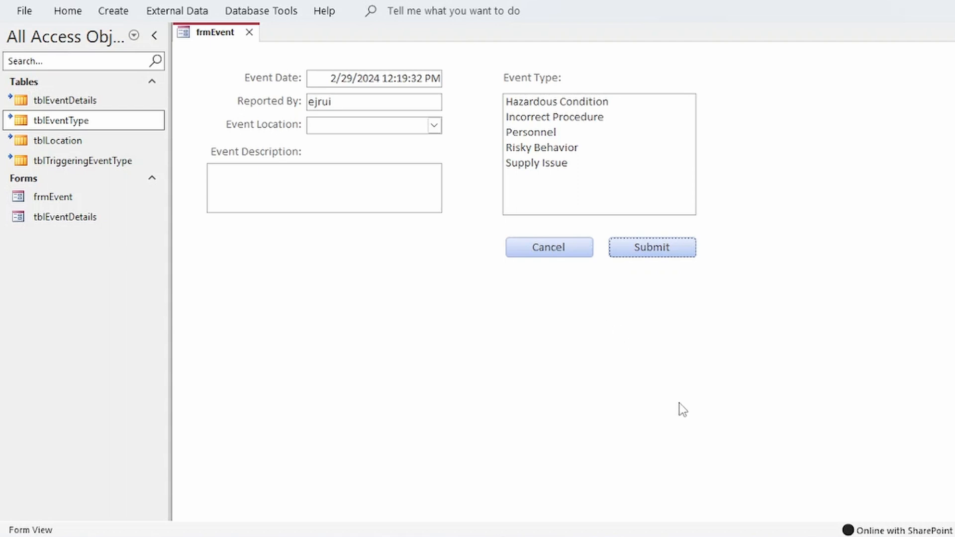
mouse_move(615, 458)
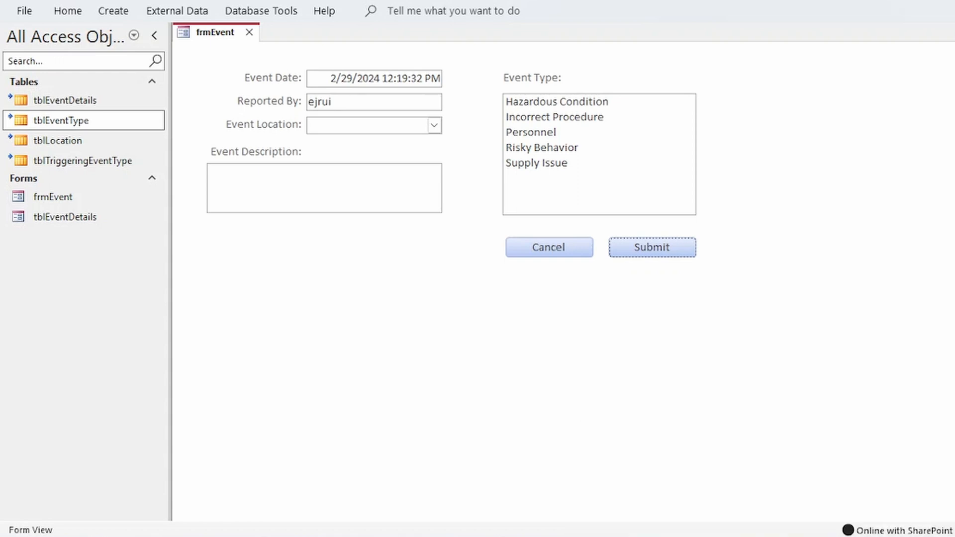
mouse_move(779, 512)
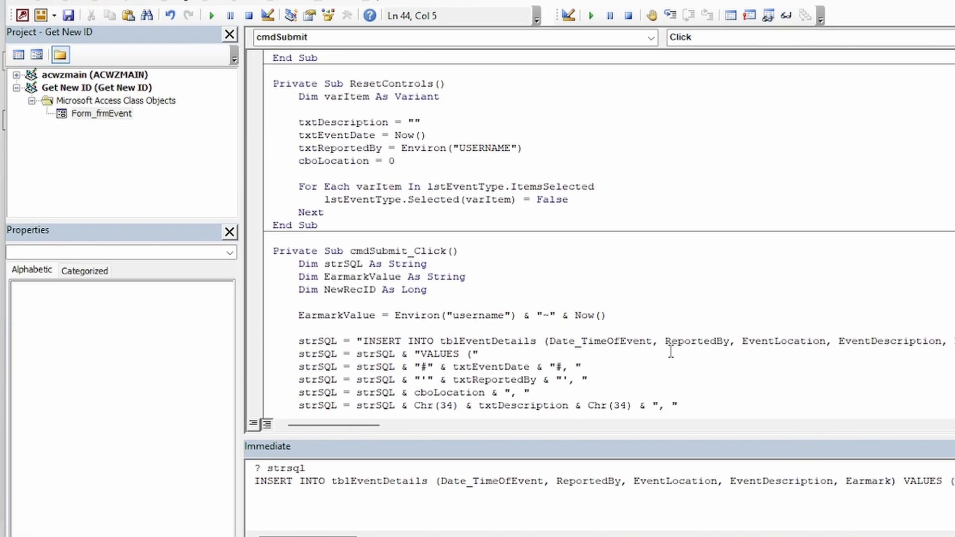
Scroll through ResetControls and cmdSubmit_Click in the Form_frmEvent module to review them.
scroll(up, 3)
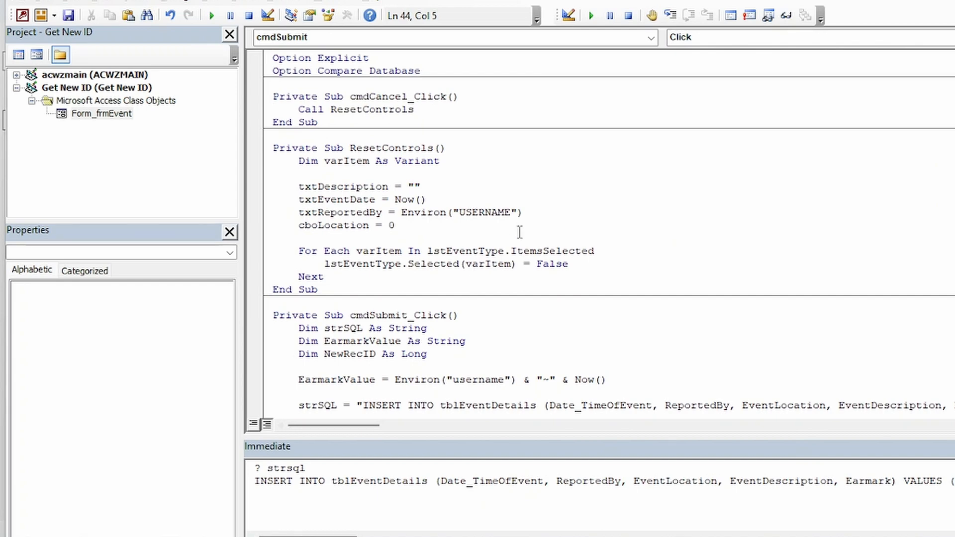
mouse_move(524, 232)
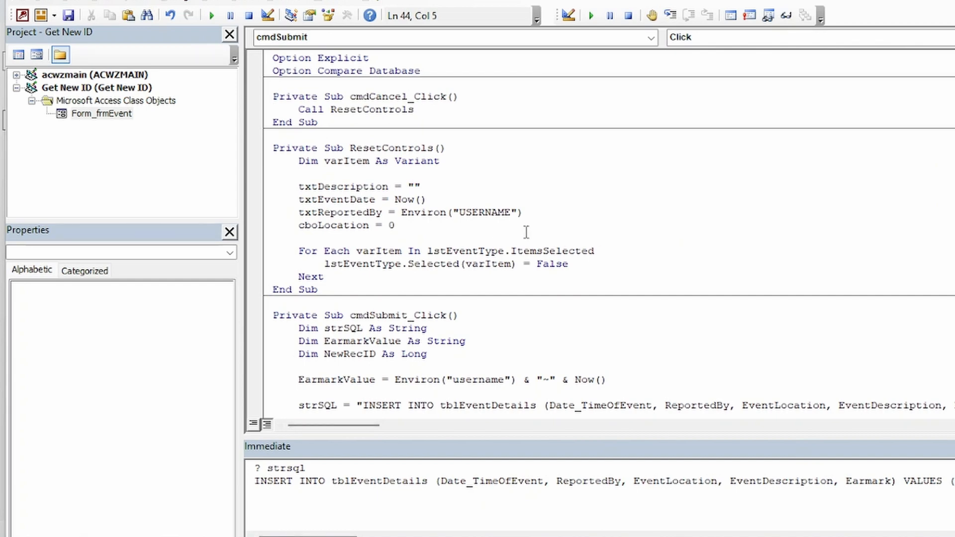
mouse_move(525, 264)
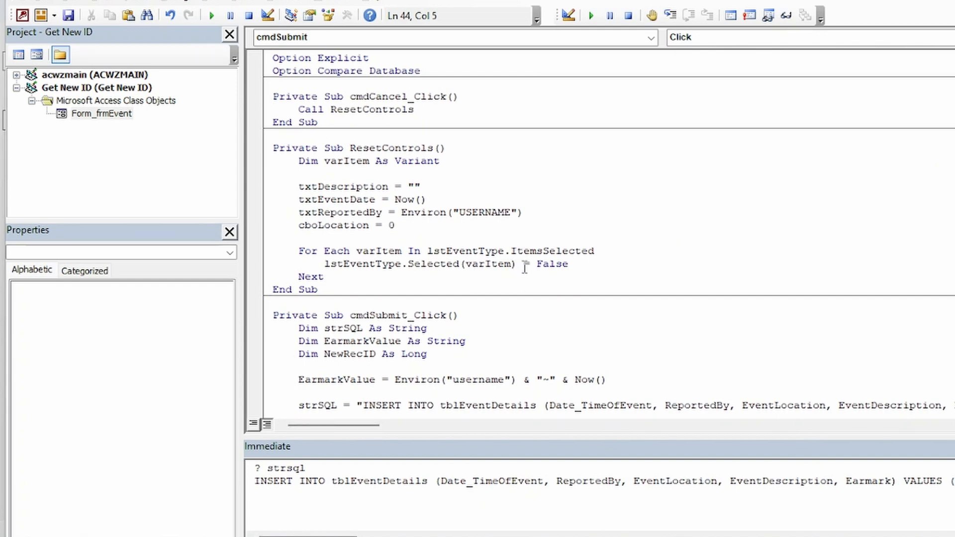
scroll(down, 3)
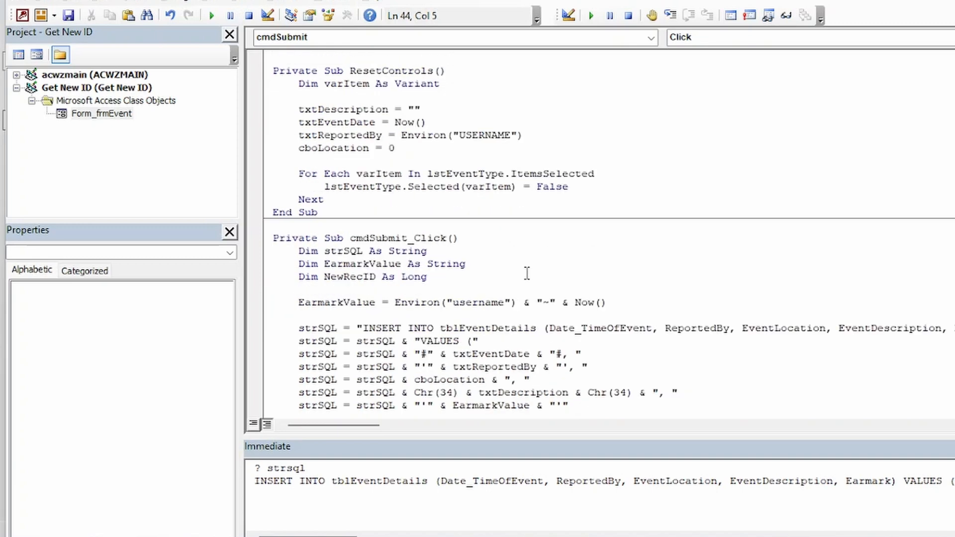
scroll(down, 3)
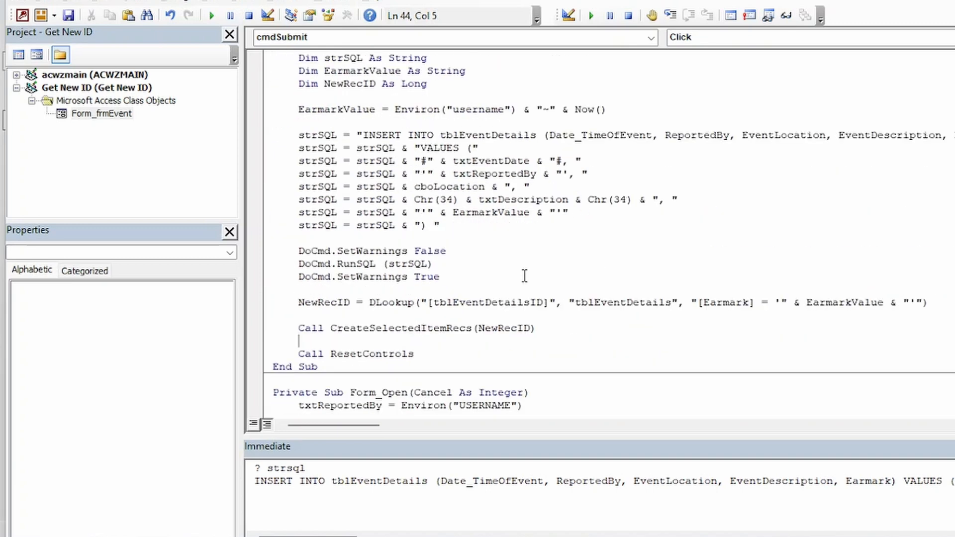
scroll(up, 3)
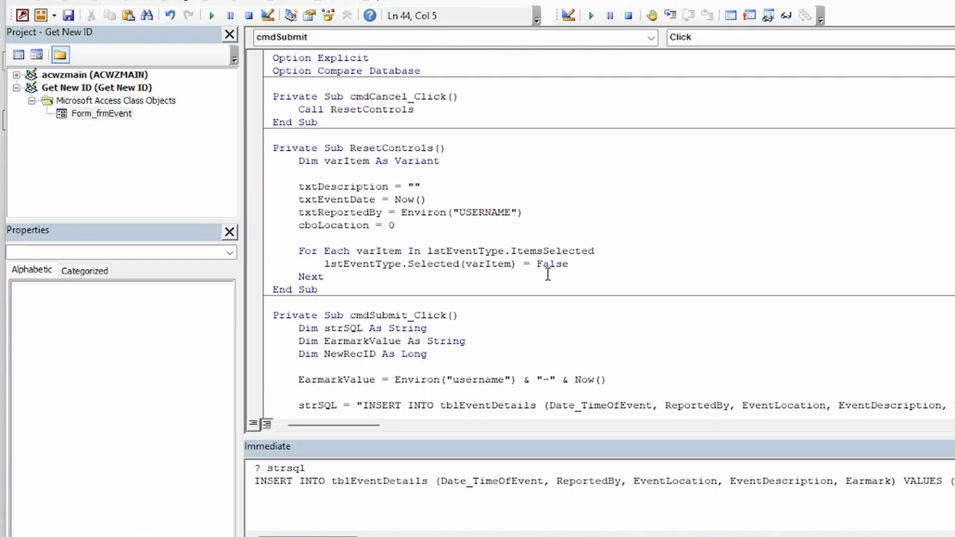